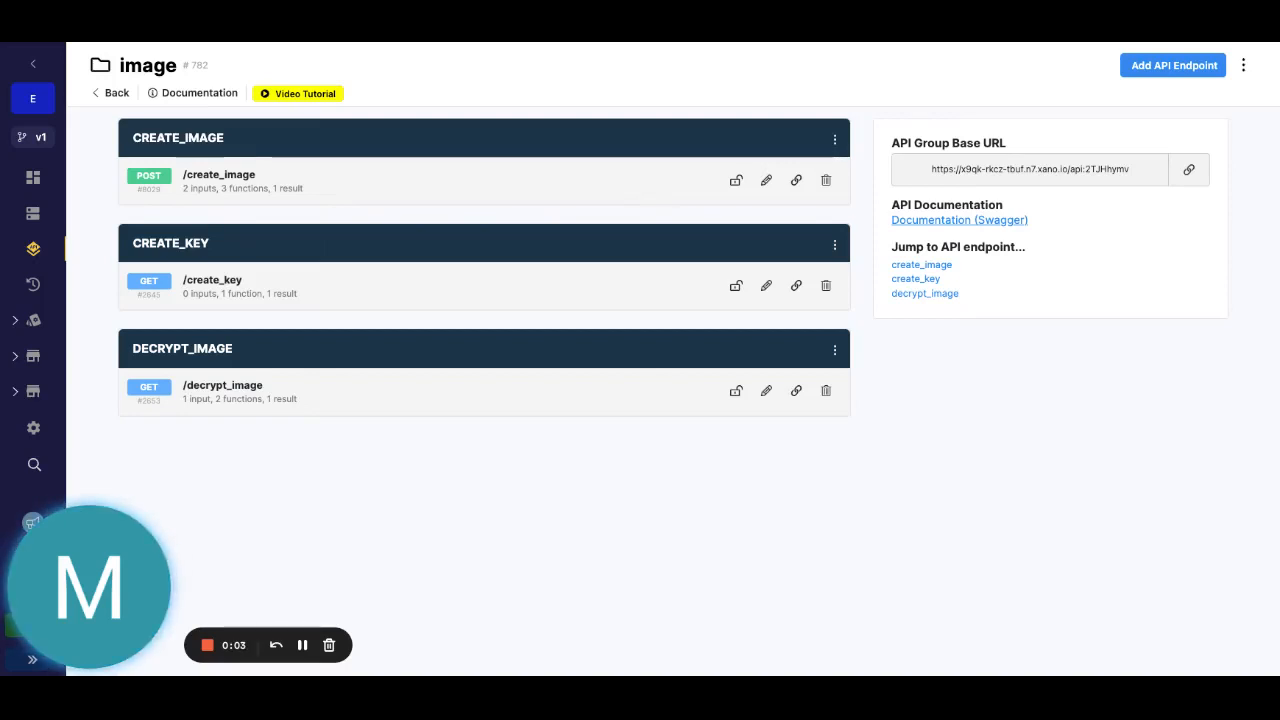
mouse_move(792, 497)
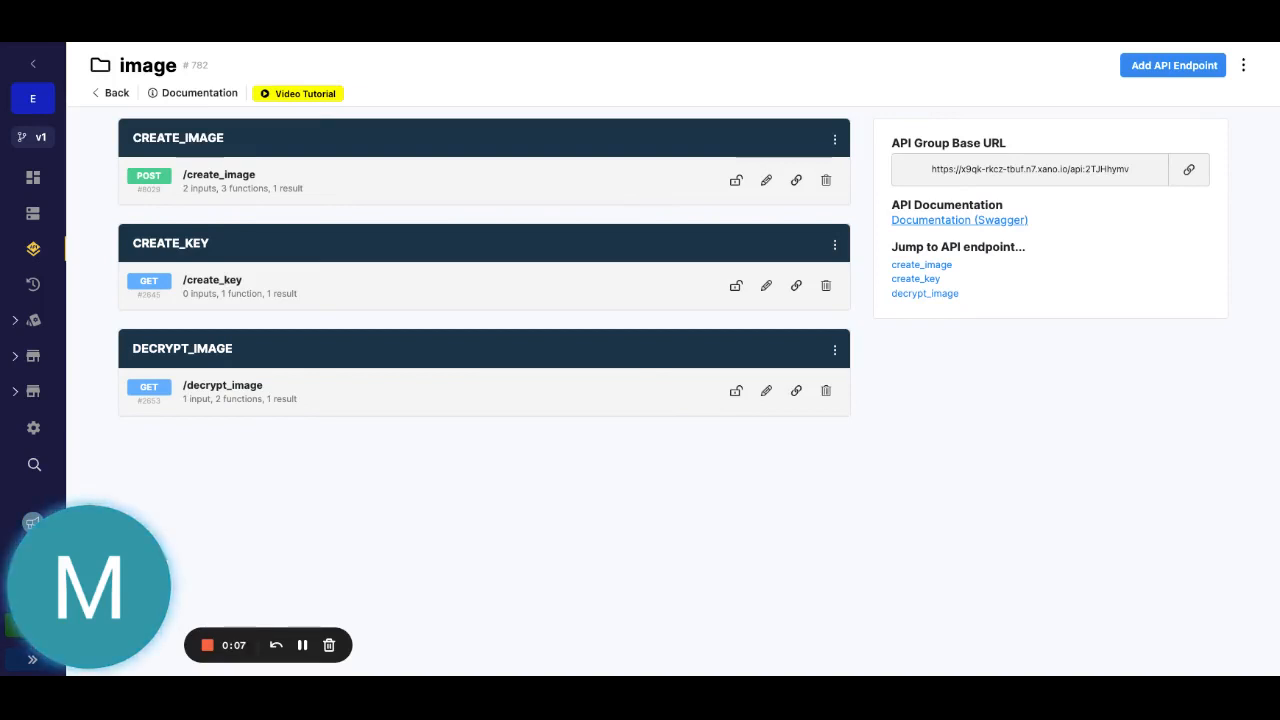
mouse_move(520, 430)
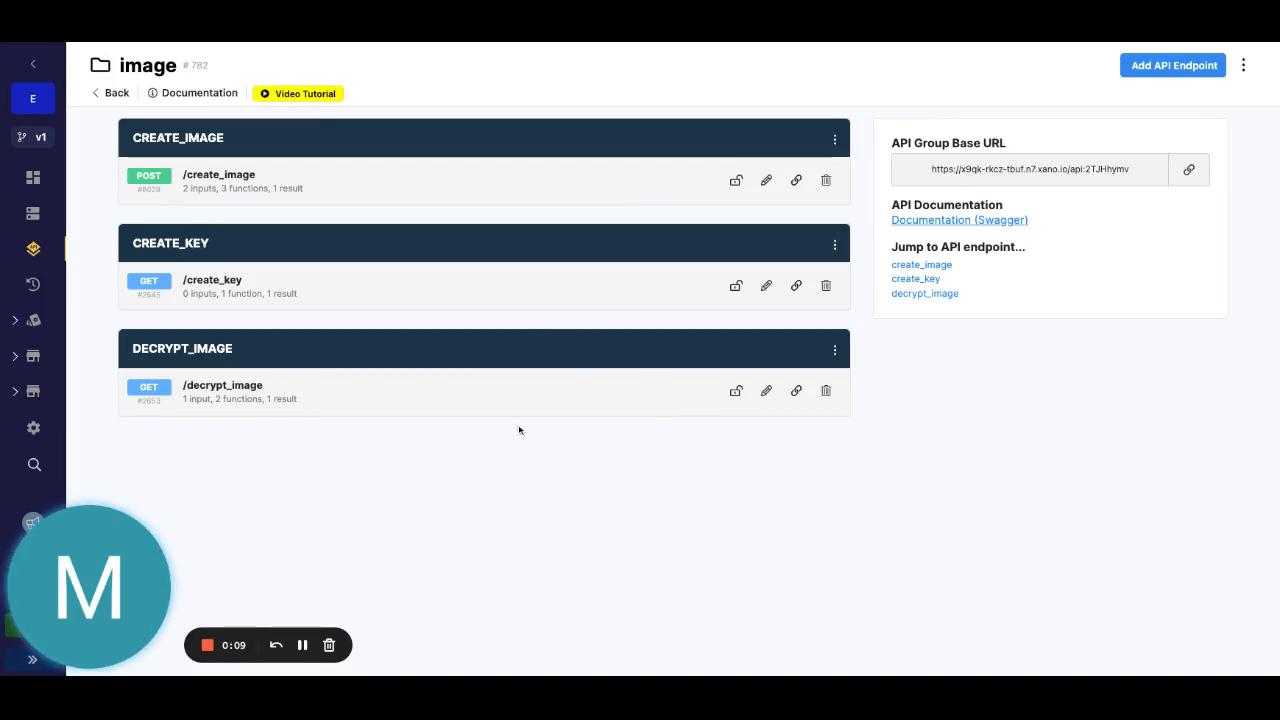
mouse_move(734, 538)
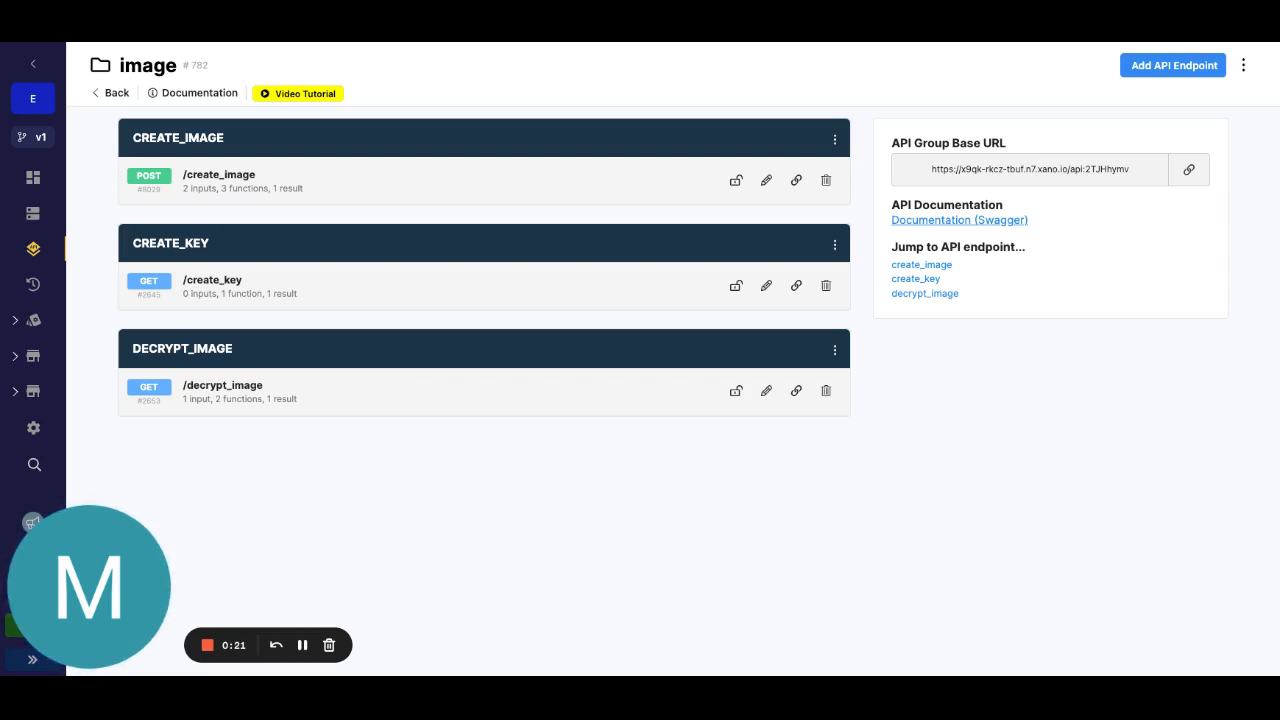
mouse_move(419, 293)
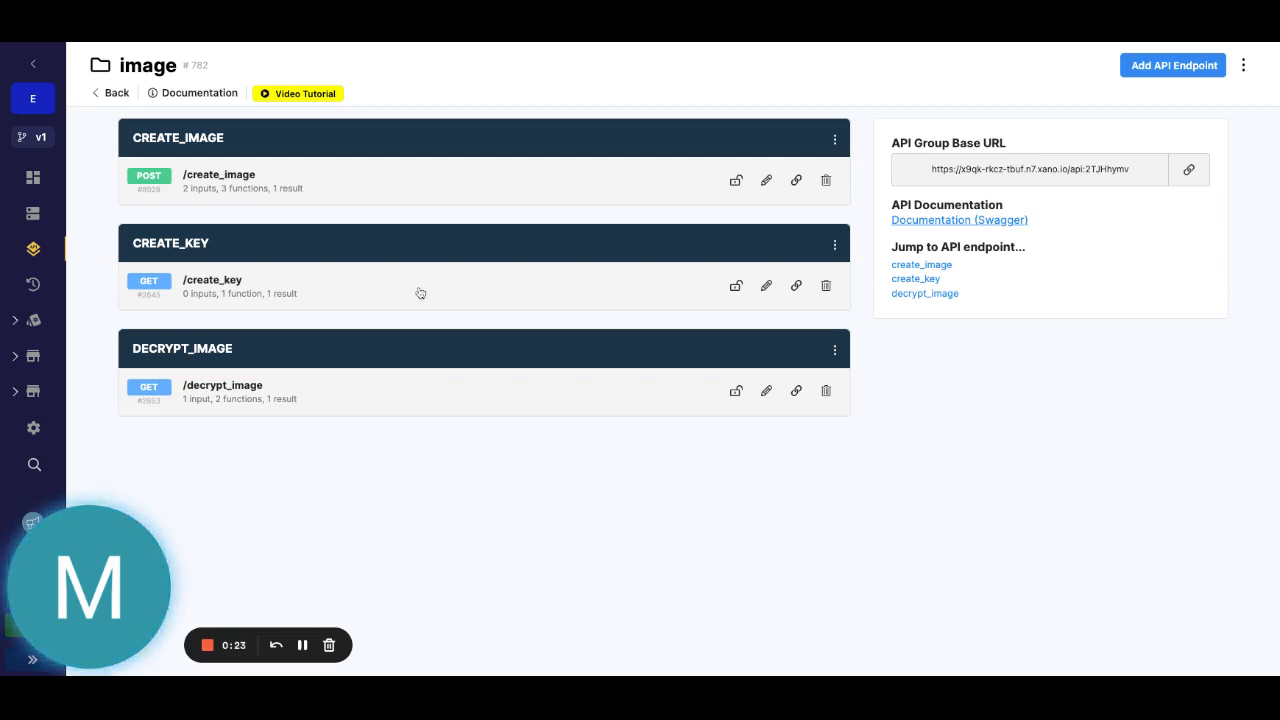
Open create_key and browse the Security functions, closing the list without adding anything.
click(212, 280)
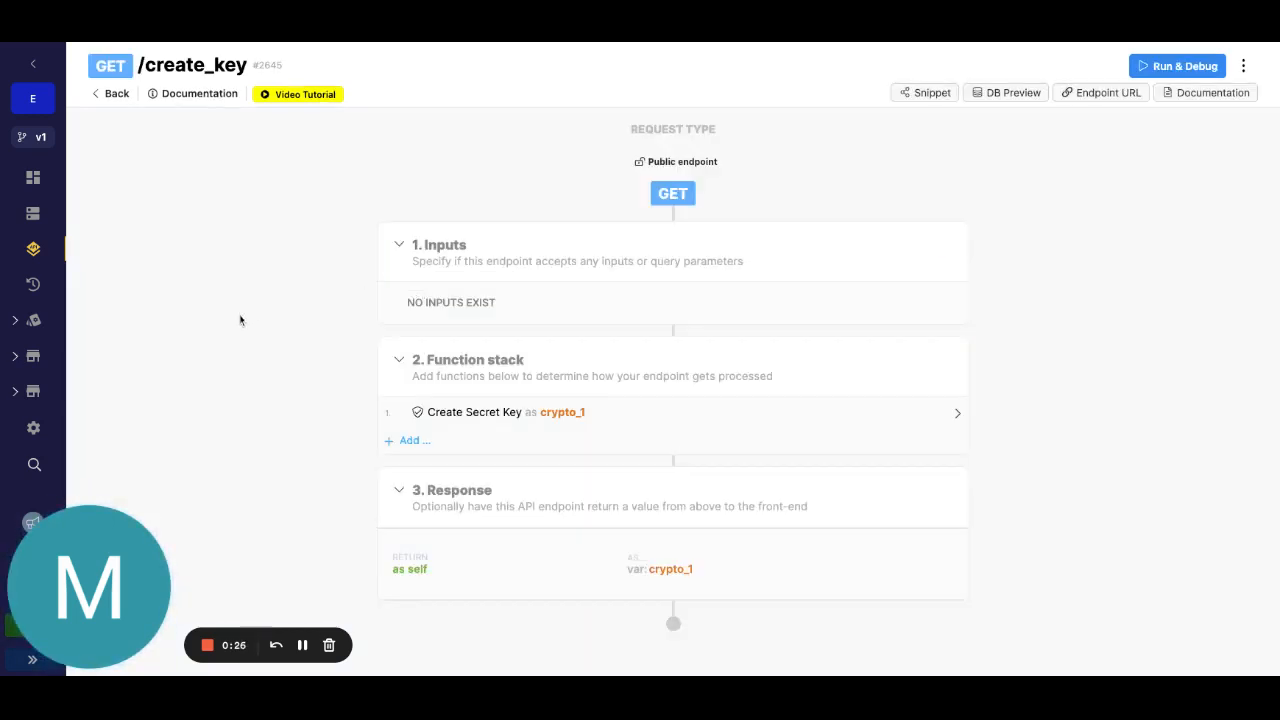
mouse_move(599, 395)
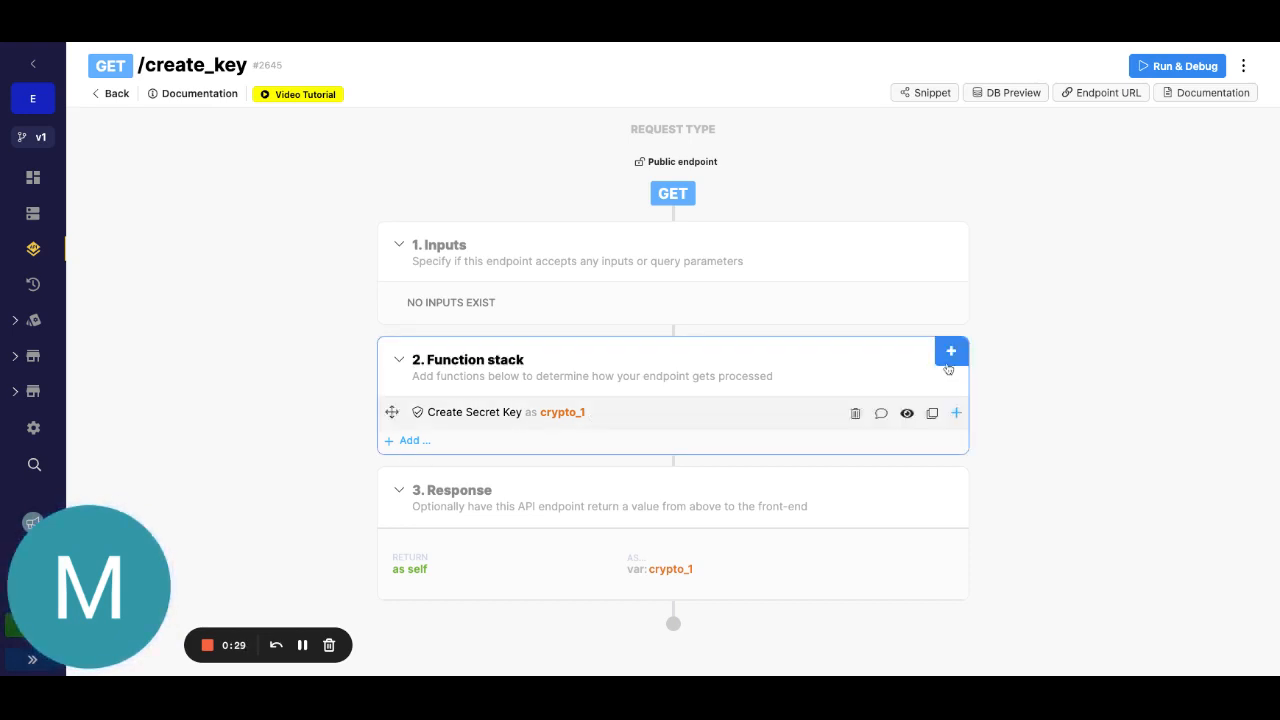
click(950, 351)
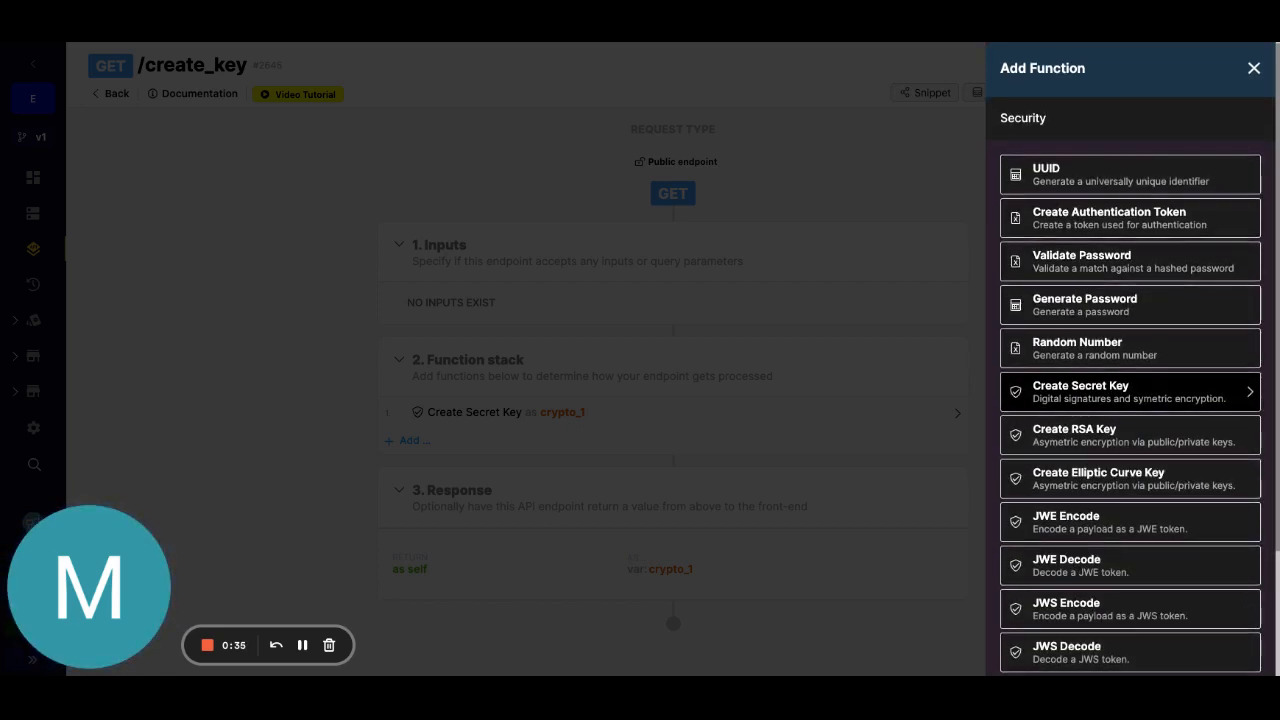
scroll(down, 3)
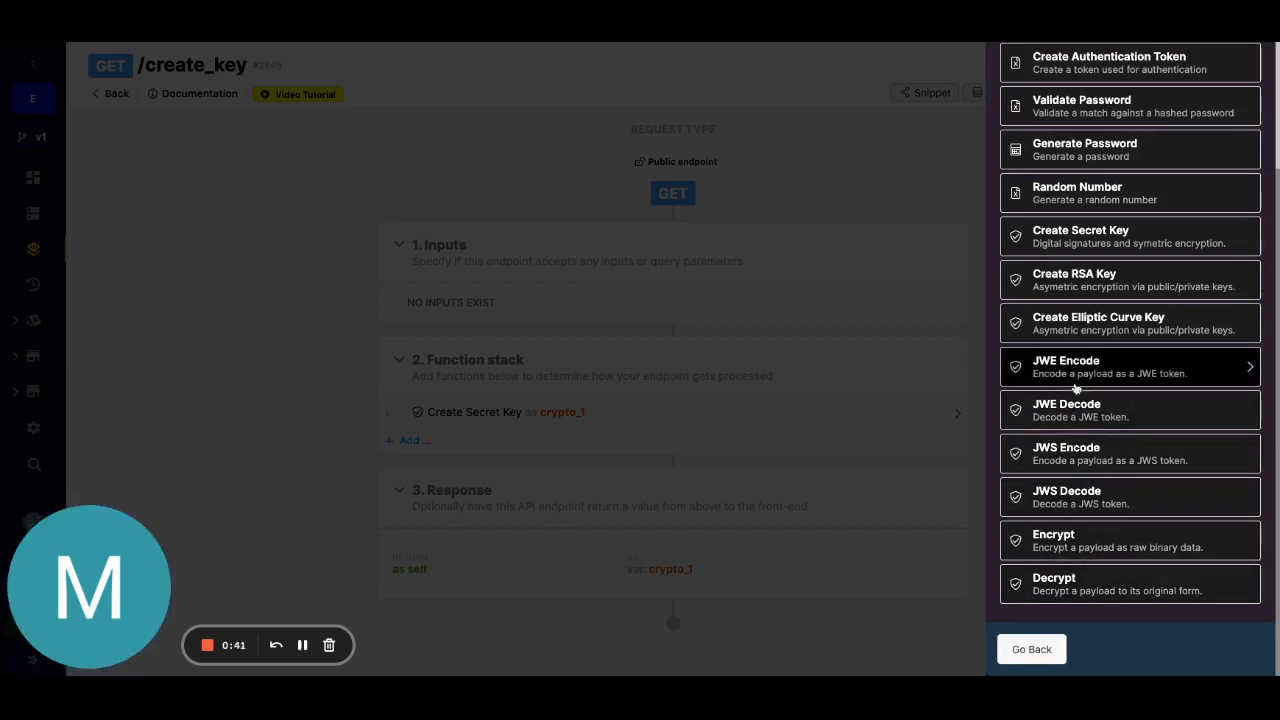
mouse_move(1073, 464)
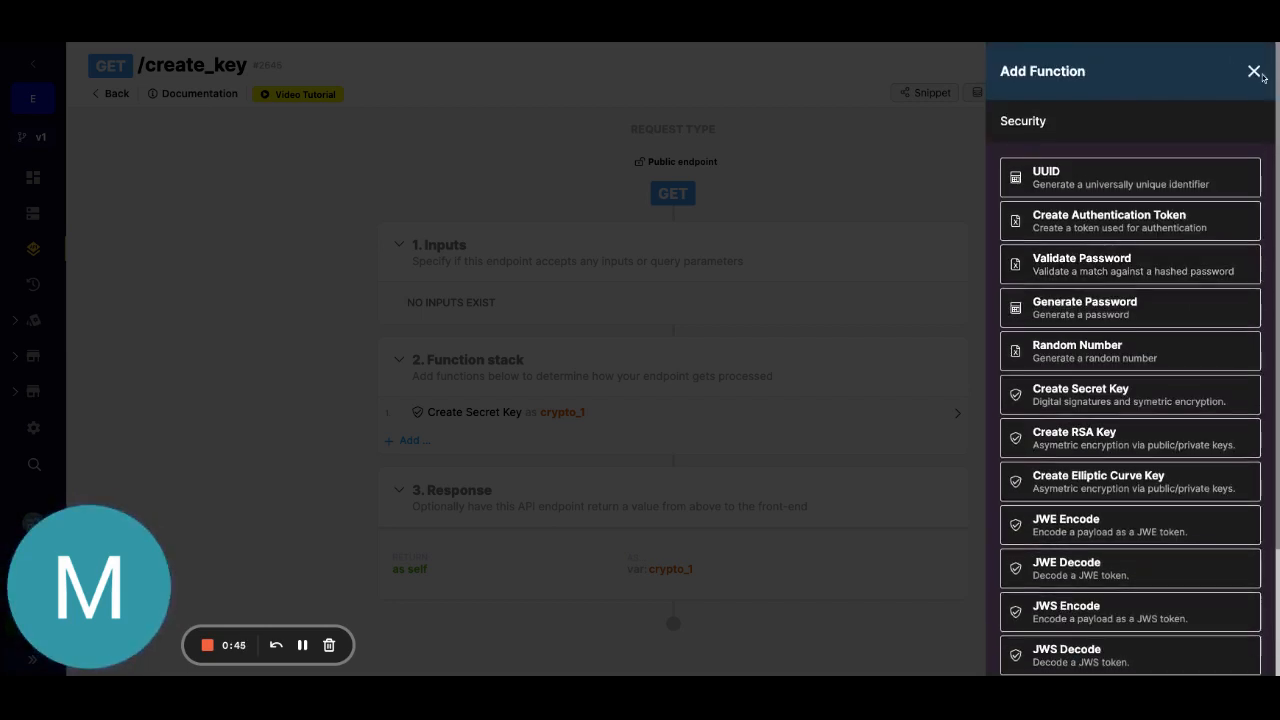
click(1250, 70)
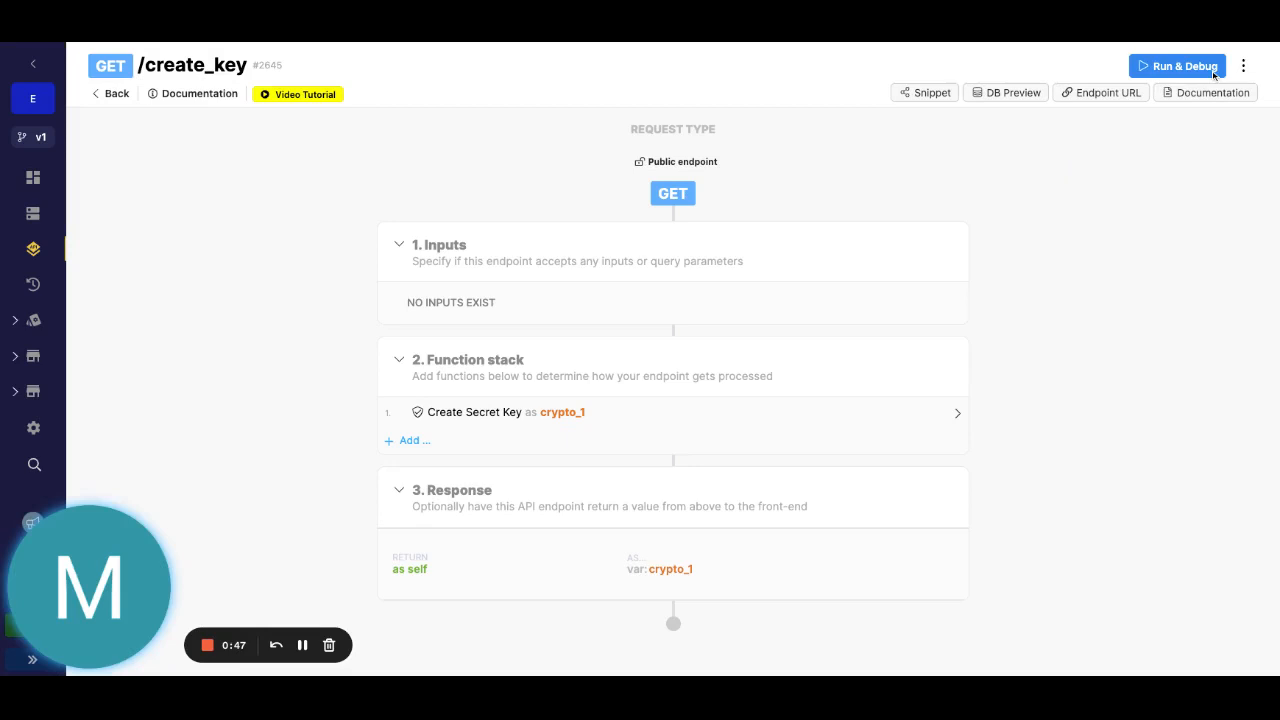
mouse_move(1187, 66)
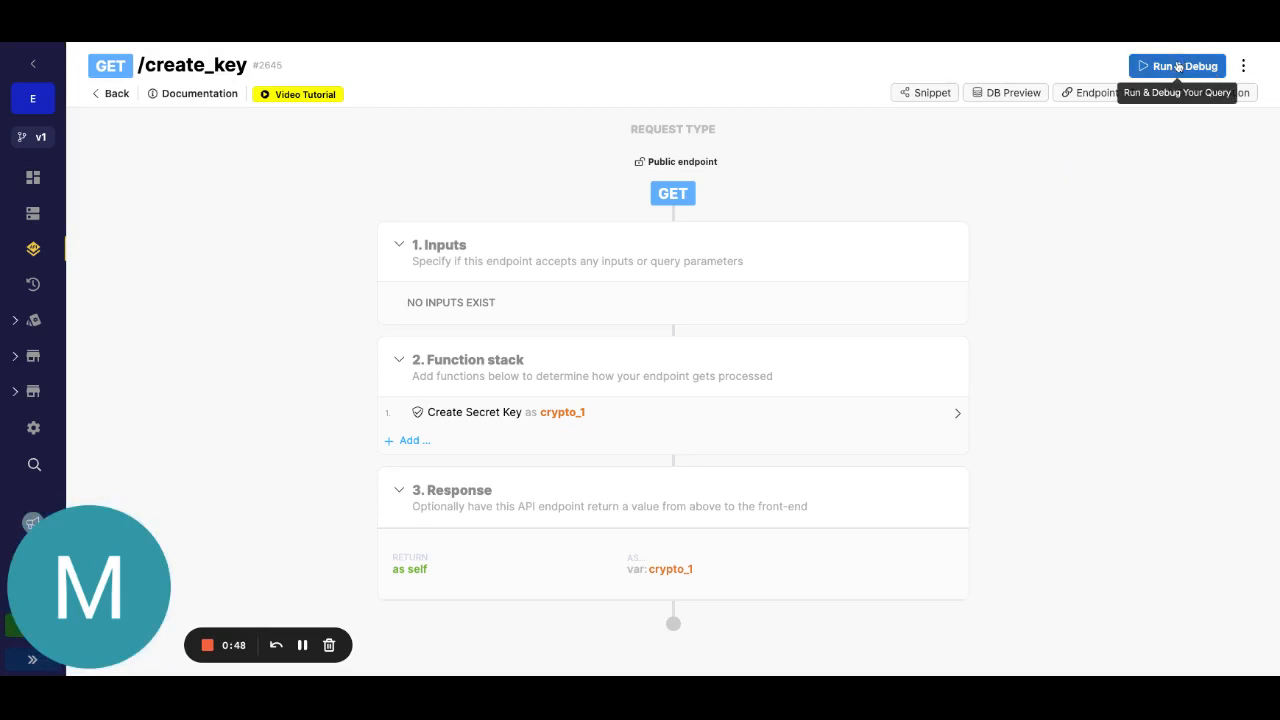
Run create_key and copy the returned oct secret key result.
click(1179, 65)
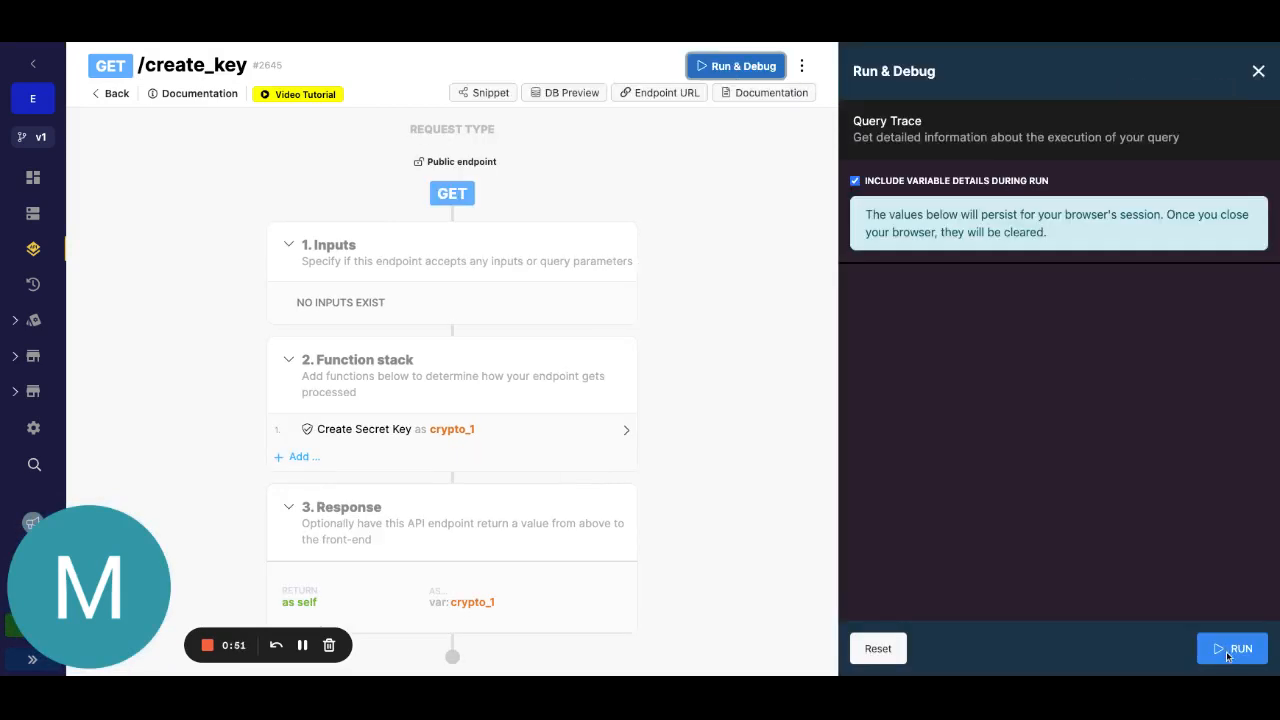
click(1232, 648)
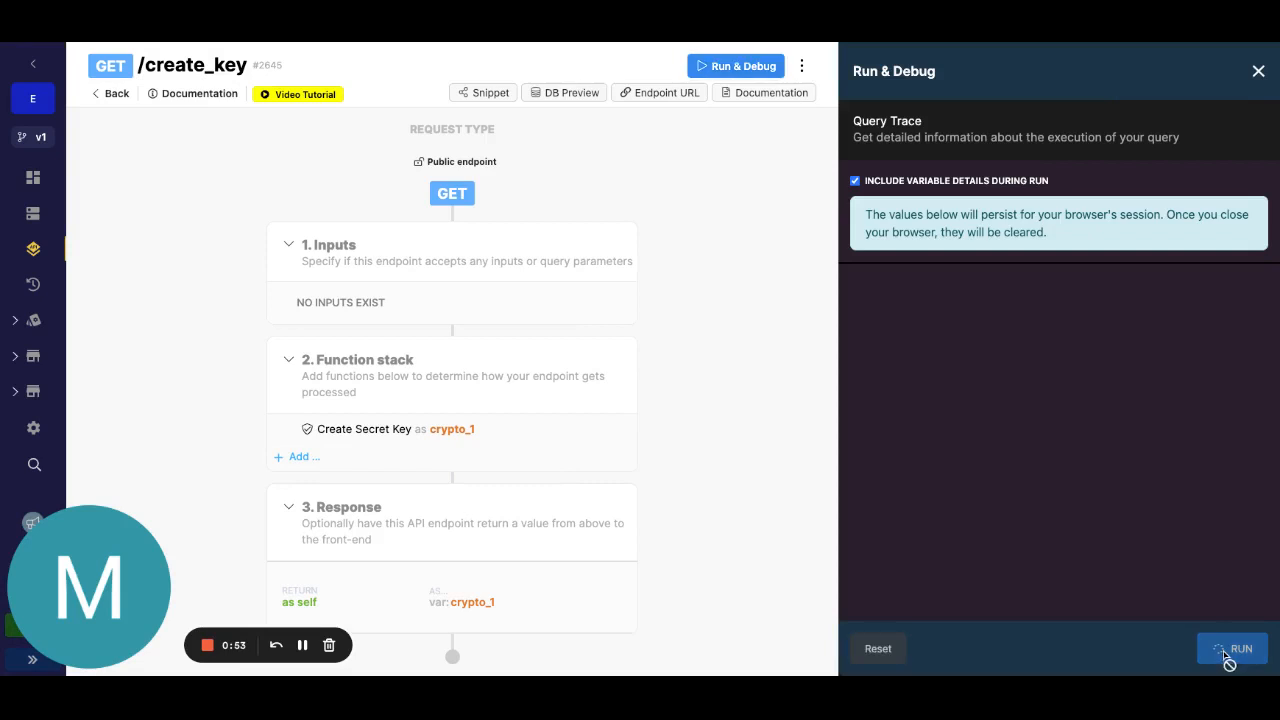
click(1231, 648)
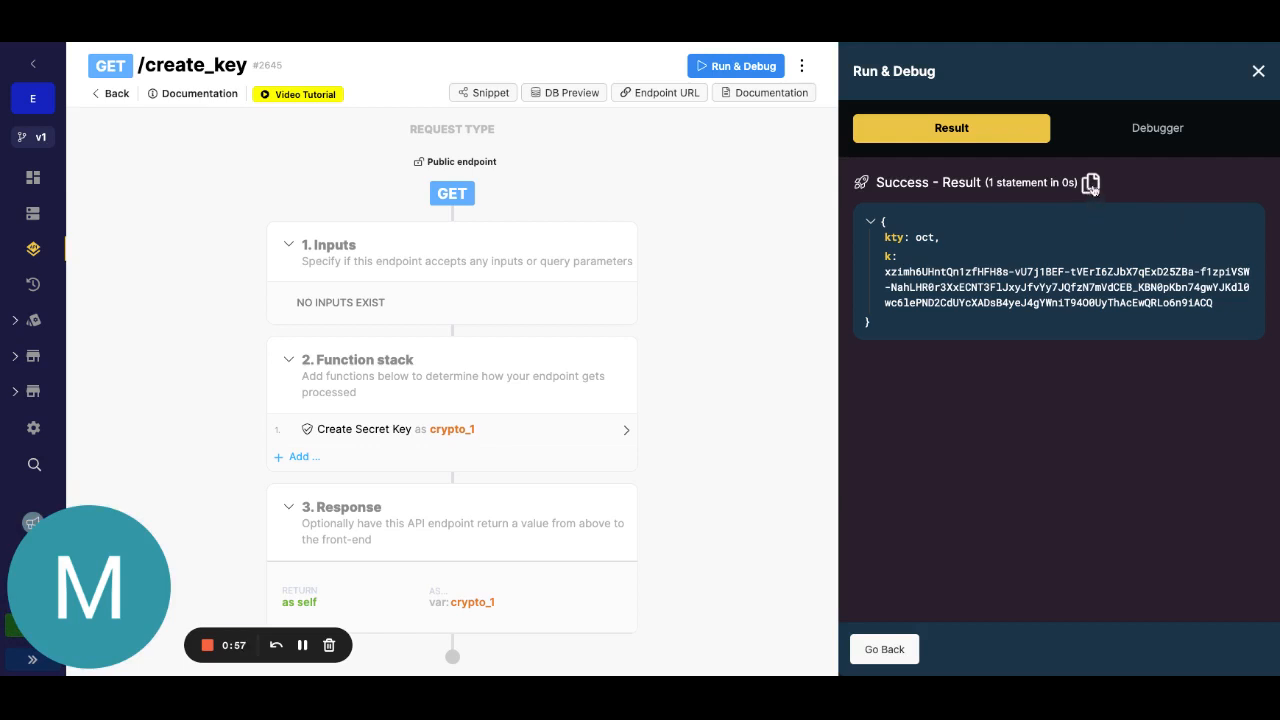
click(1094, 182)
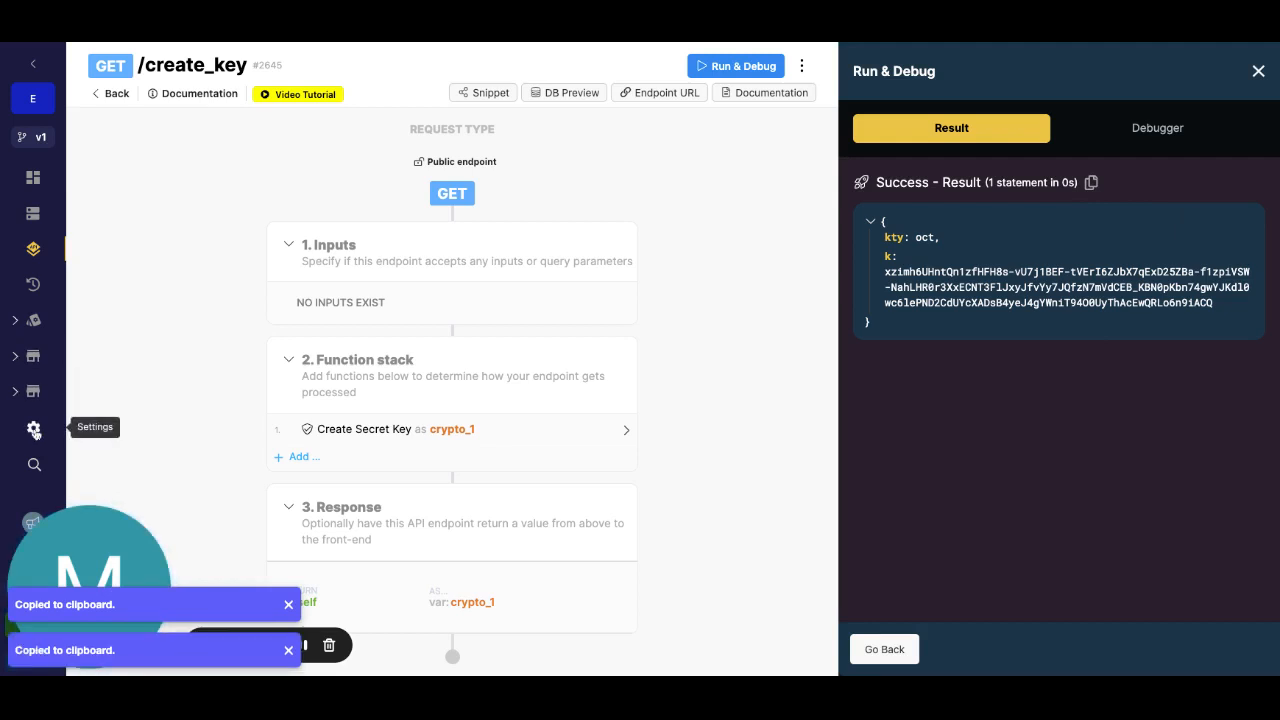
Paste the generated key JSON into the encryption_key environment variable and save settings.
click(33, 426)
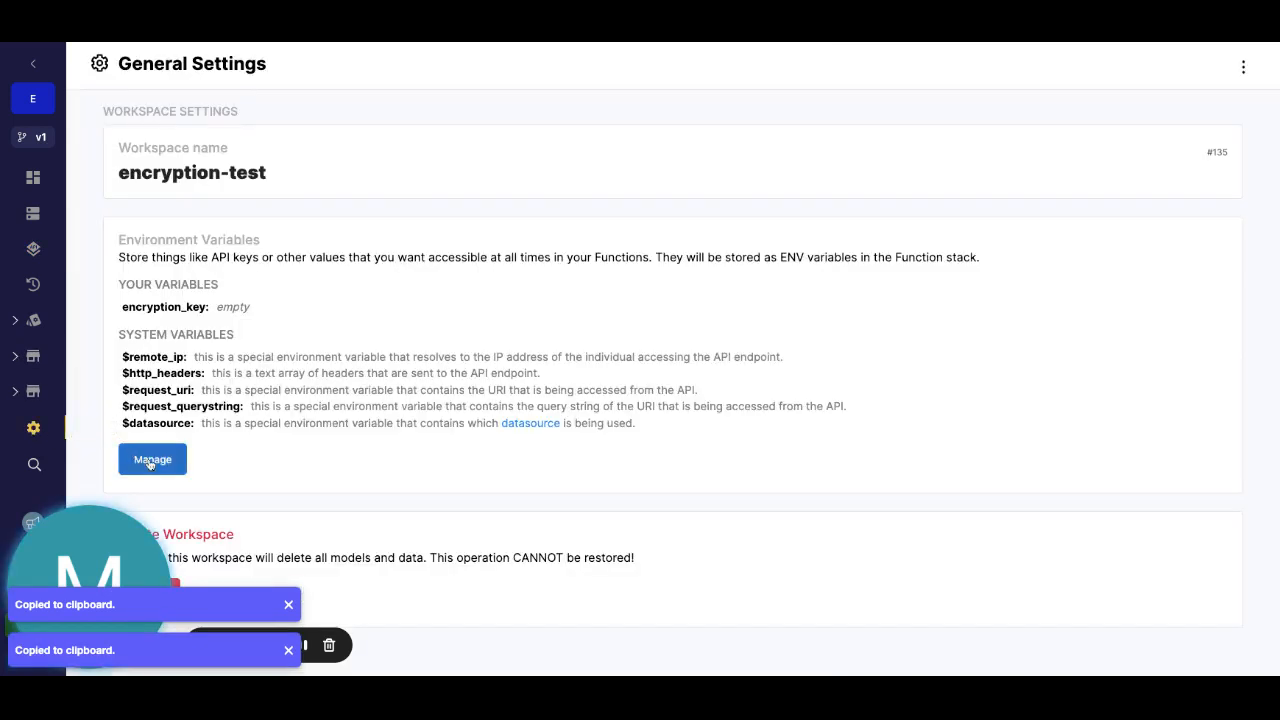
click(152, 459)
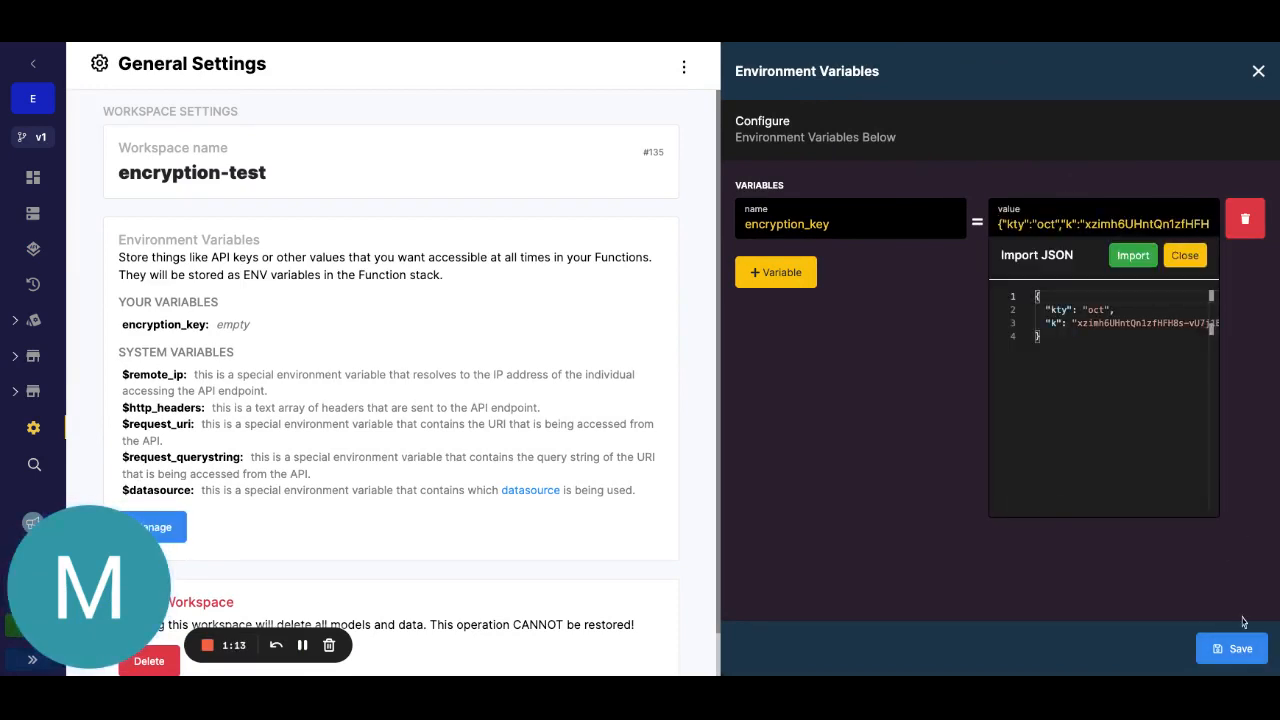
click(1232, 648)
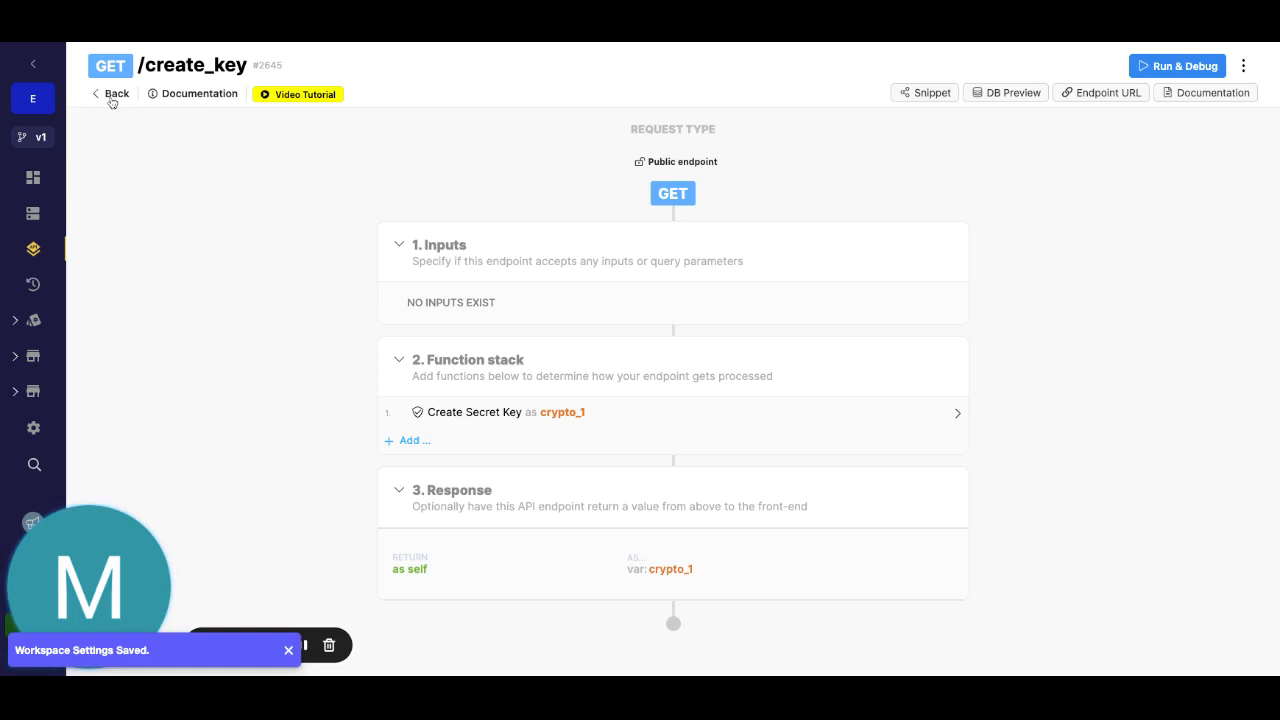
Open create_image and inspect its img input and Create Image From File step (%s.jpg filename).
click(116, 93)
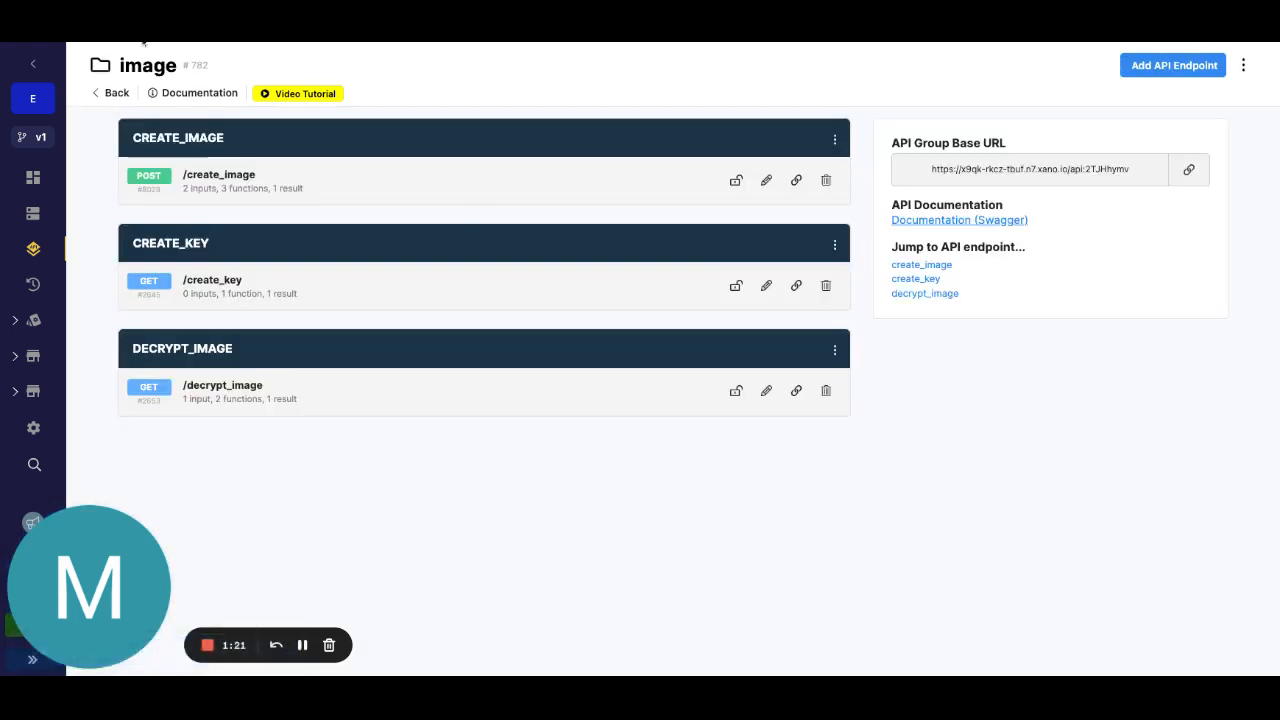
click(219, 174)
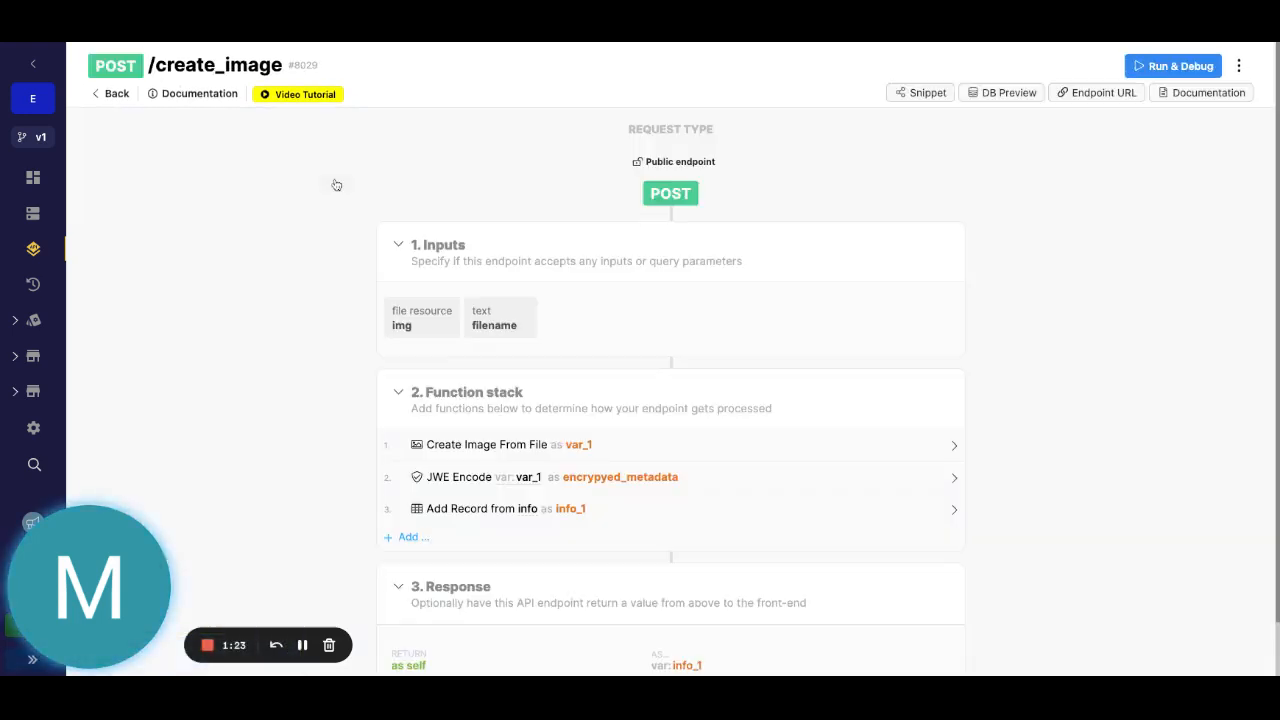
scroll(down, 3)
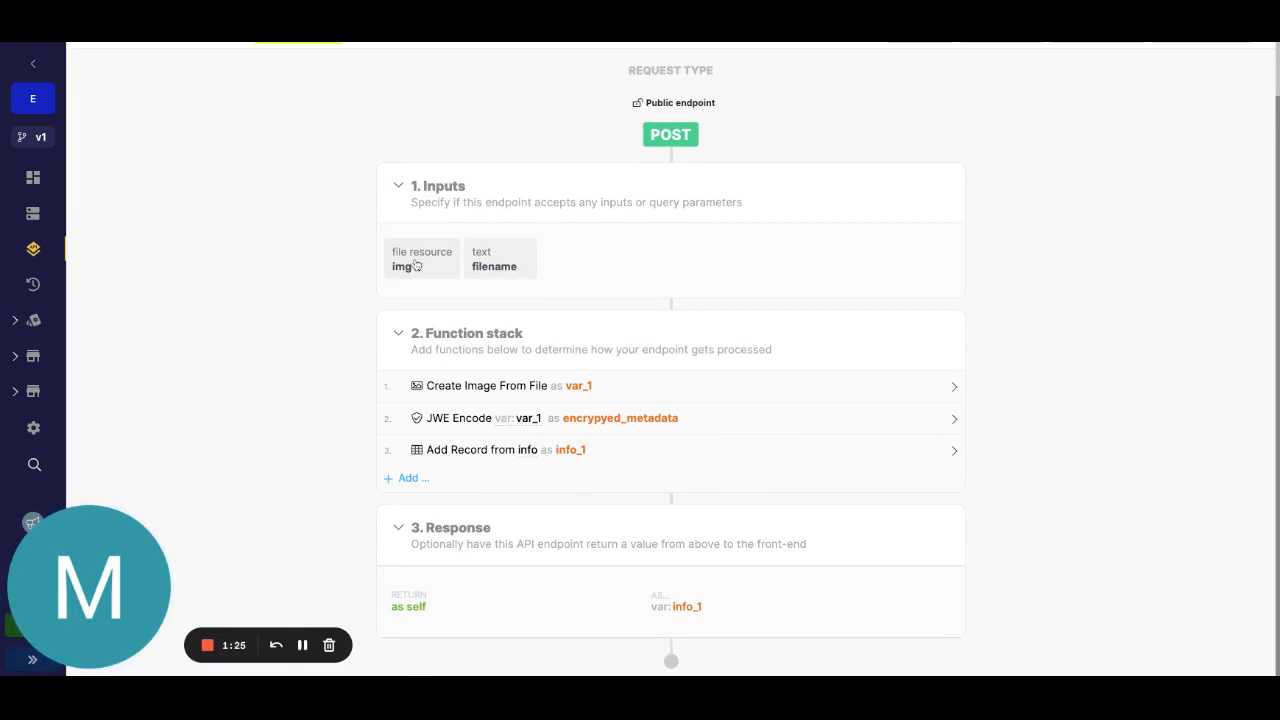
click(421, 259)
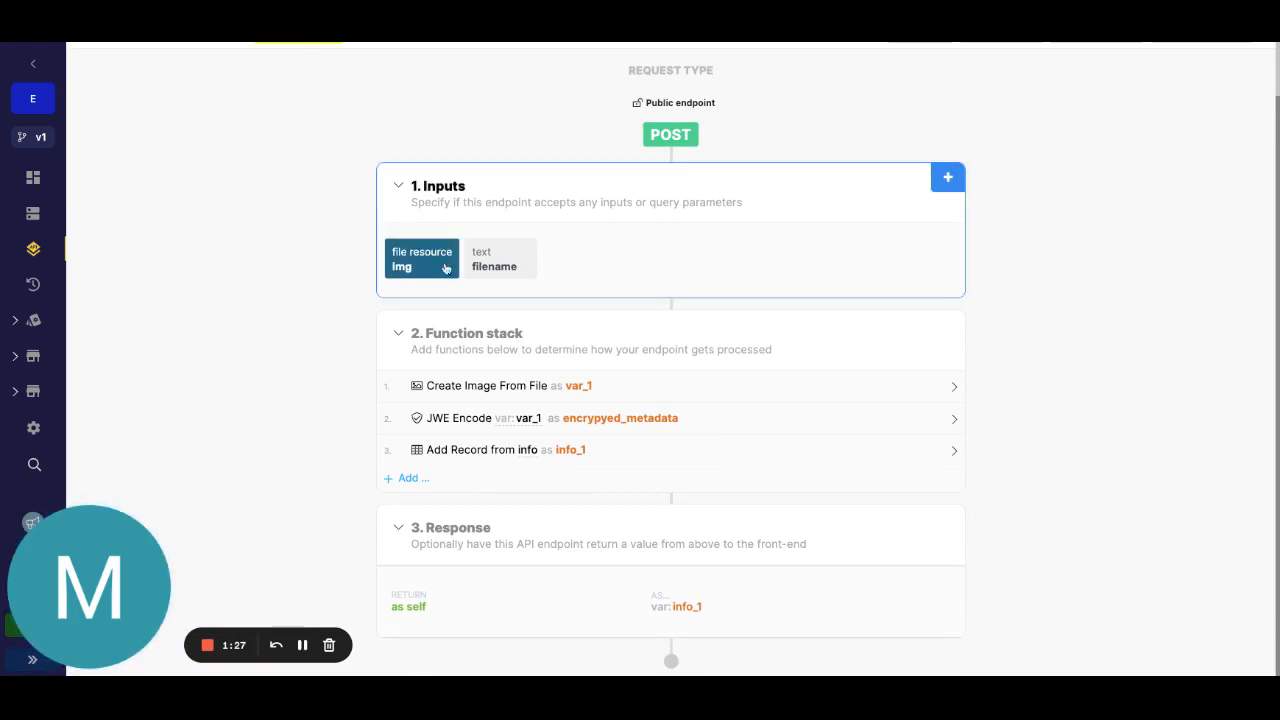
click(499, 259)
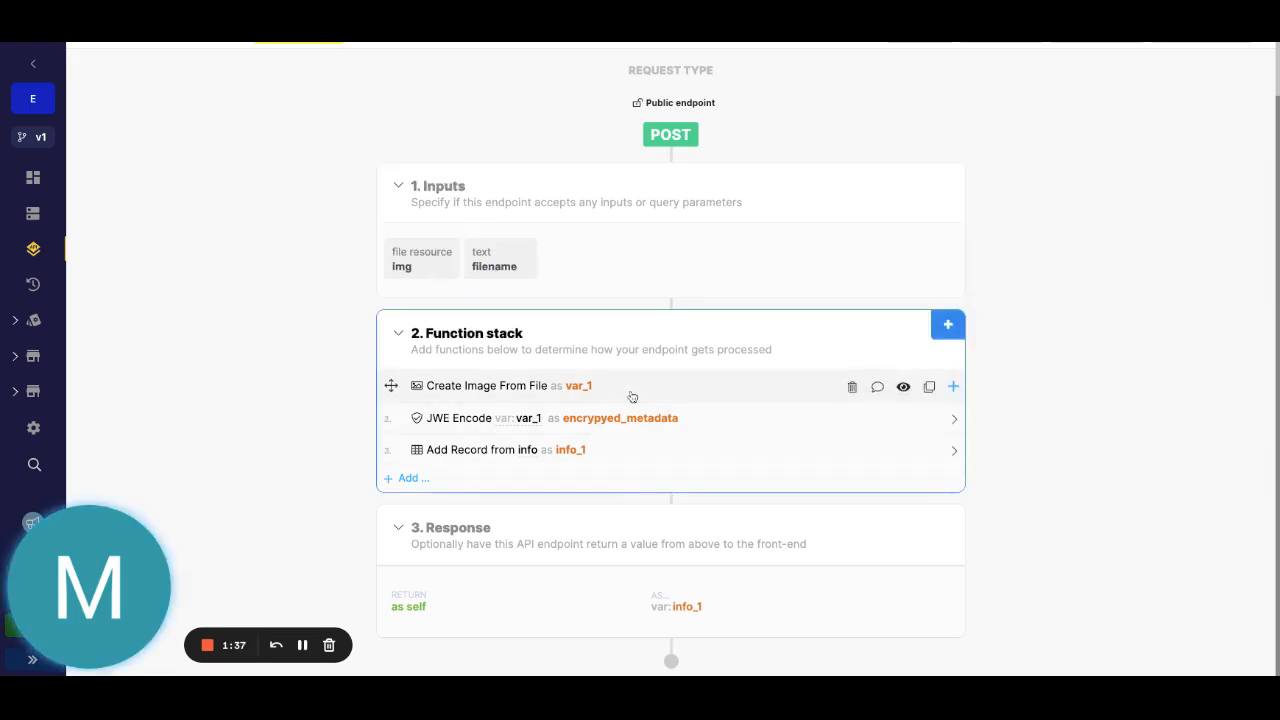
click(495, 386)
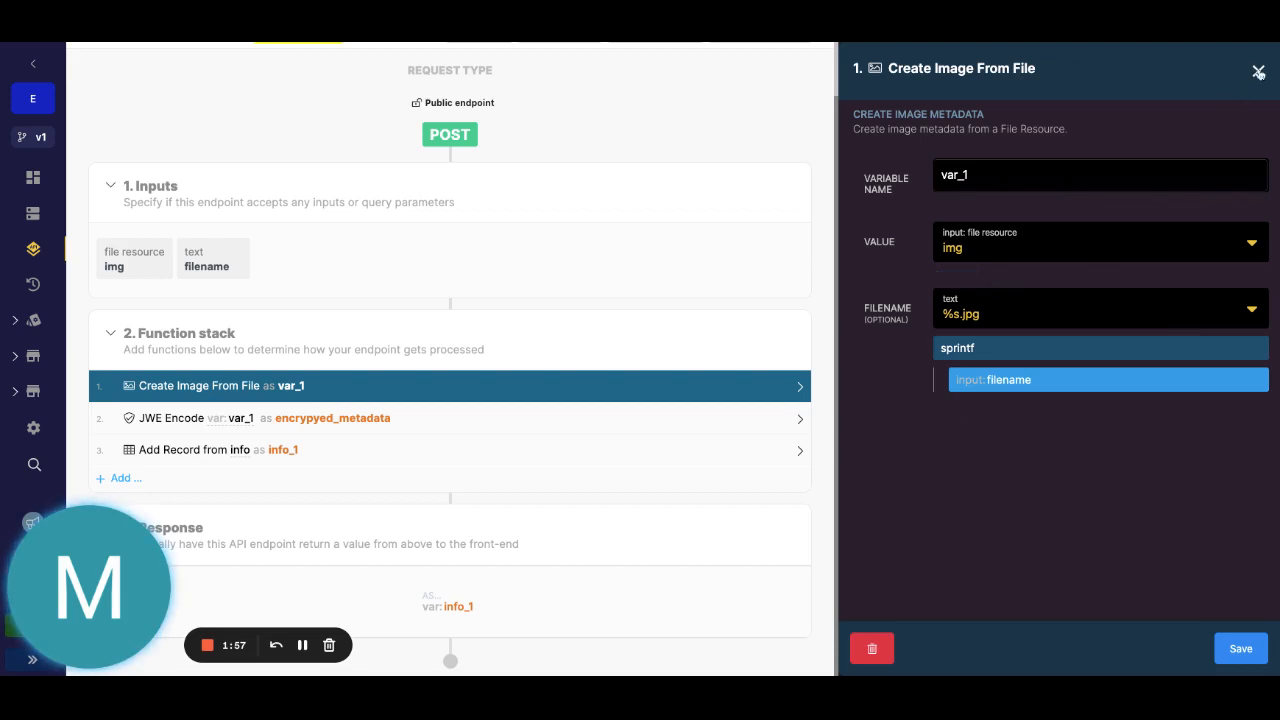
Save the JWE Encode step and the Add Record step storing encrypyed_metadata as image.
click(1256, 72)
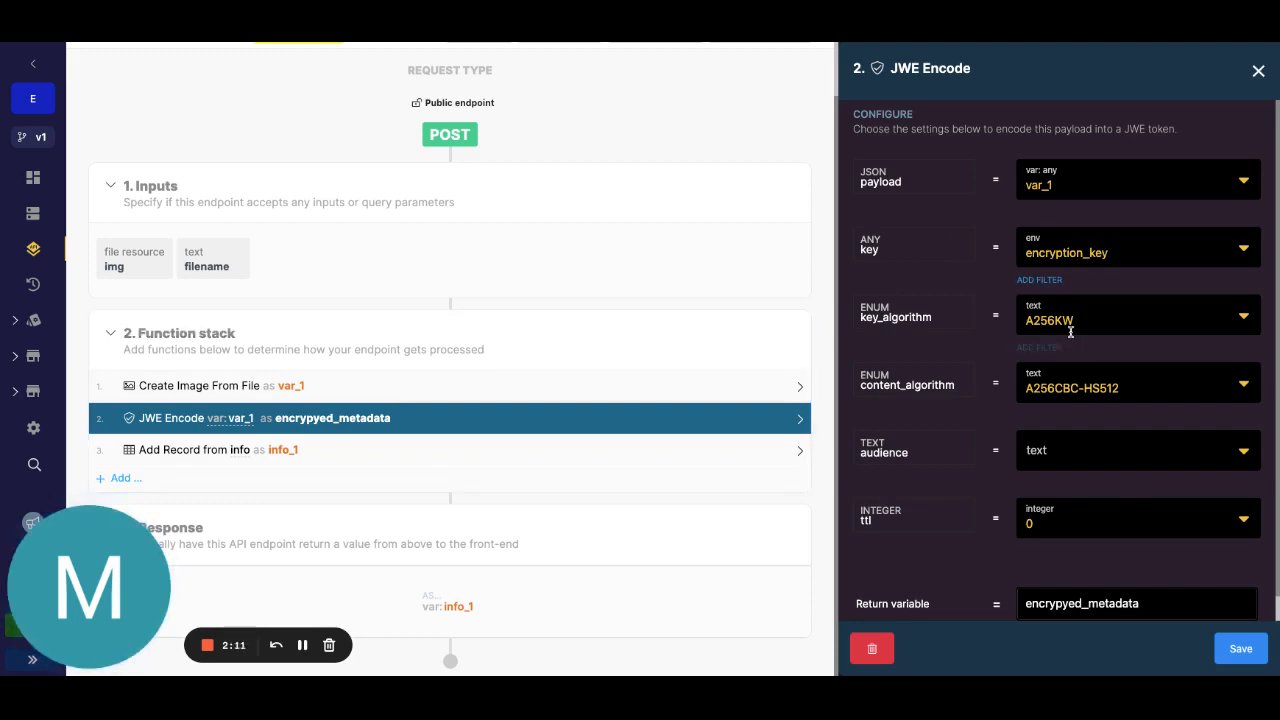
scroll(down, 3)
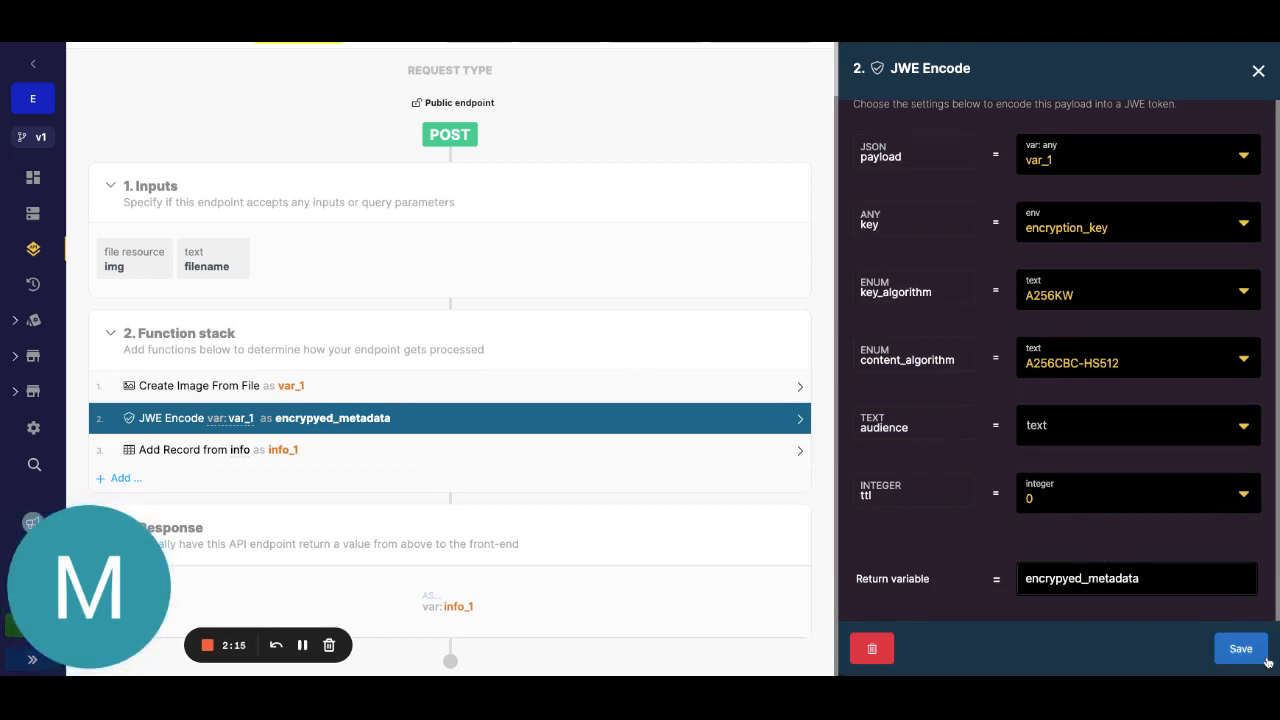
click(1259, 648)
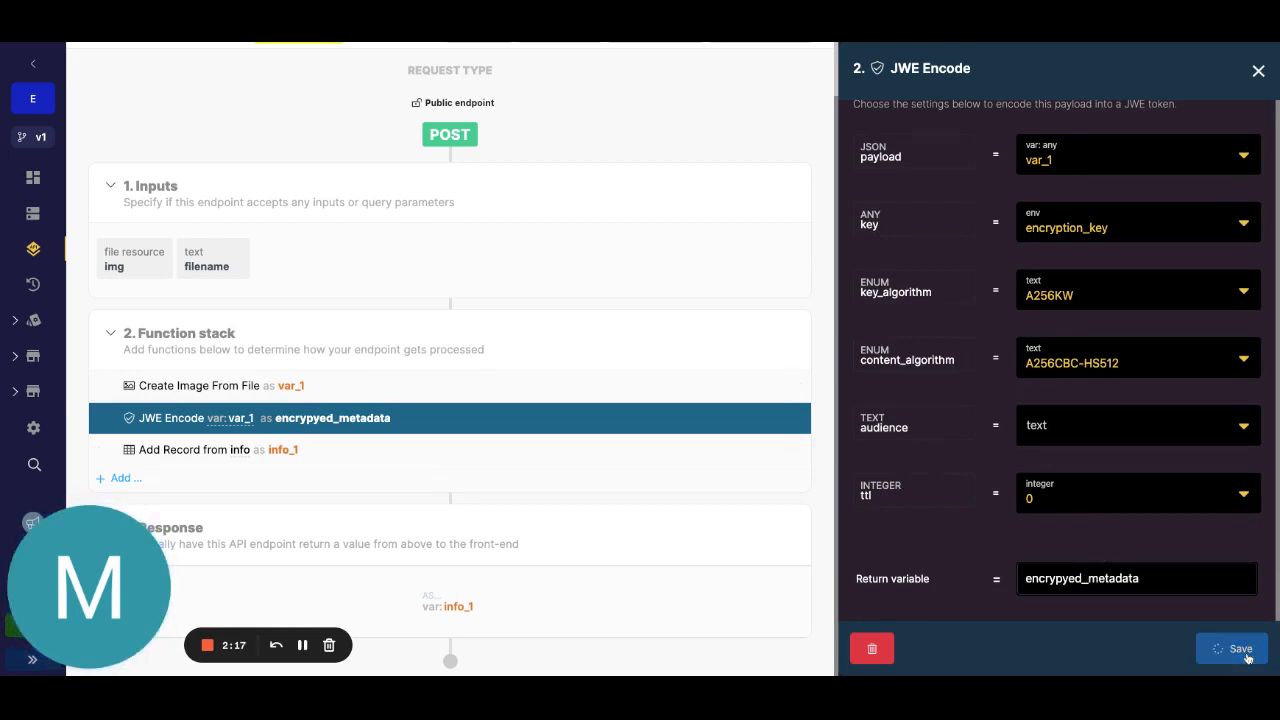
click(1232, 648)
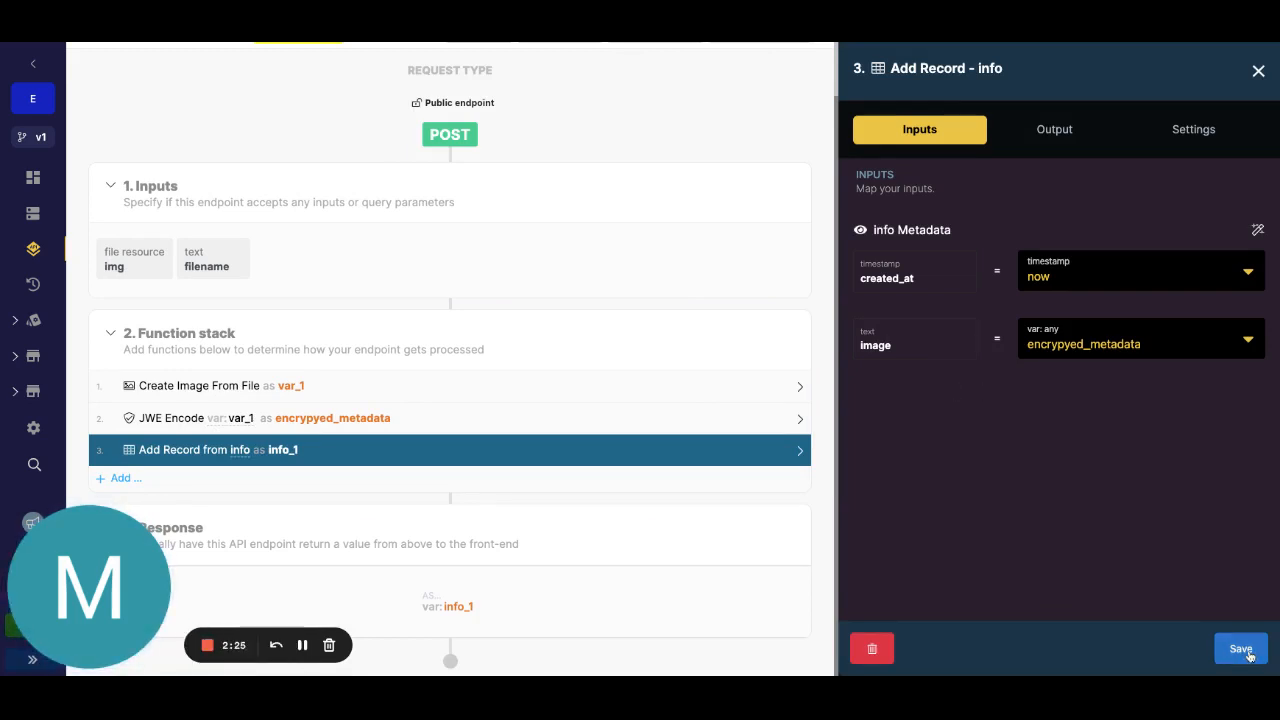
click(1240, 648)
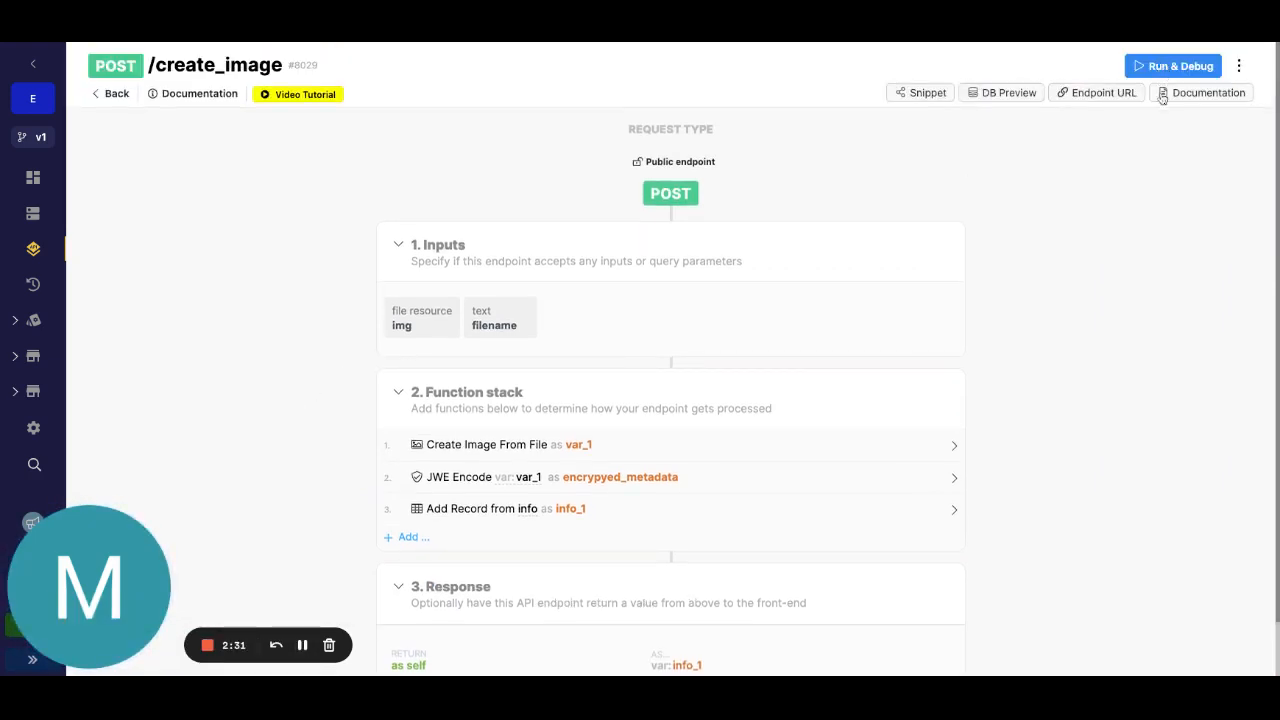
Test-run create_image with filename 'puppy' and an img URL, selecting the returned token.
click(1179, 66)
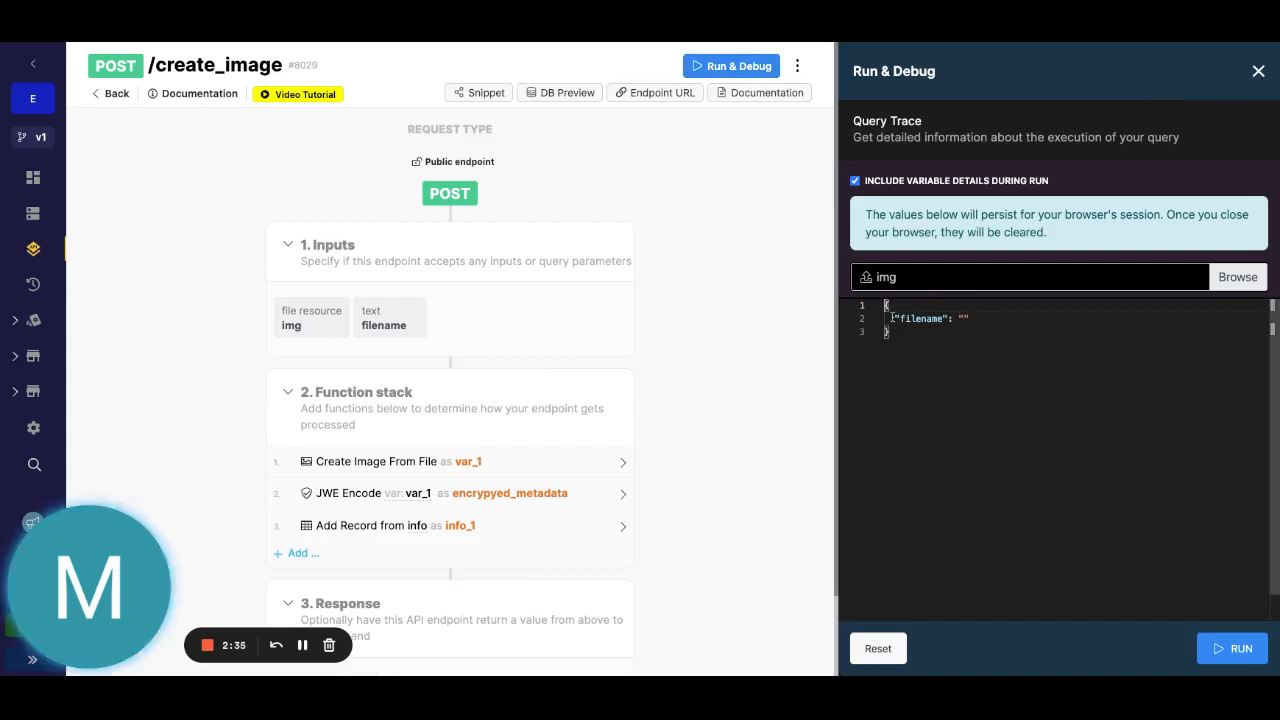
click(978, 318)
text(,)
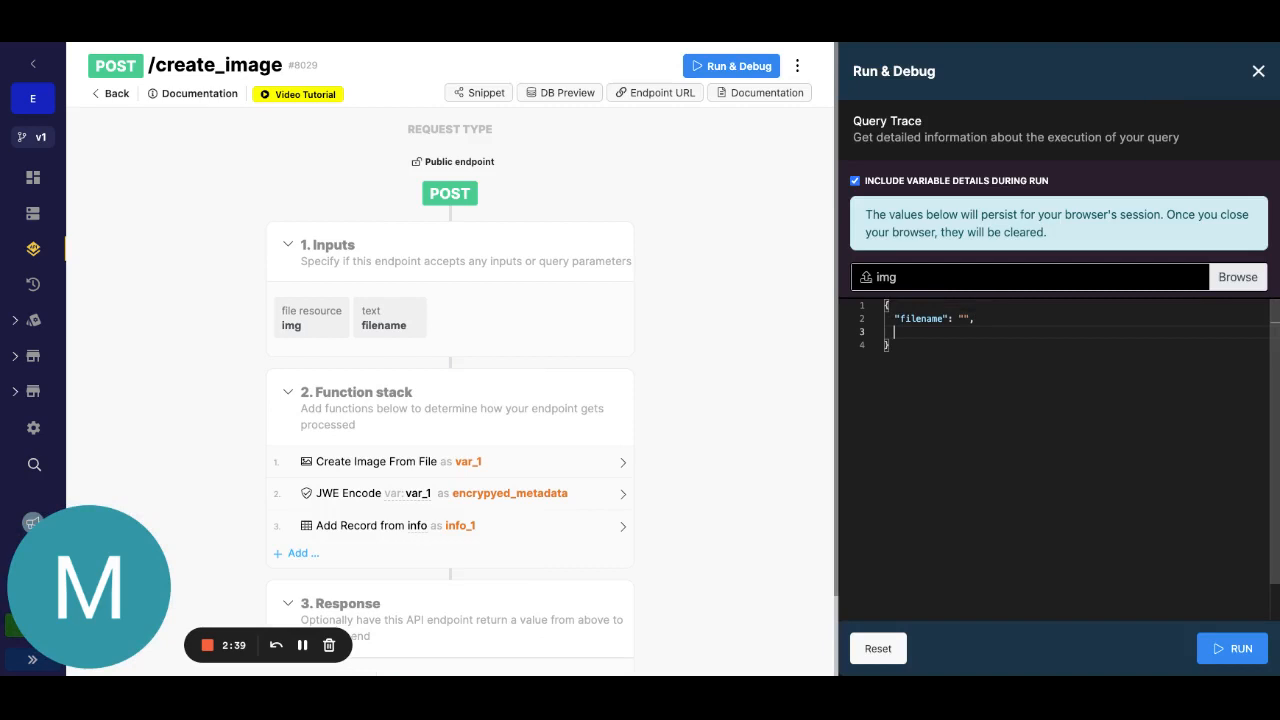
text(:im)
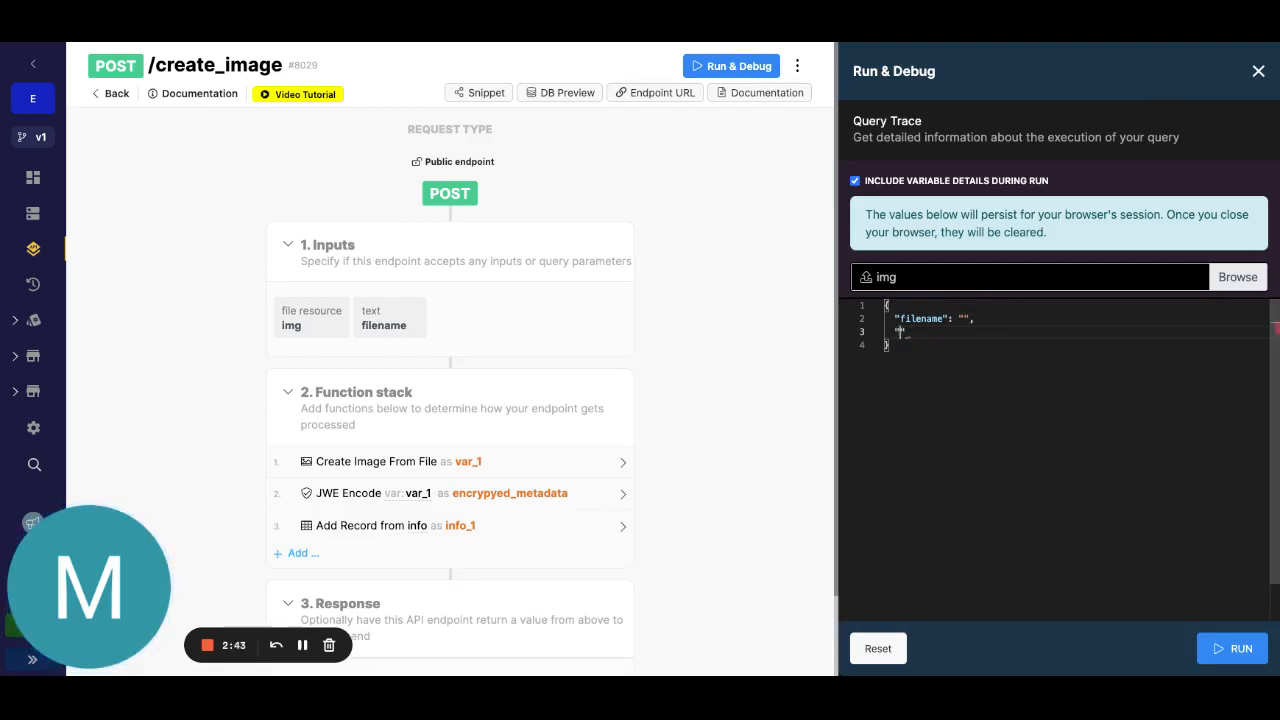
text("img": "https://i.picsum.photos/id/237/200/300.jpg?hmac=TmmQSbShHz9CdQm0)
click(1077, 318)
text(puppy)
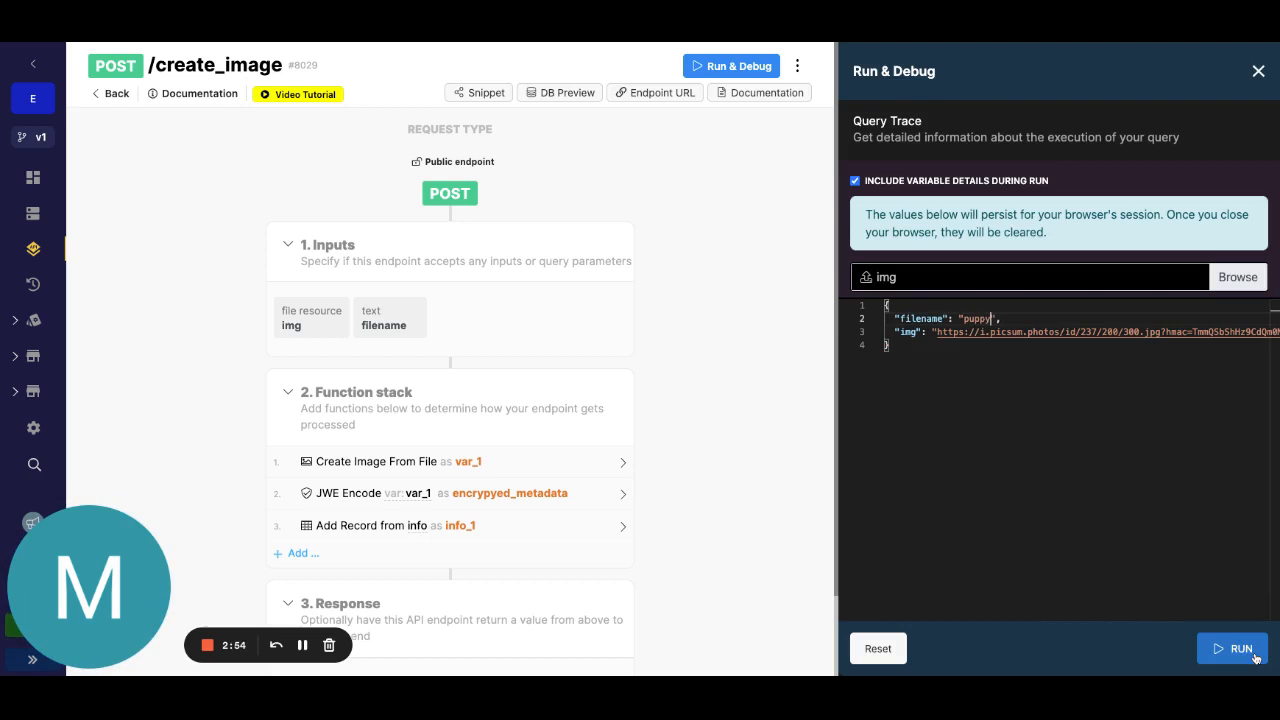
click(1233, 649)
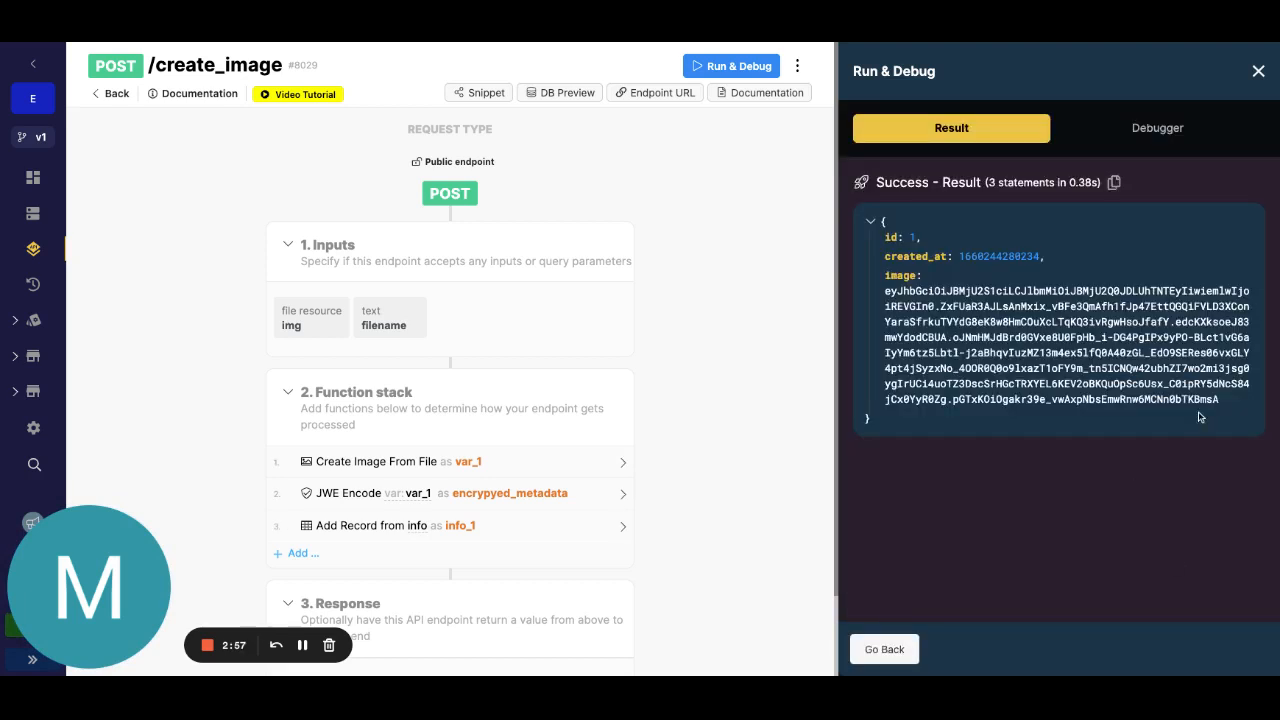
drag(884, 290, 1227, 400)
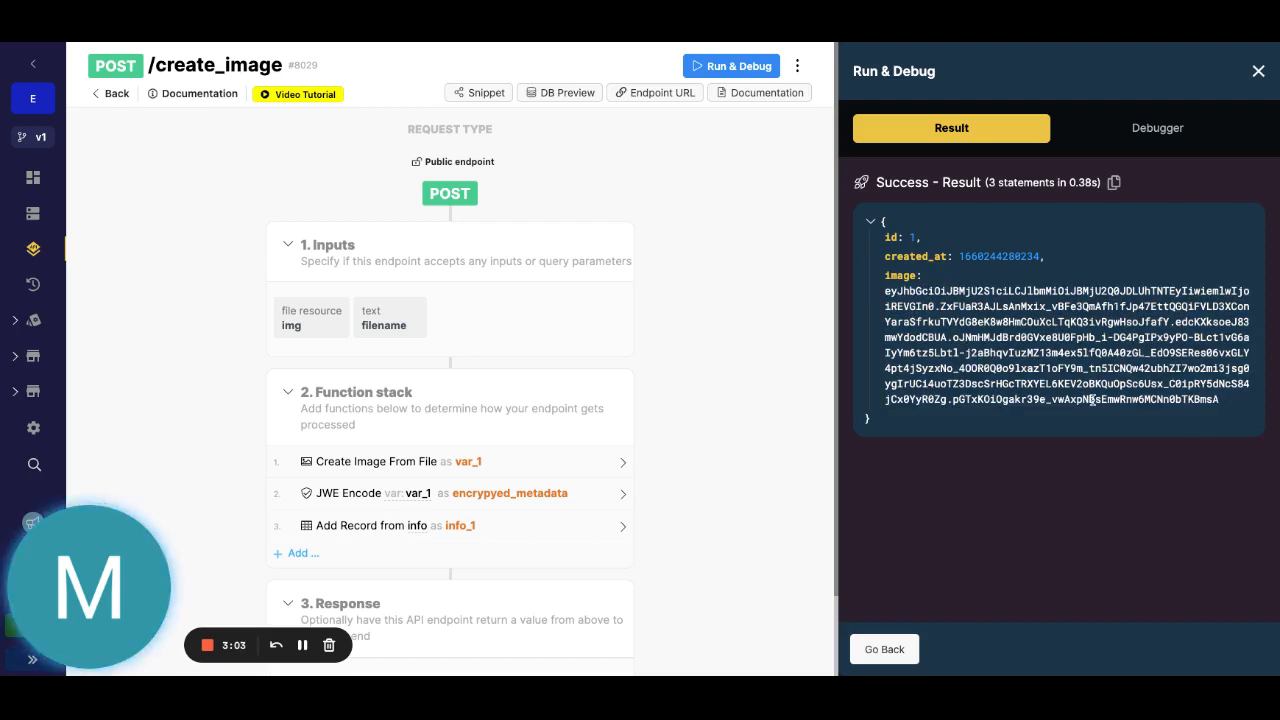
mouse_move(85, 127)
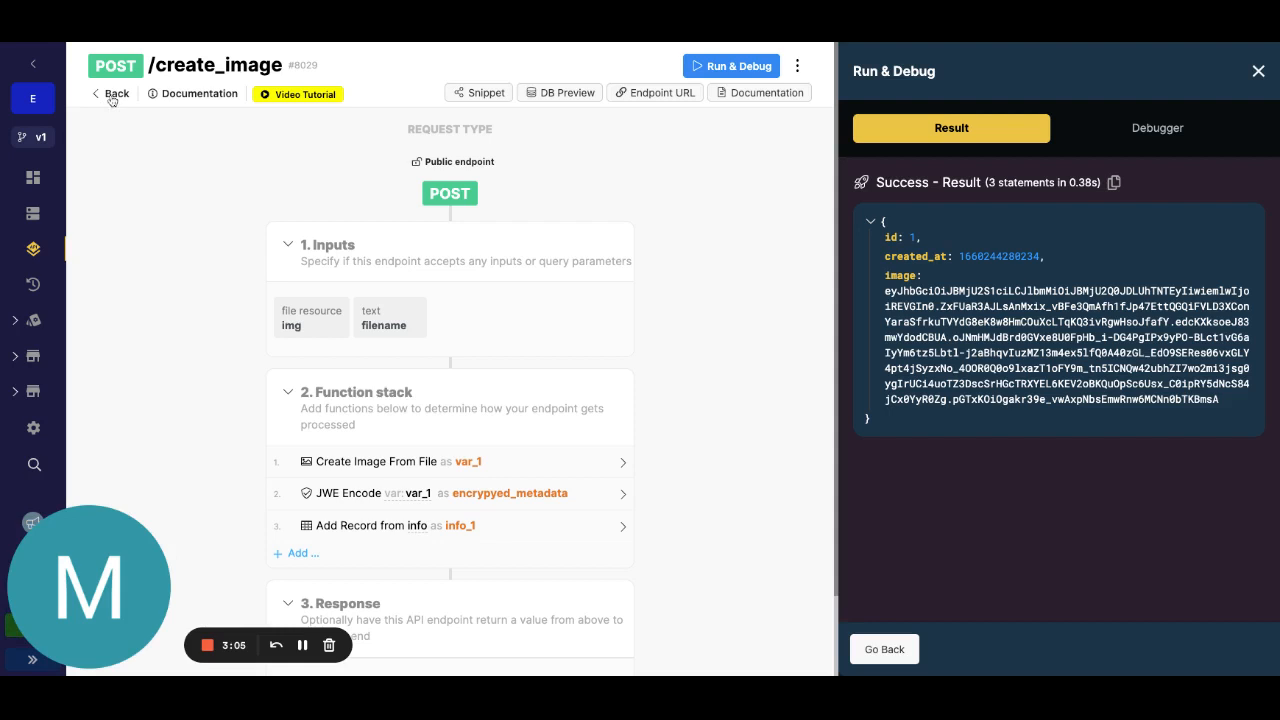
Open decrypt_image and view its Get Record step matching the info_id input.
click(111, 95)
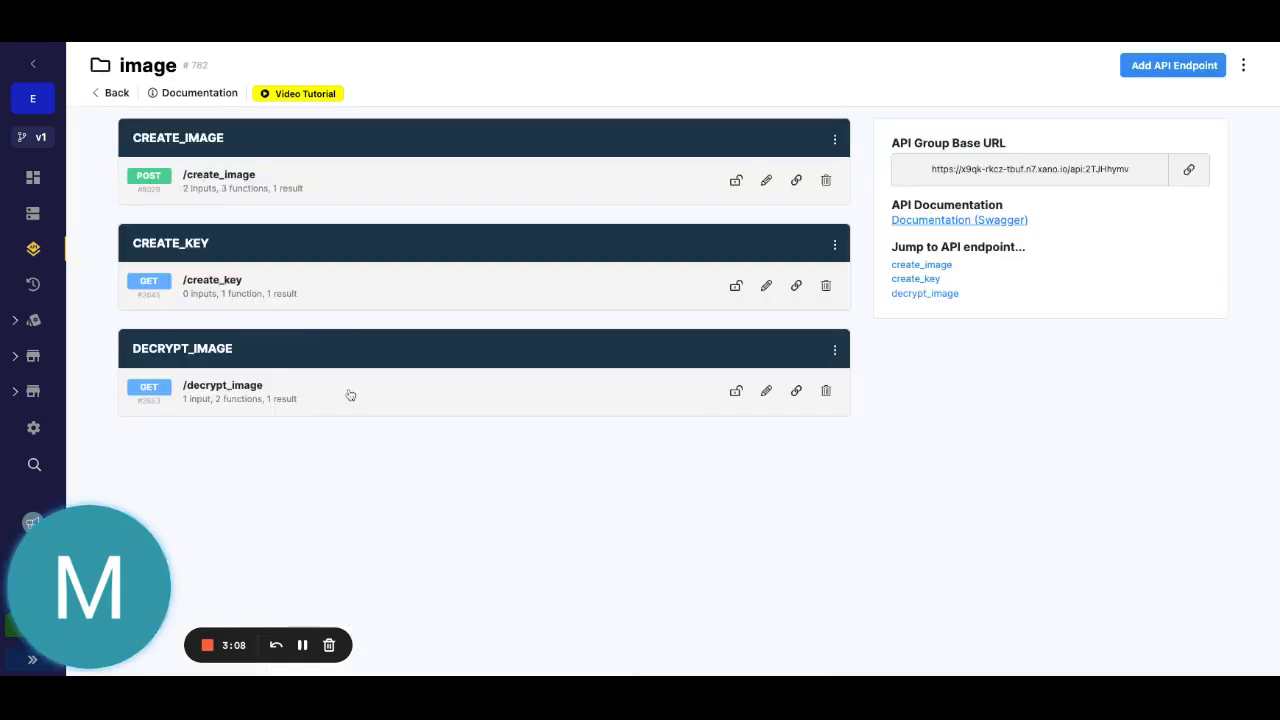
click(222, 385)
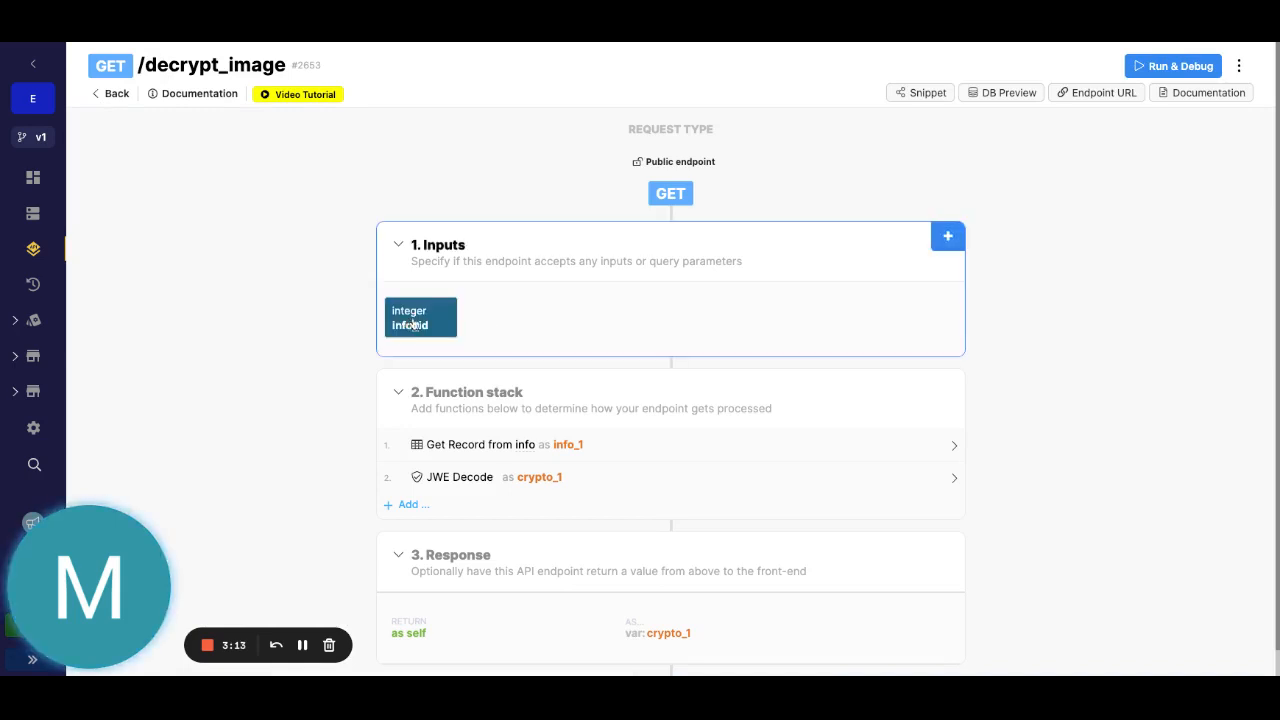
click(478, 444)
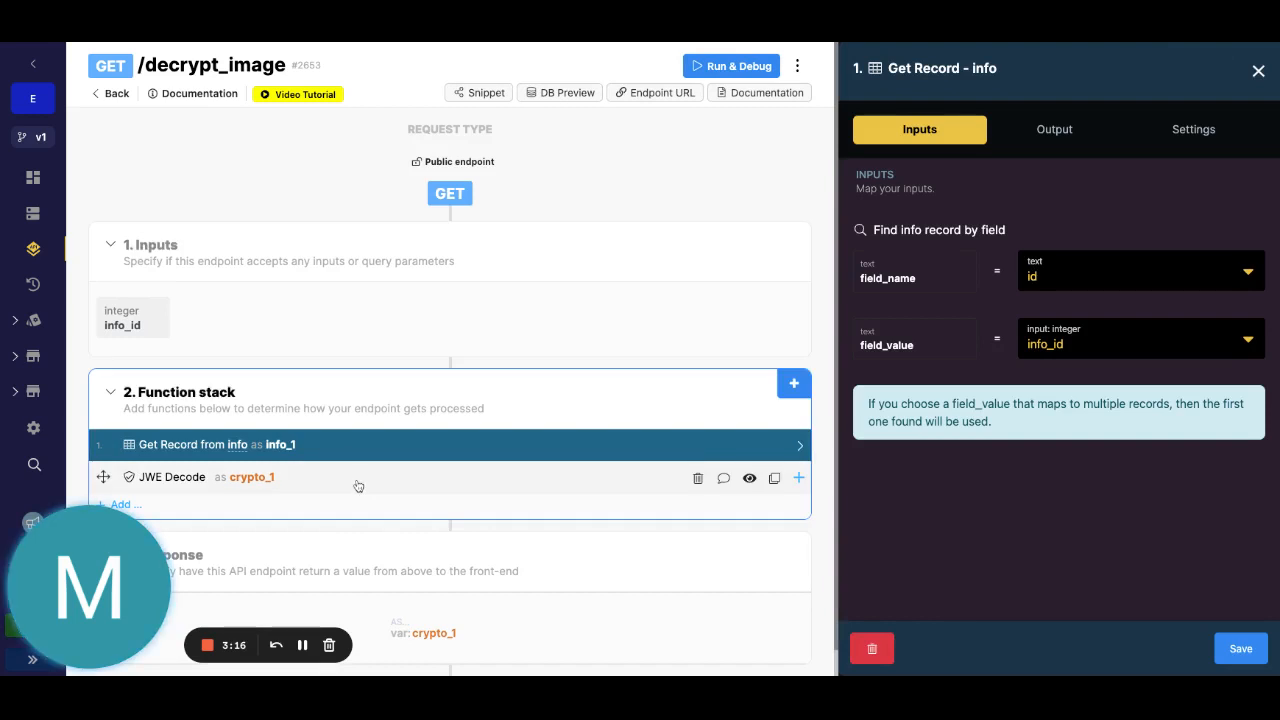
Review and save the JWE Decode step decoding info_1.image with encryption_key.
click(172, 477)
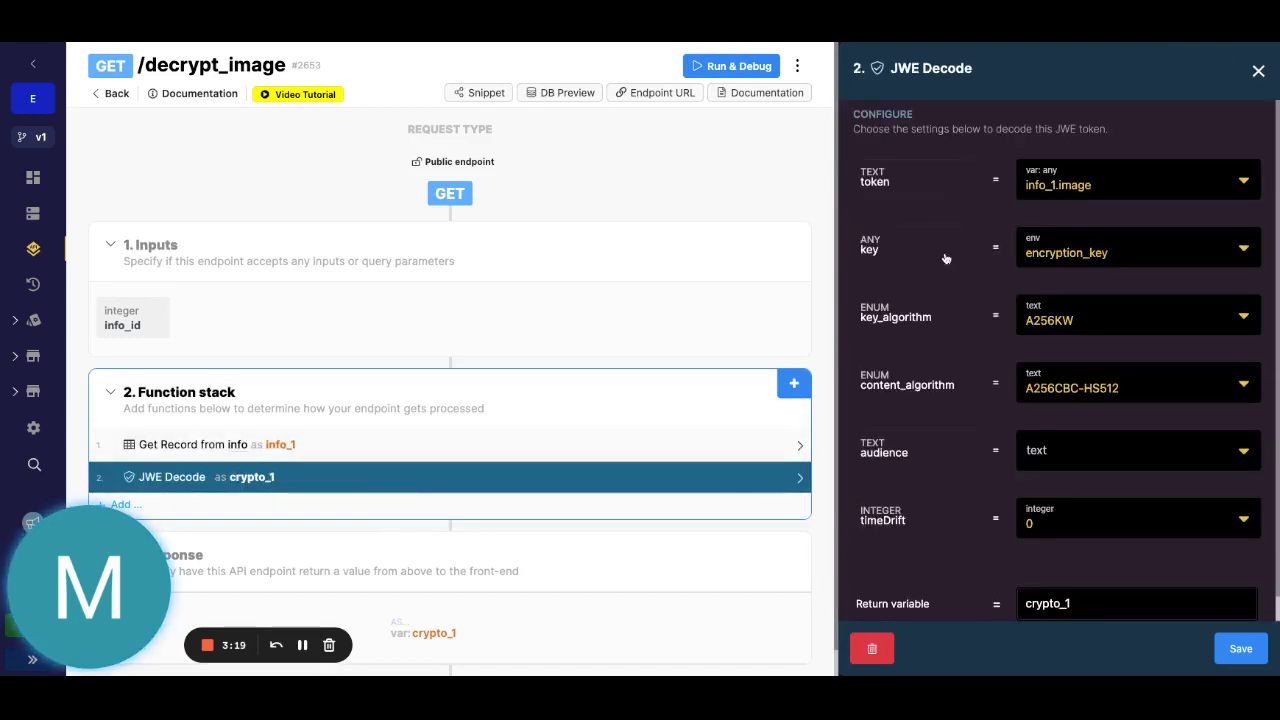
scroll(down, 3)
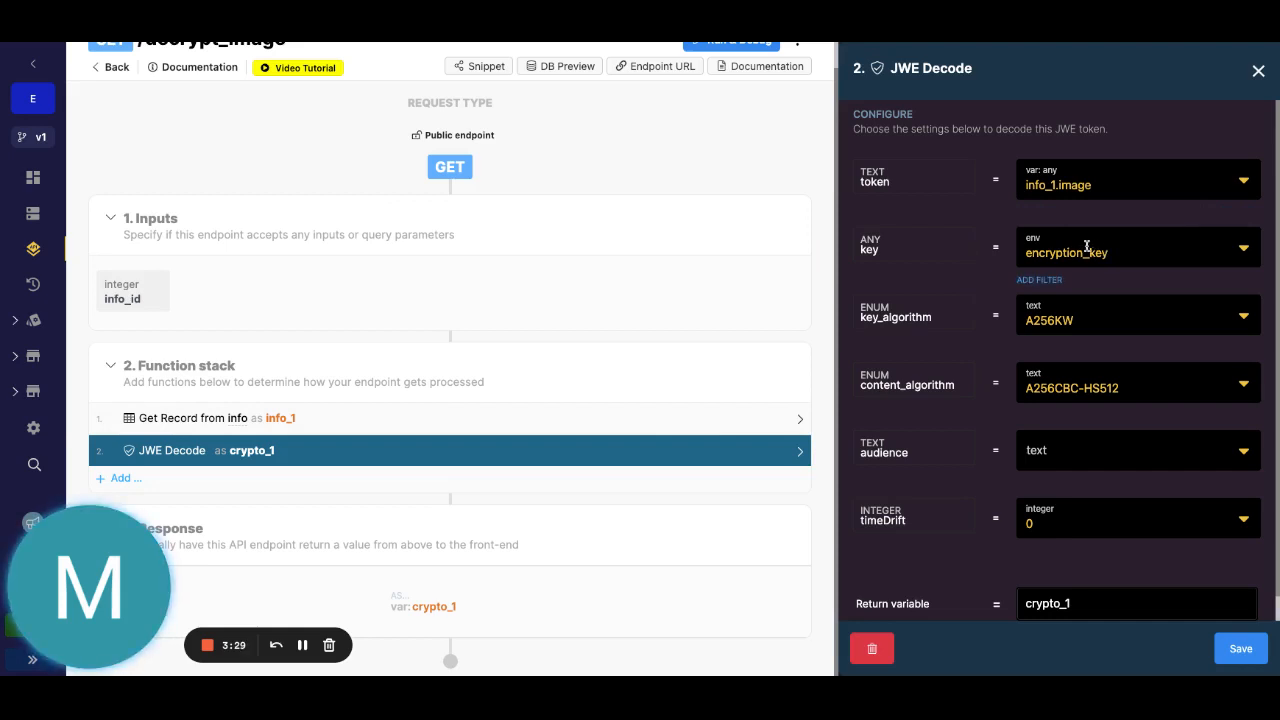
mouse_move(1064, 299)
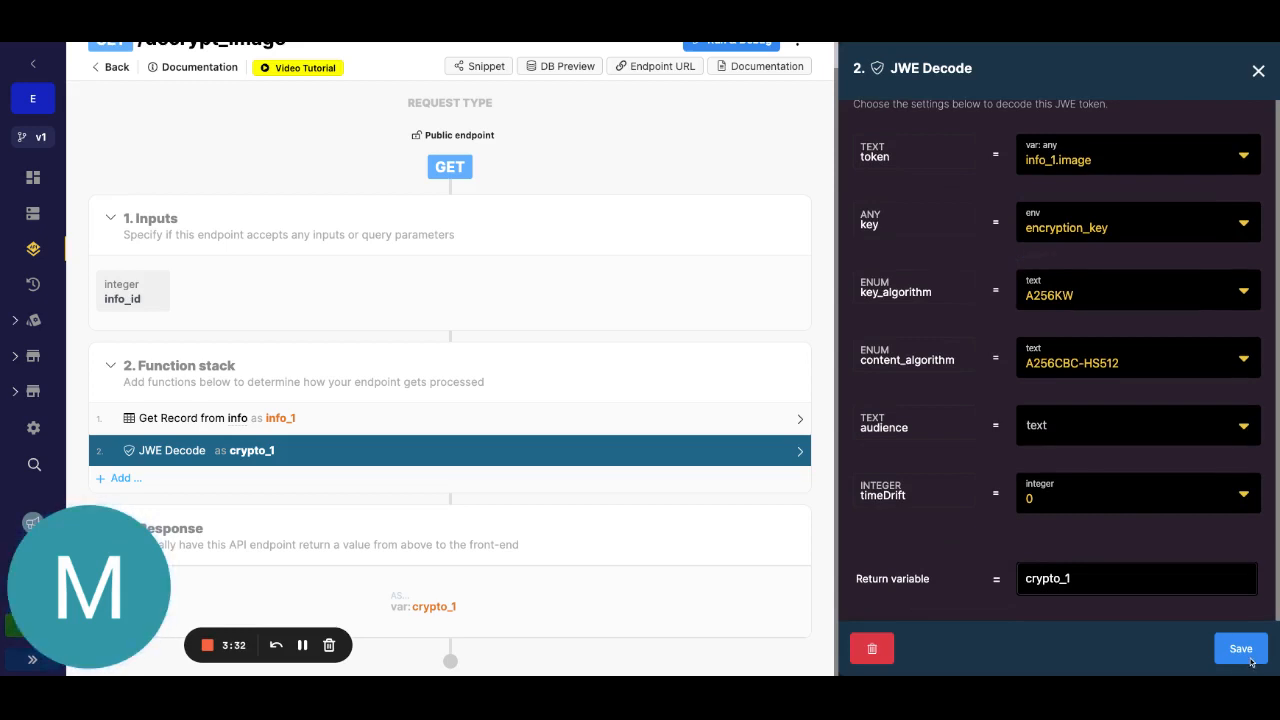
click(1240, 648)
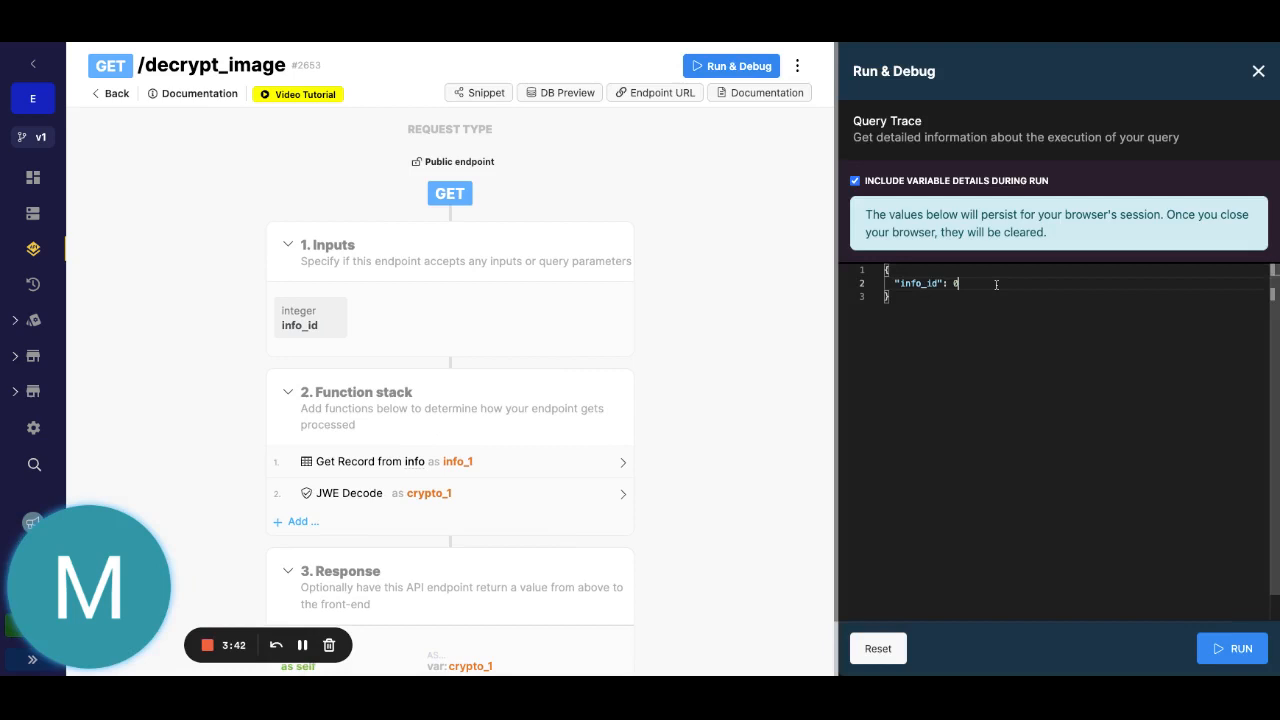
Run decrypt_image with info_id 1, inspect the decoded puppy.jpg path, and close results.
click(1236, 649)
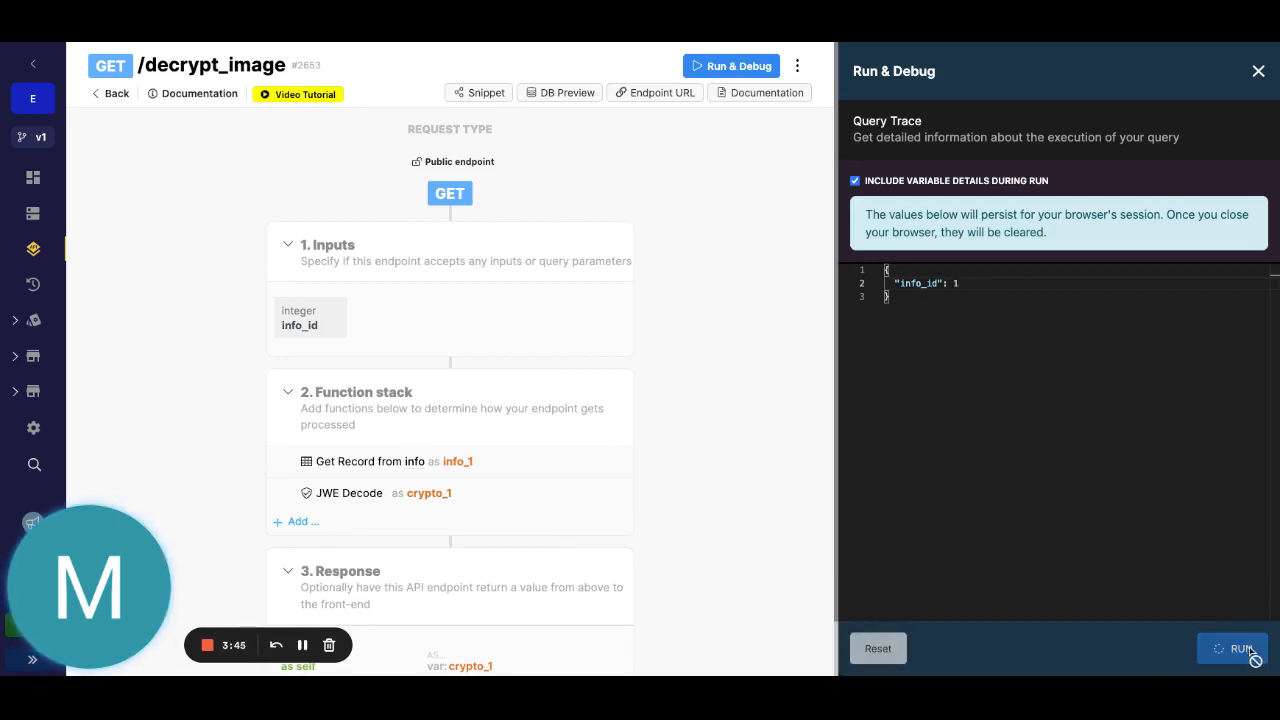
click(1232, 648)
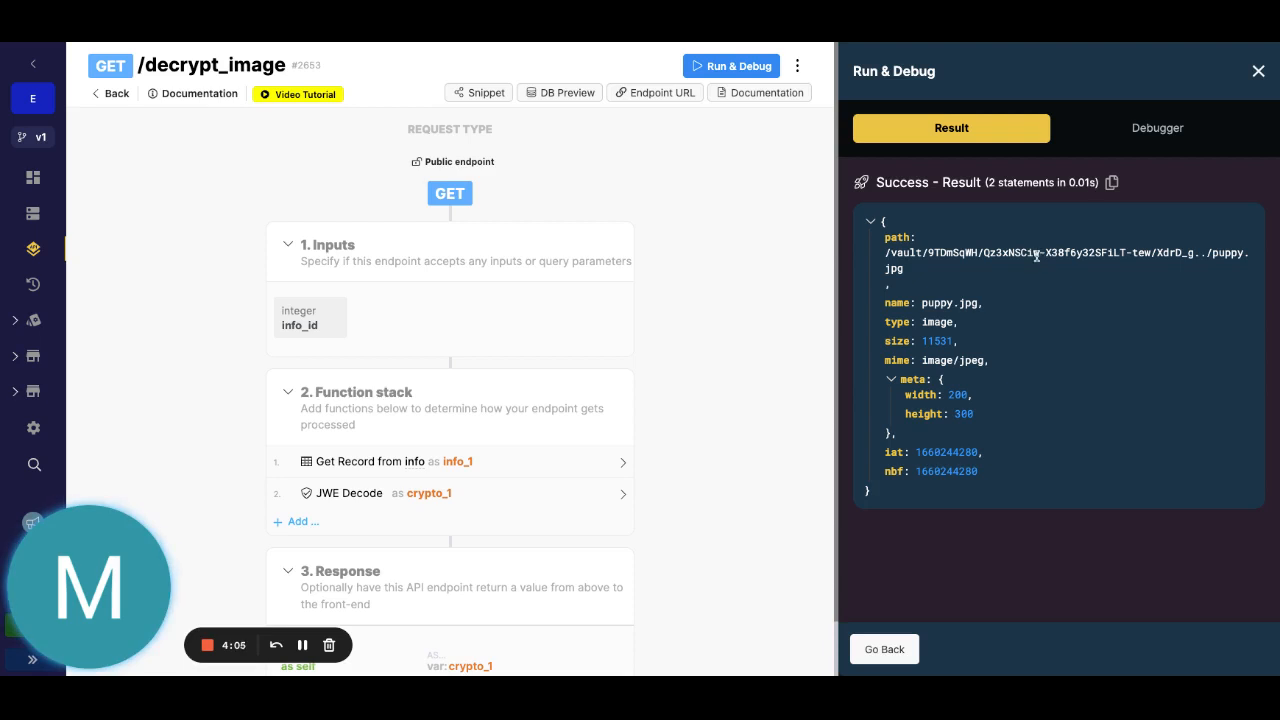
mouse_move(143, 40)
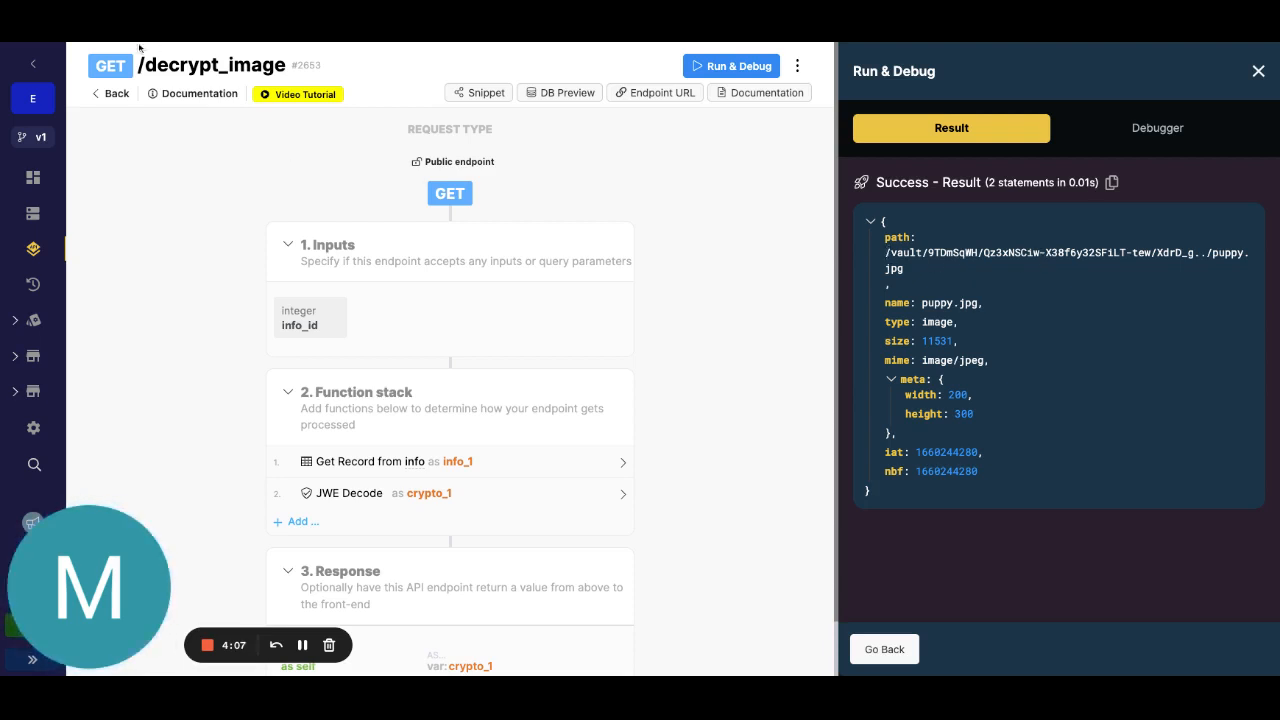
double_click(1060, 252)
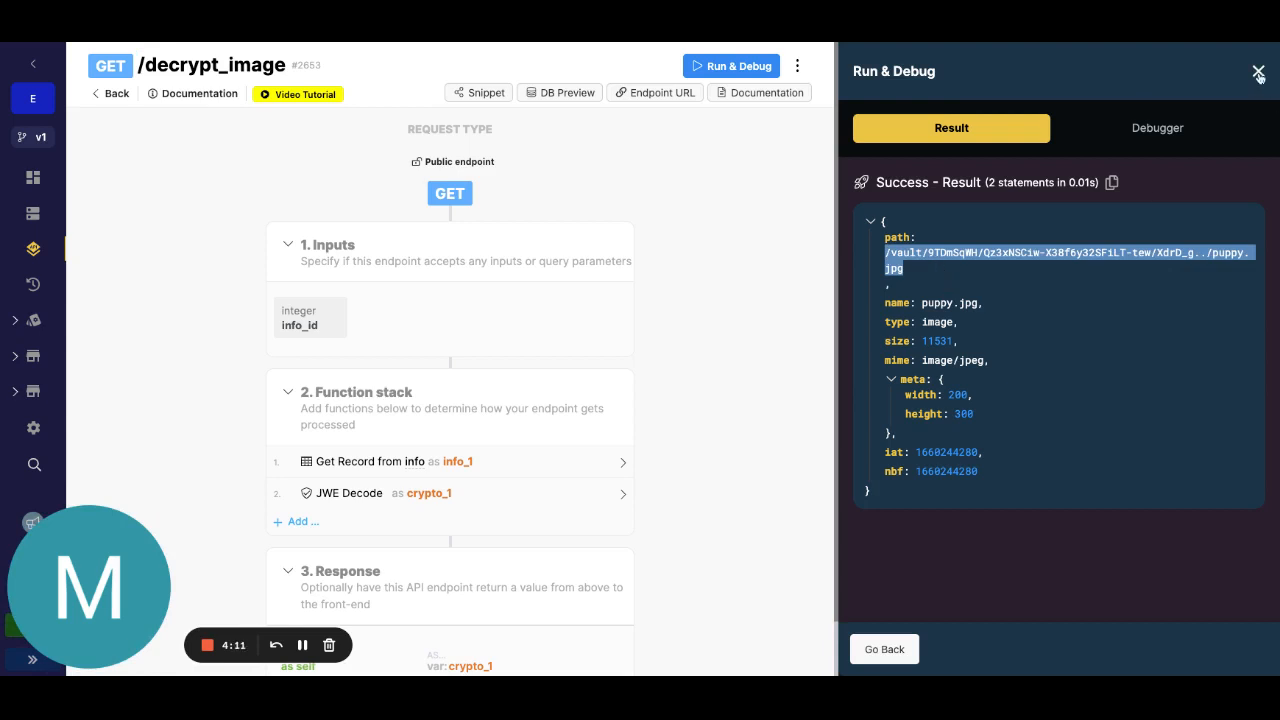
click(1258, 75)
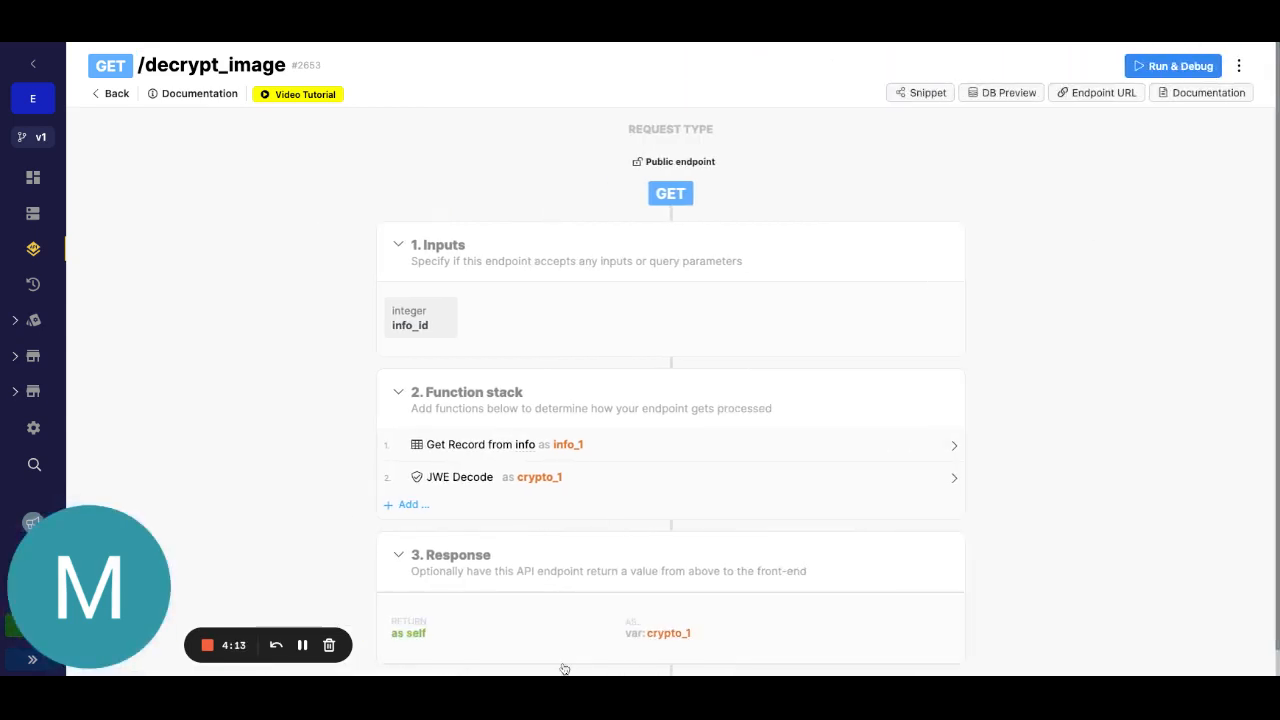
mouse_move(575, 444)
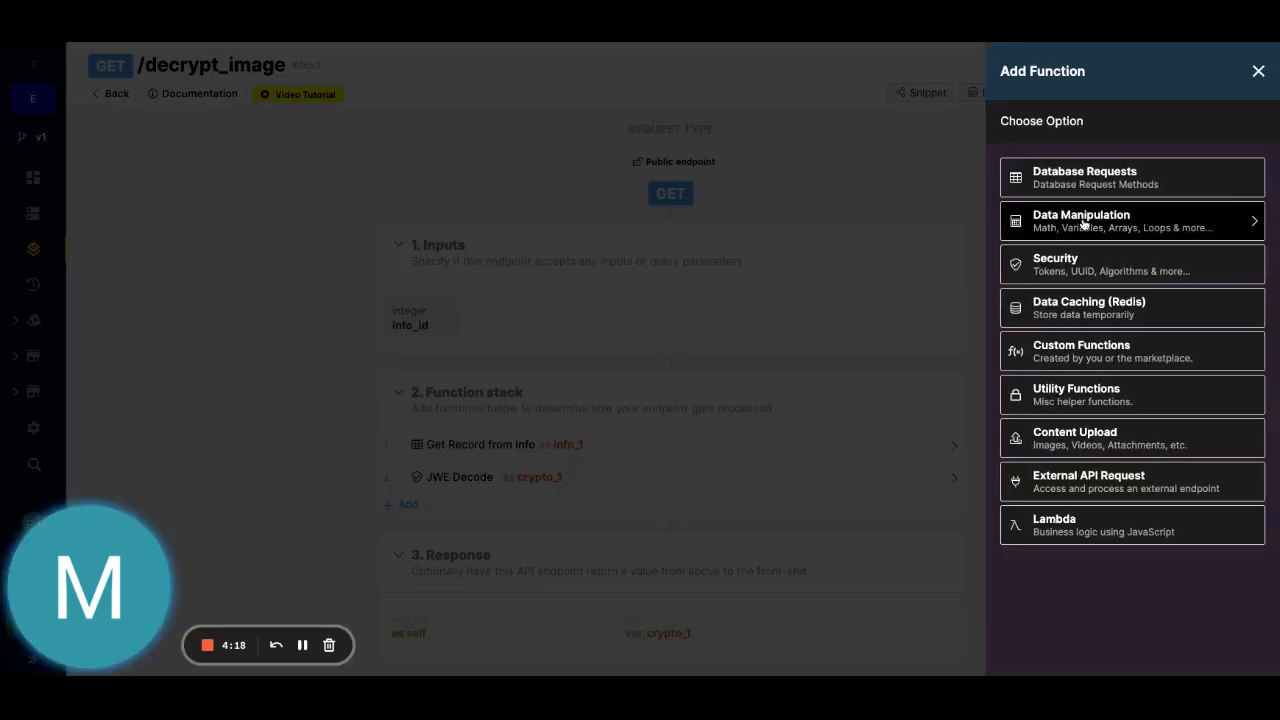
Add and save an Update Variable step setting info_1.image to crypto_1.
click(1257, 70)
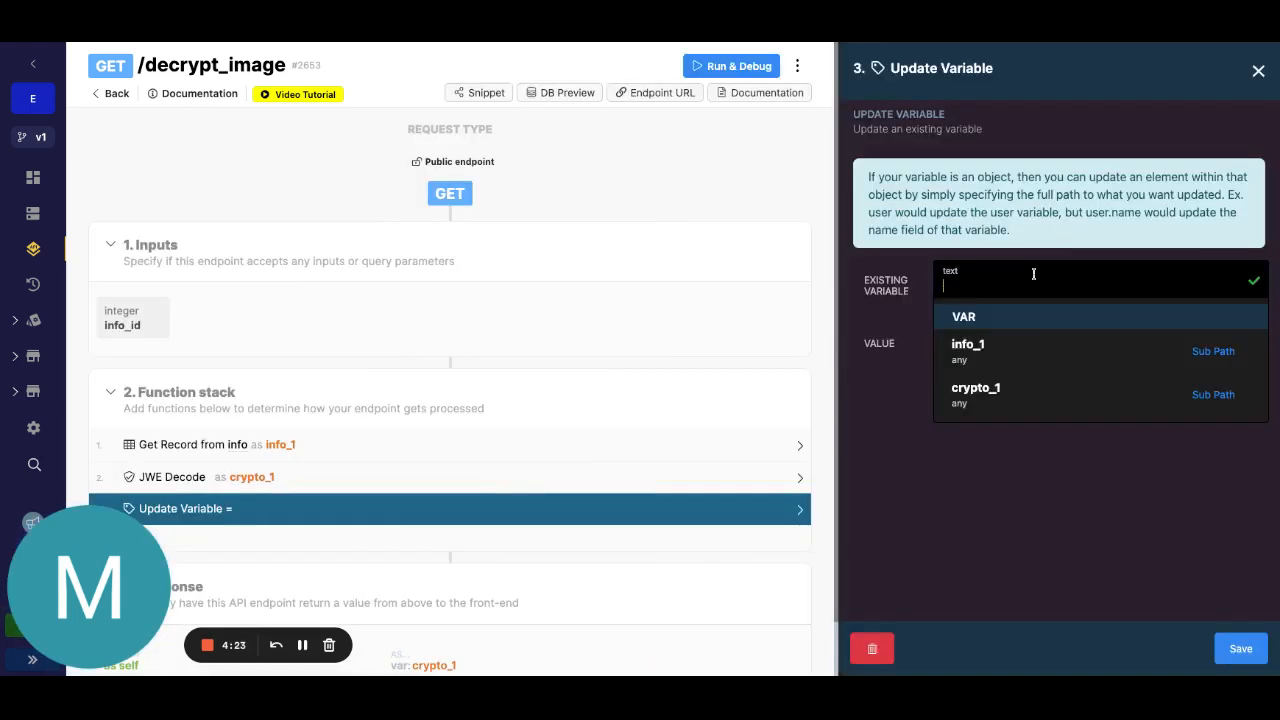
click(968, 344)
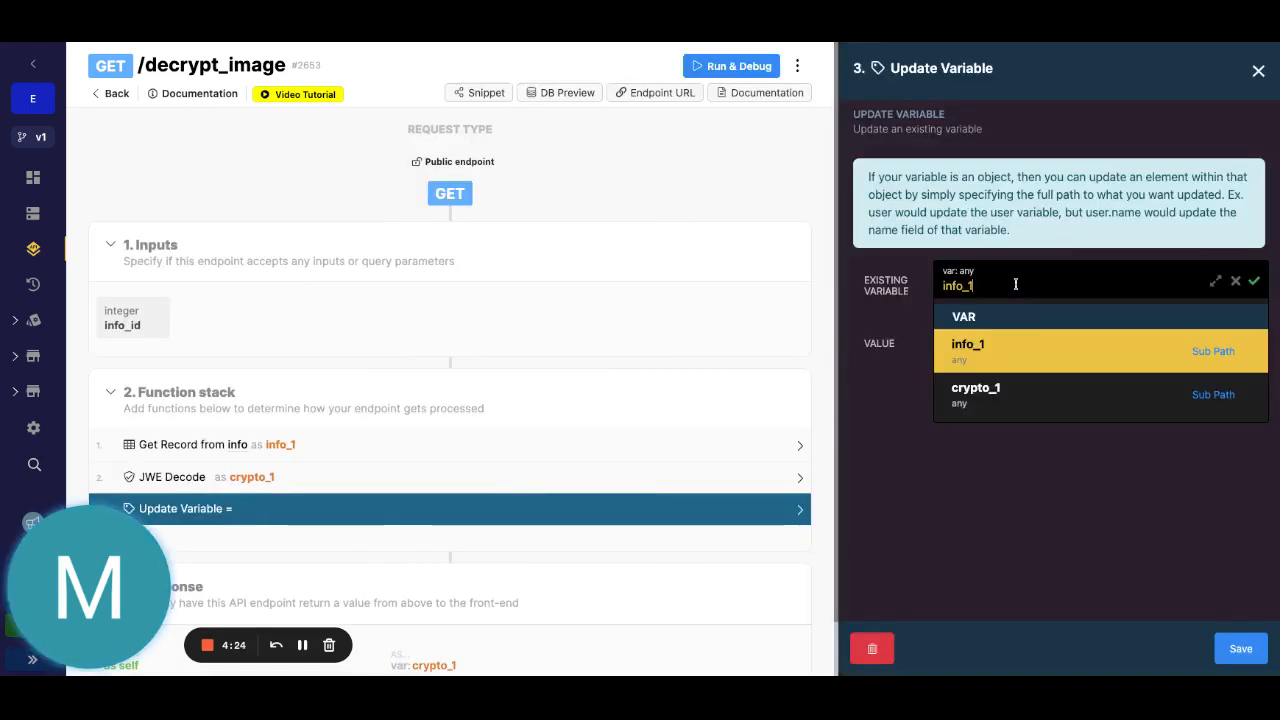
text(.image)
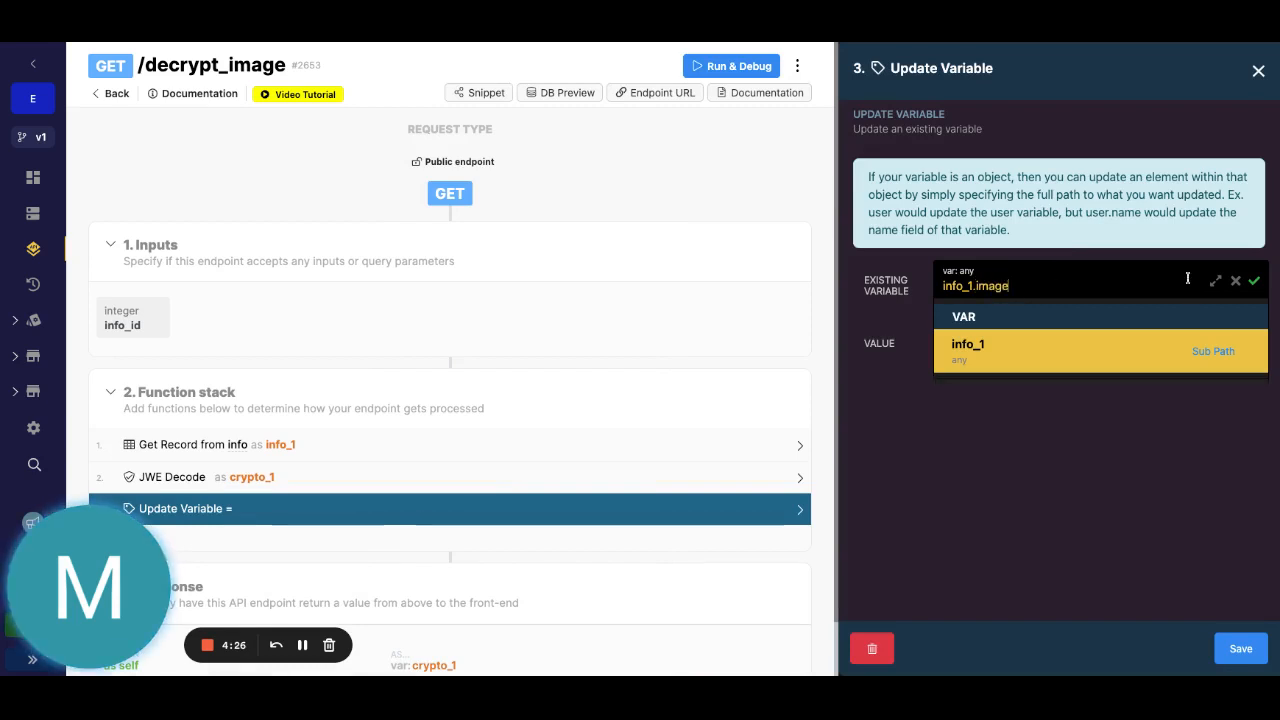
click(1067, 343)
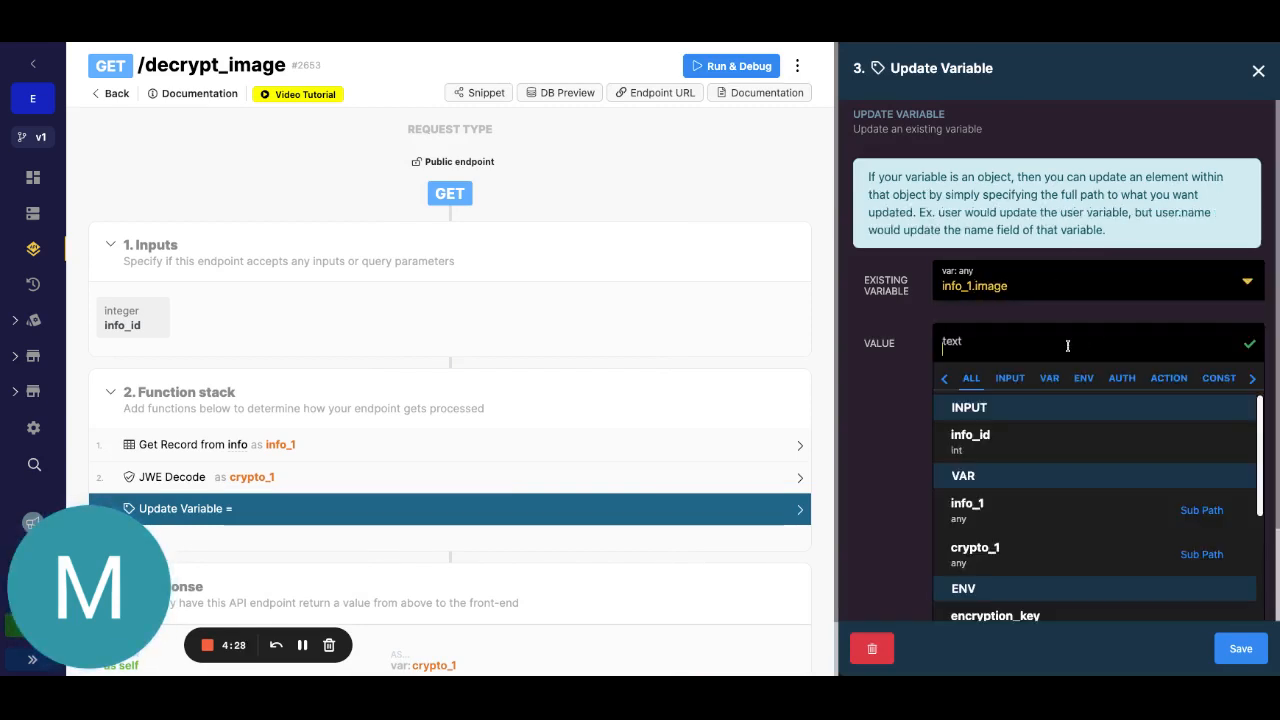
click(974, 547)
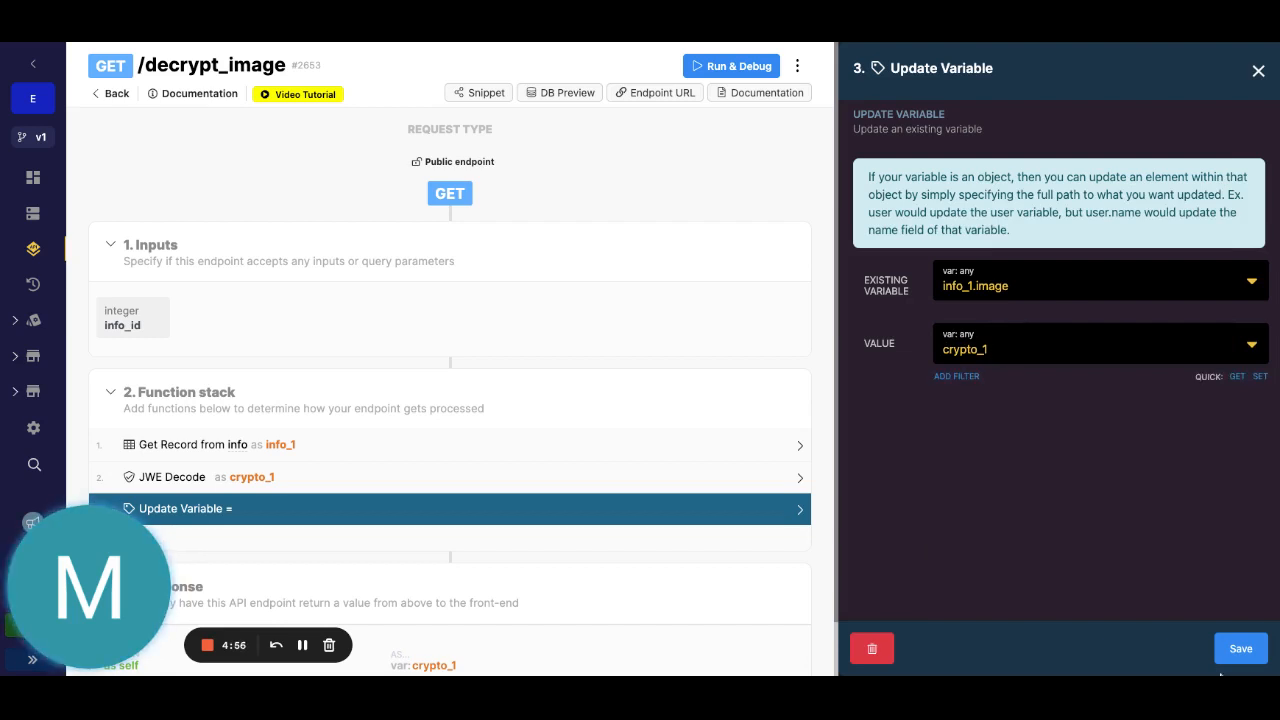
click(1240, 648)
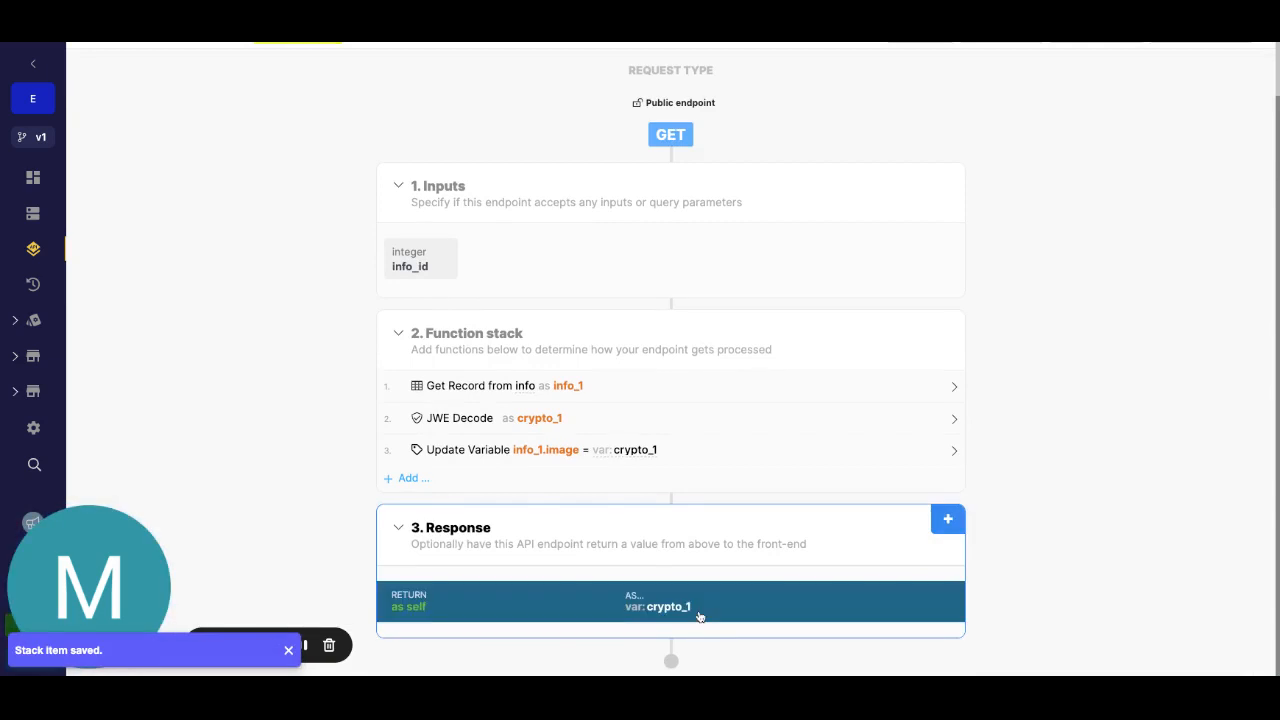
click(670, 605)
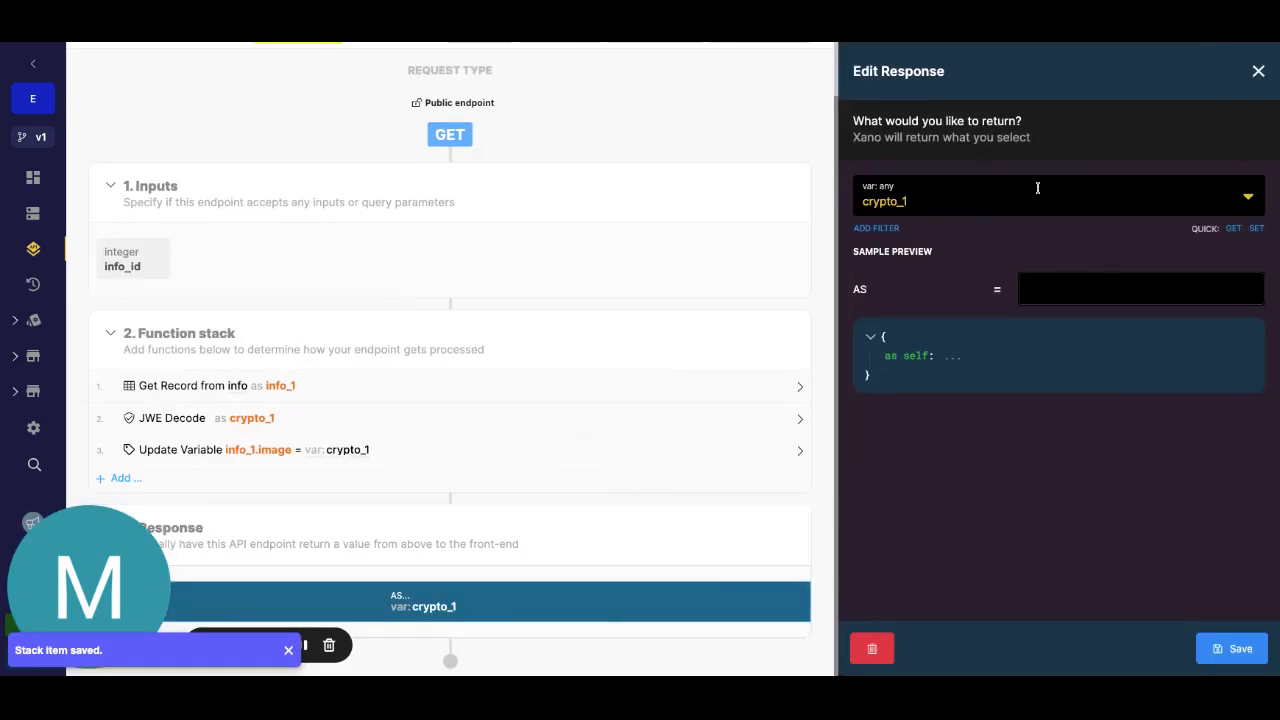
Return info_1 instead of crypto_1 from the endpoint and open Run & Debug.
click(1050, 195)
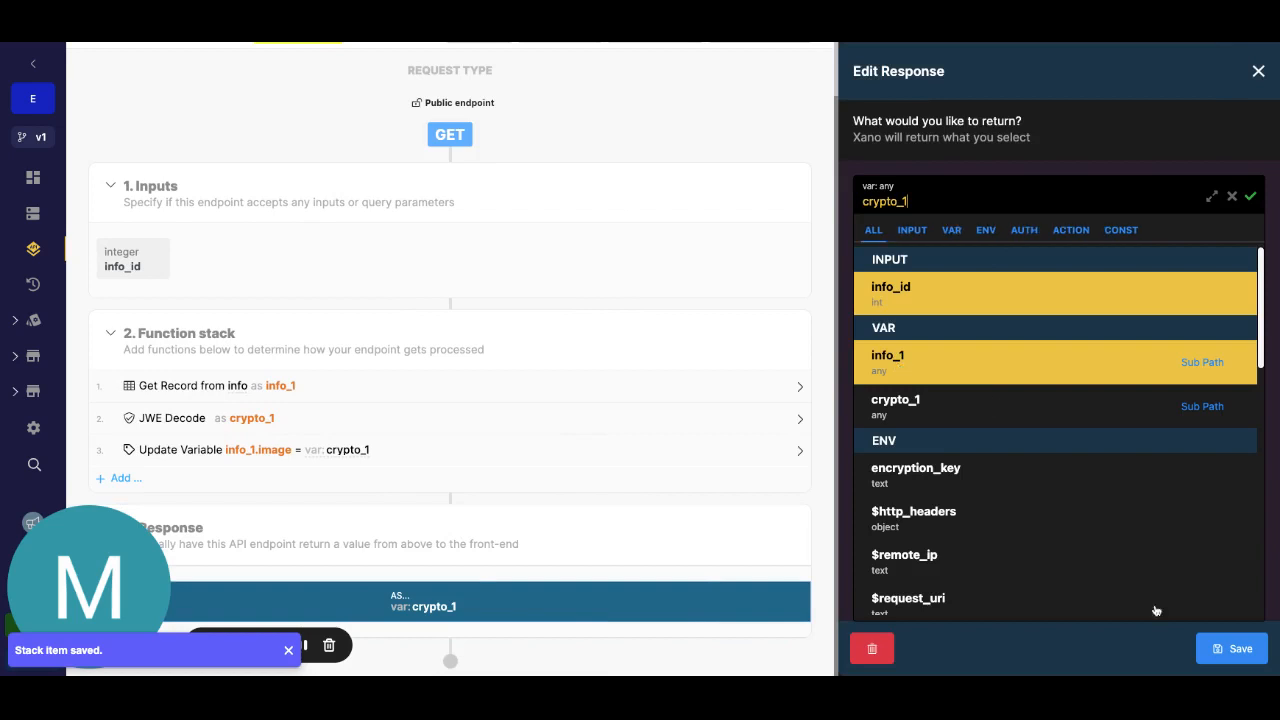
mouse_move(1215, 607)
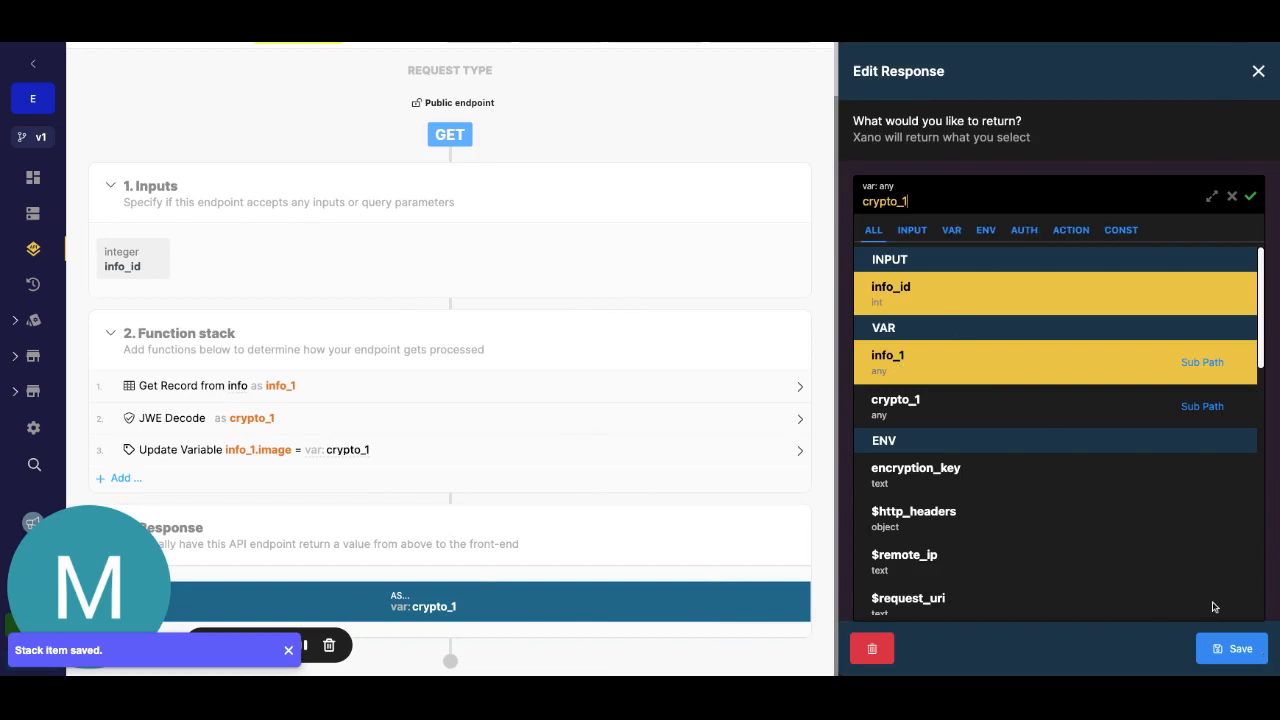
click(887, 362)
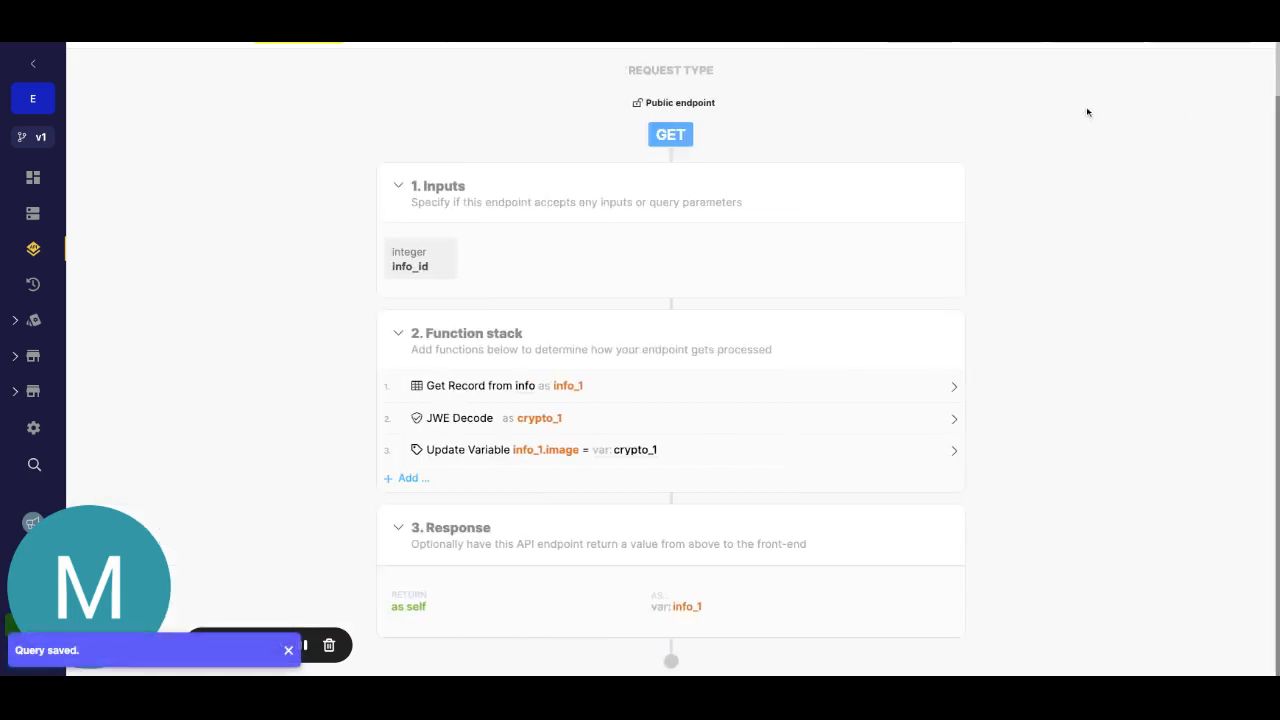
click(731, 65)
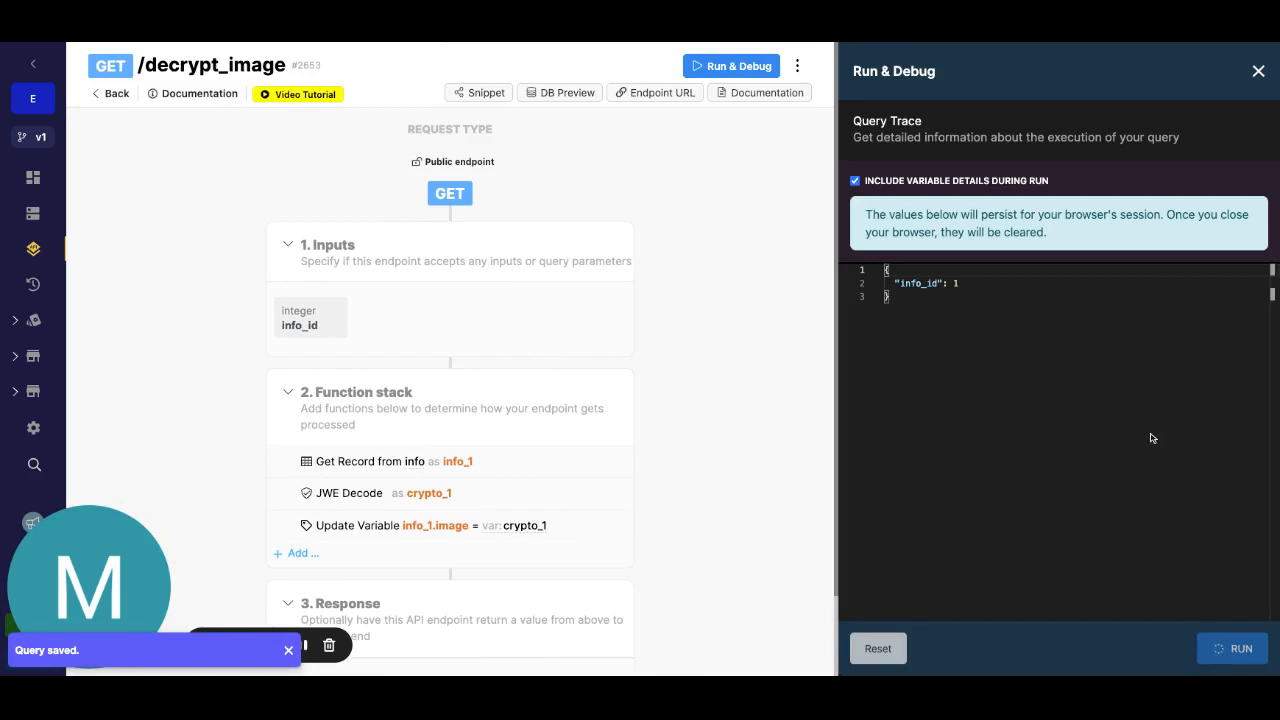
Run the endpoint with info_id 1, yielding record 1 with decoded puppy.jpg image metadata.
click(1232, 648)
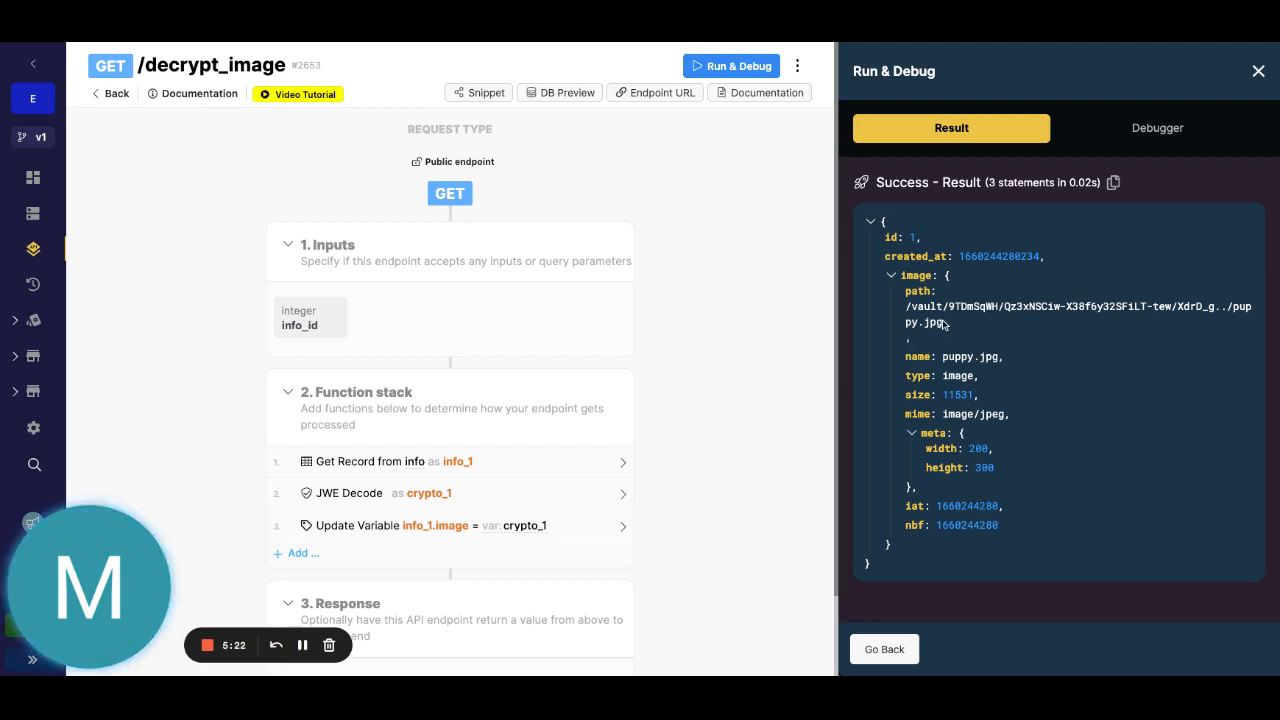
mouse_move(150, 49)
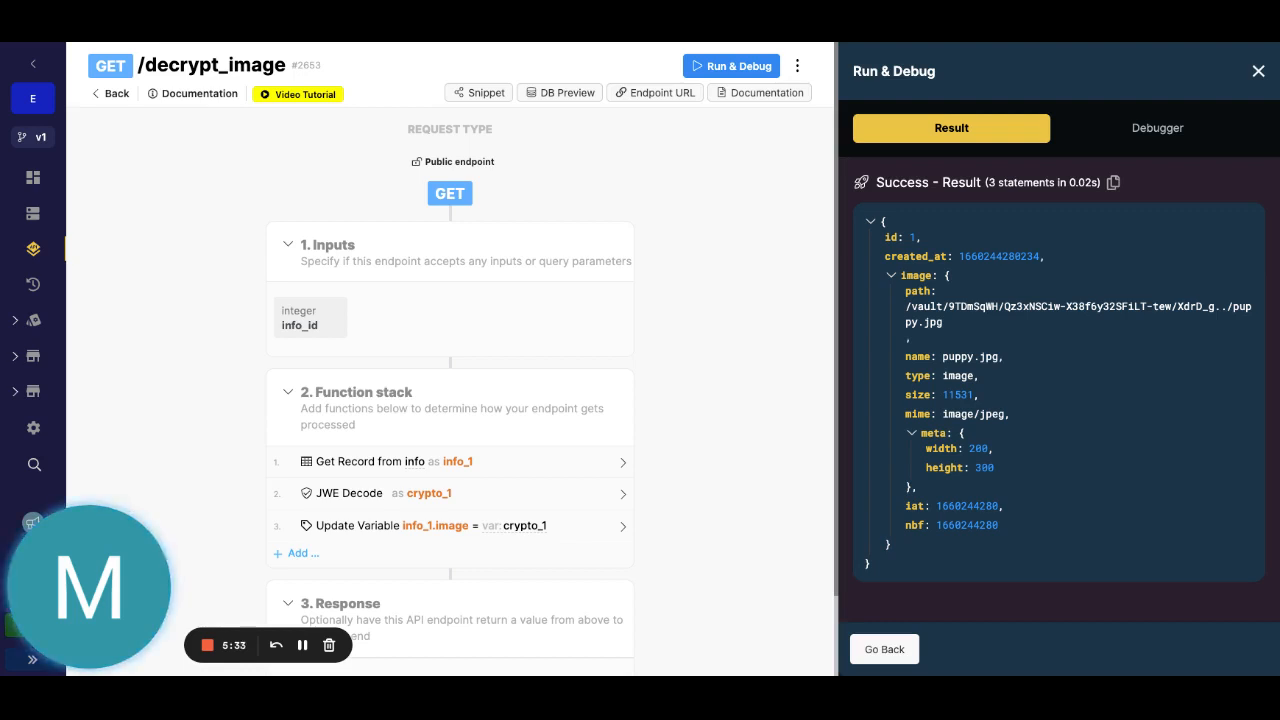
mouse_move(183, 268)
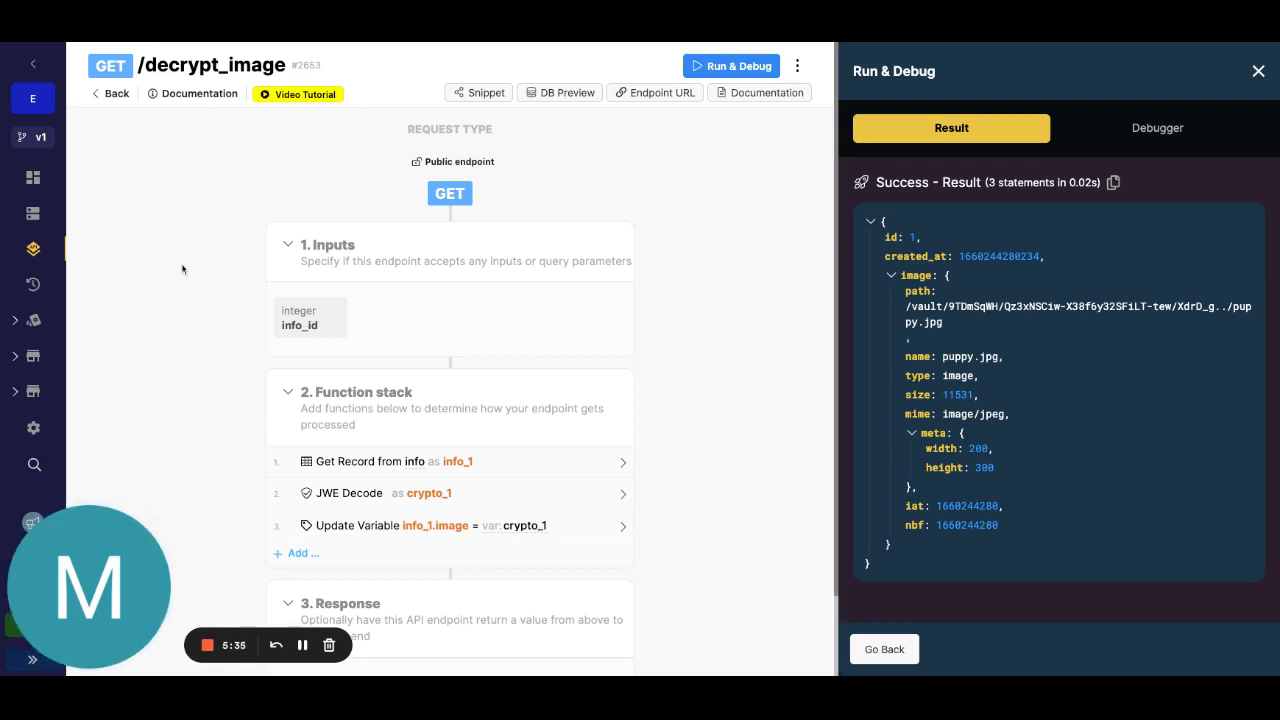
click(296, 553)
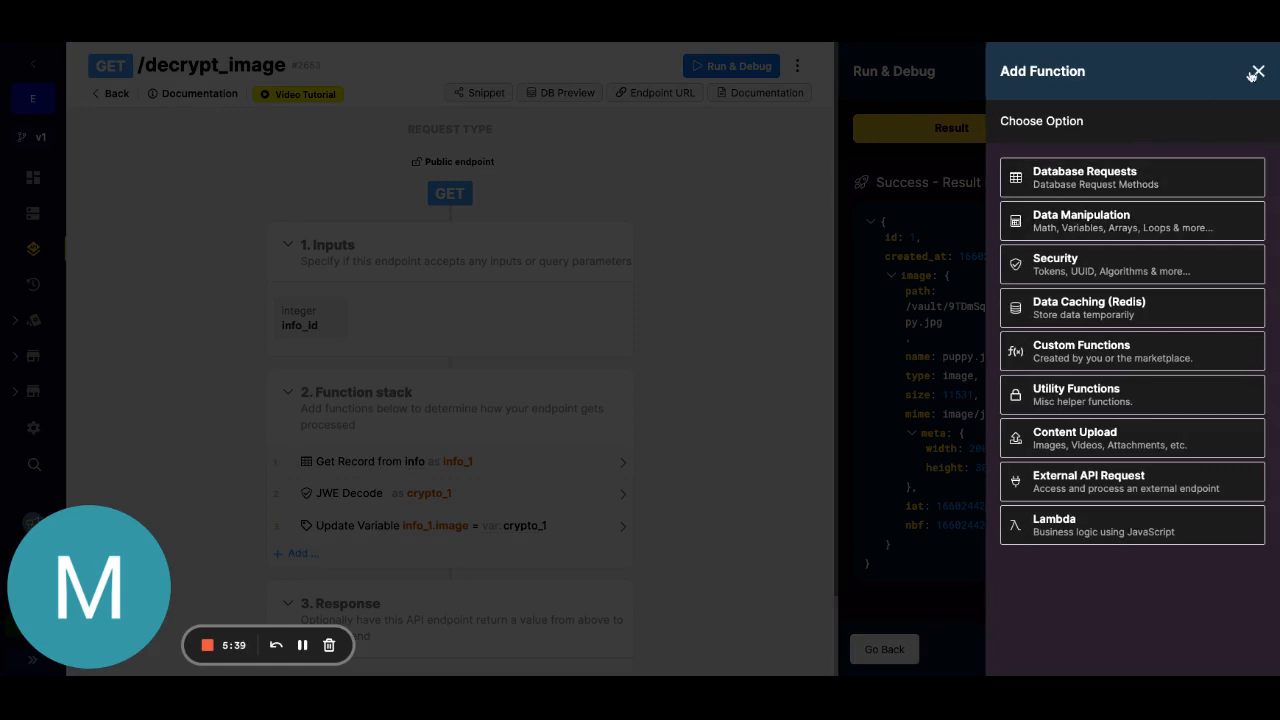
click(1257, 70)
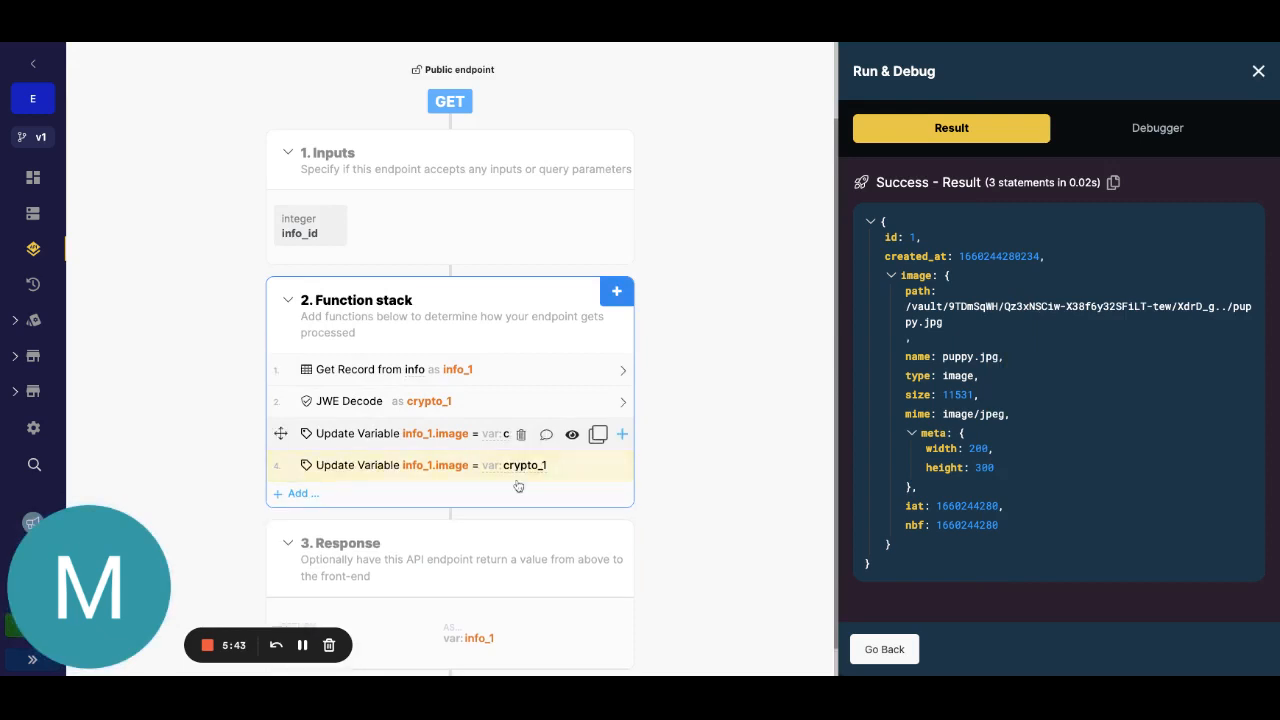
click(400, 465)
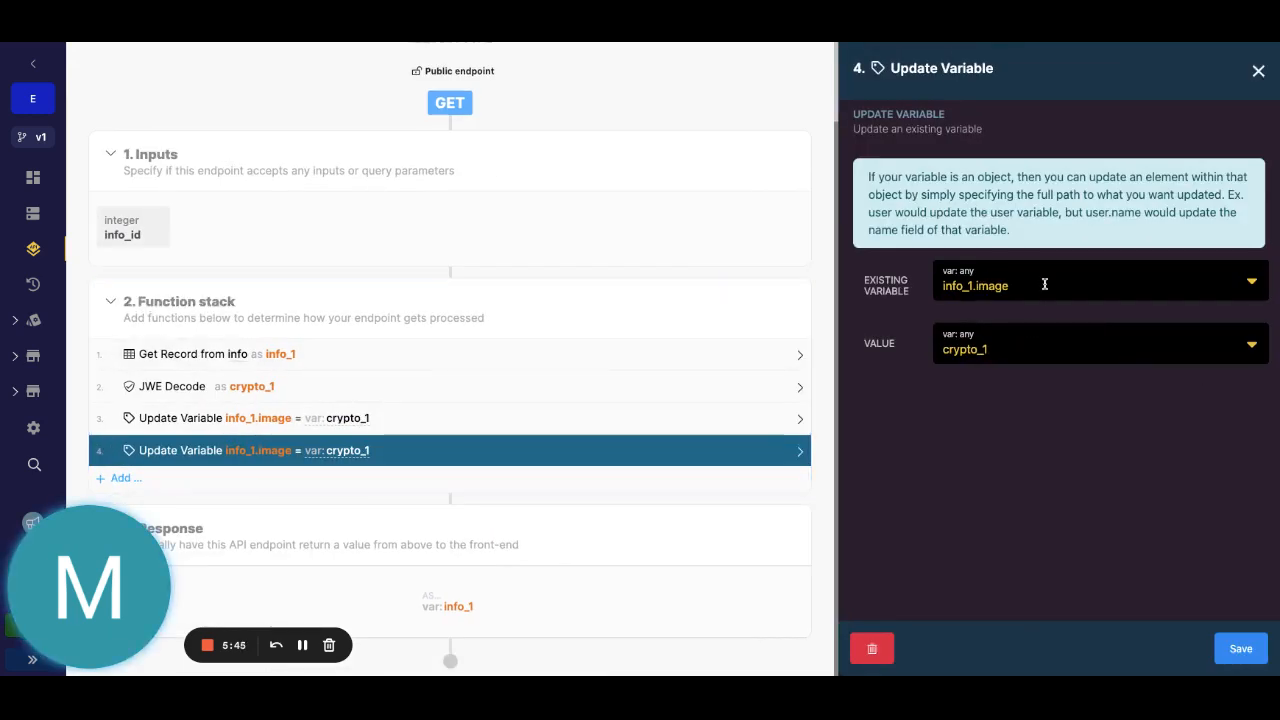
text(url)
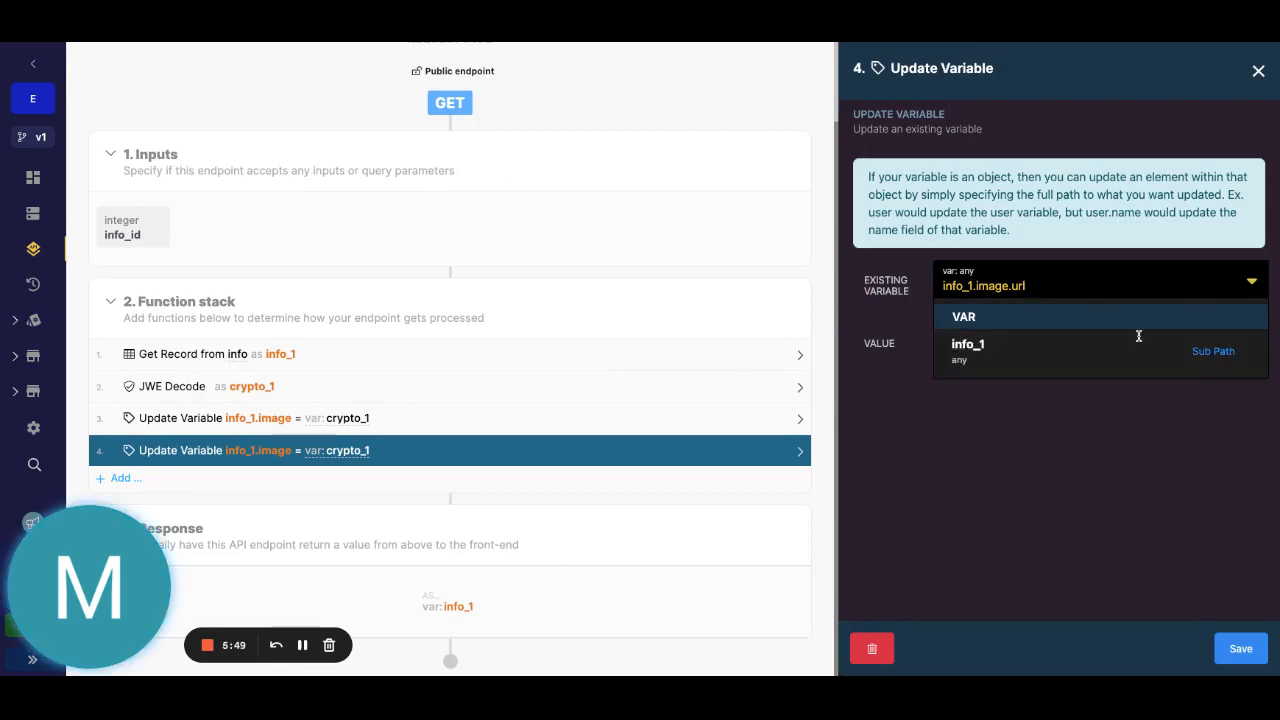
click(1097, 349)
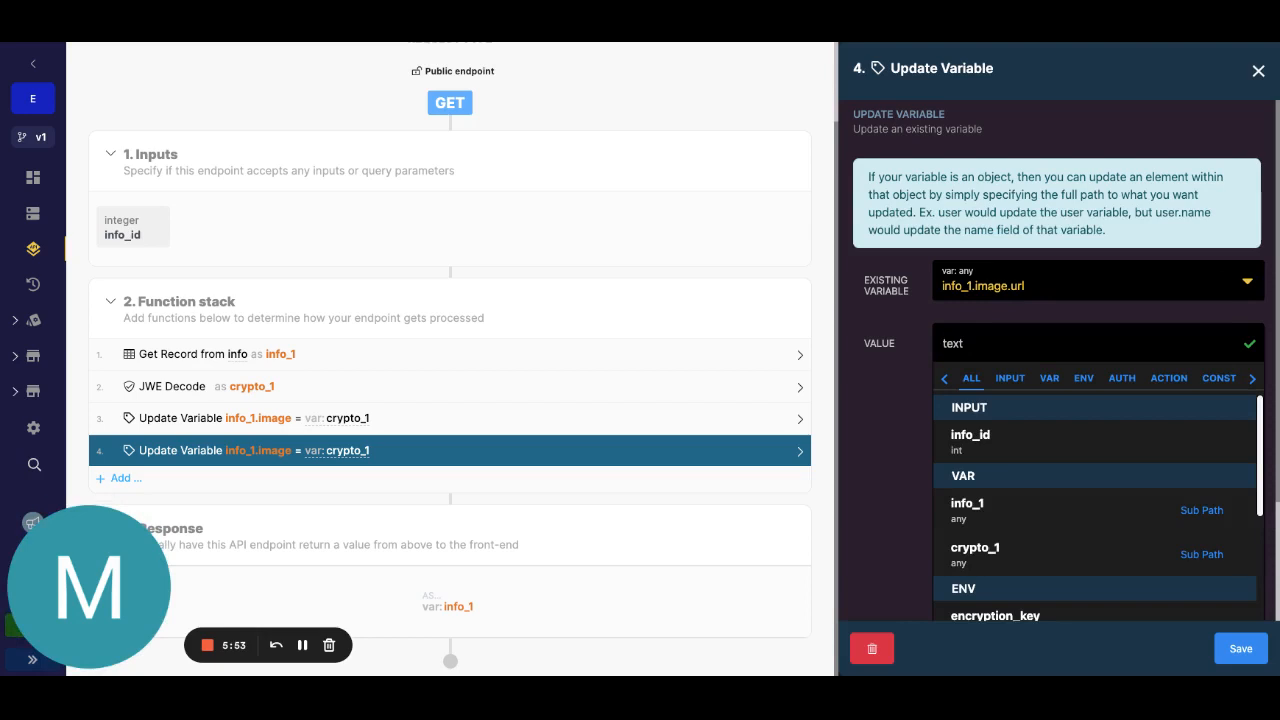
text(https://x9qk-rkcz-tbuf.n7.xano.io/)
text(concat)
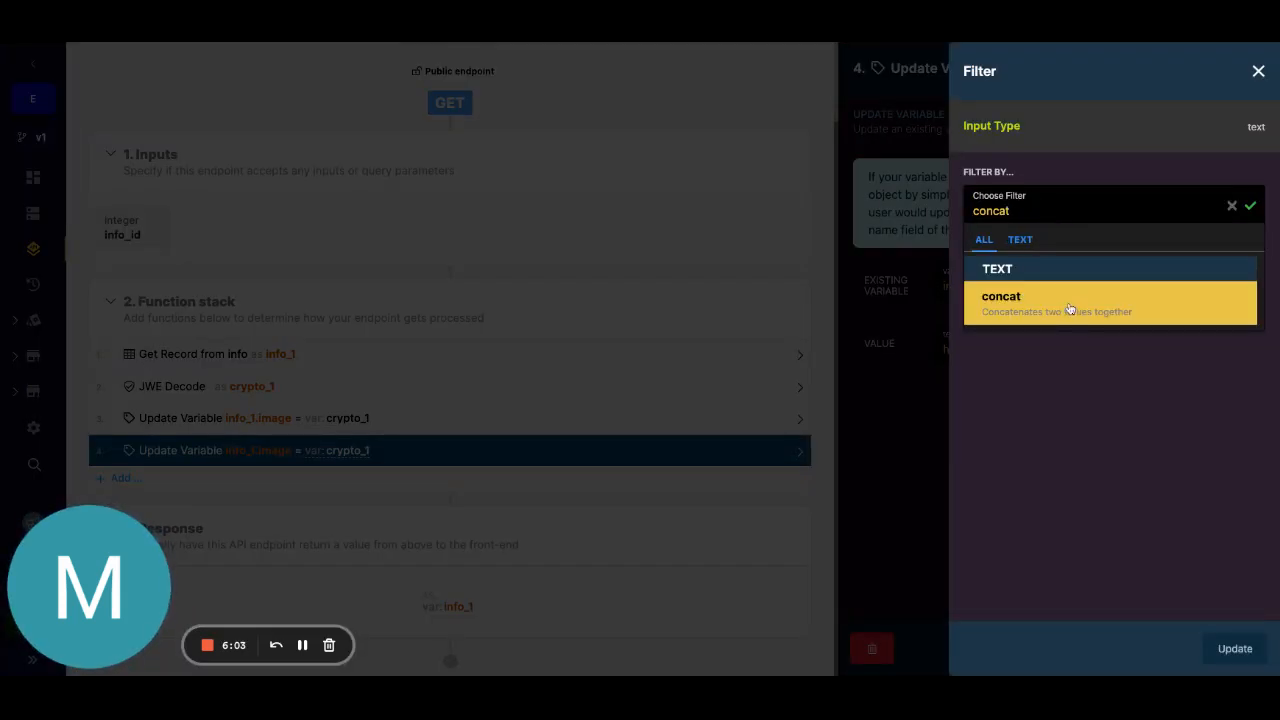
Apply a concat filter appending crypto_1.path to the base URL value.
click(1001, 302)
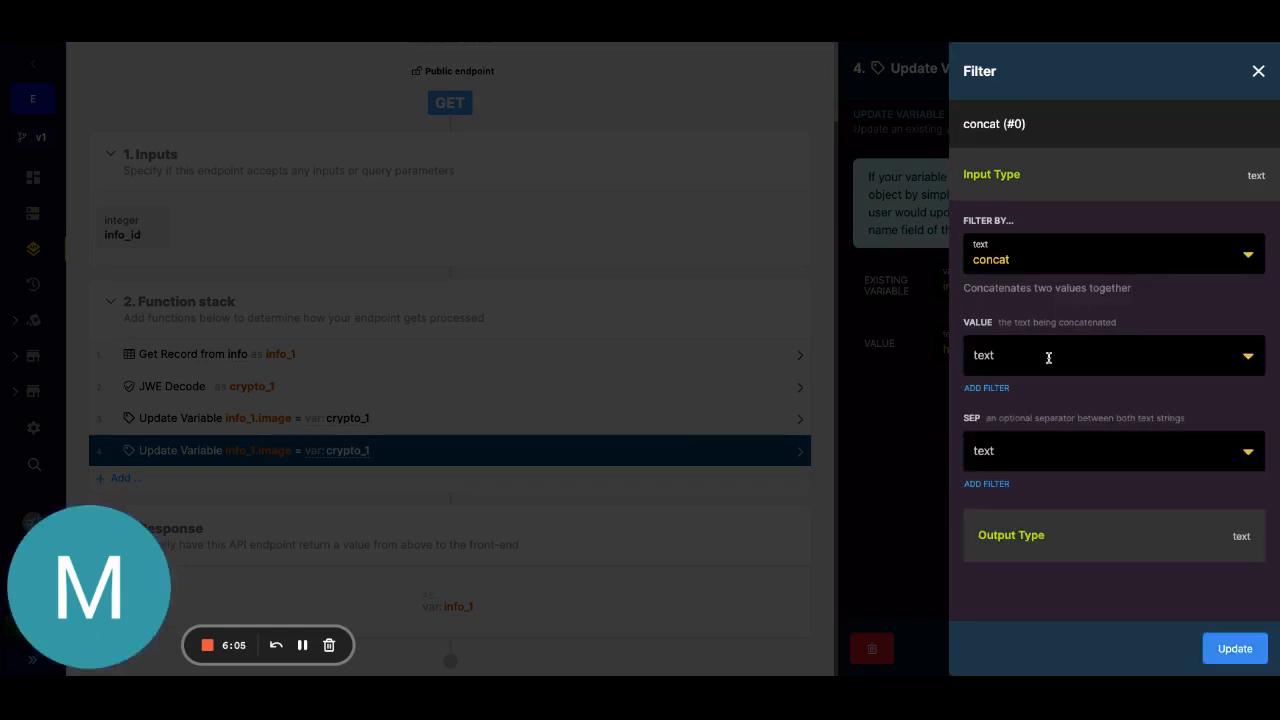
click(1048, 355)
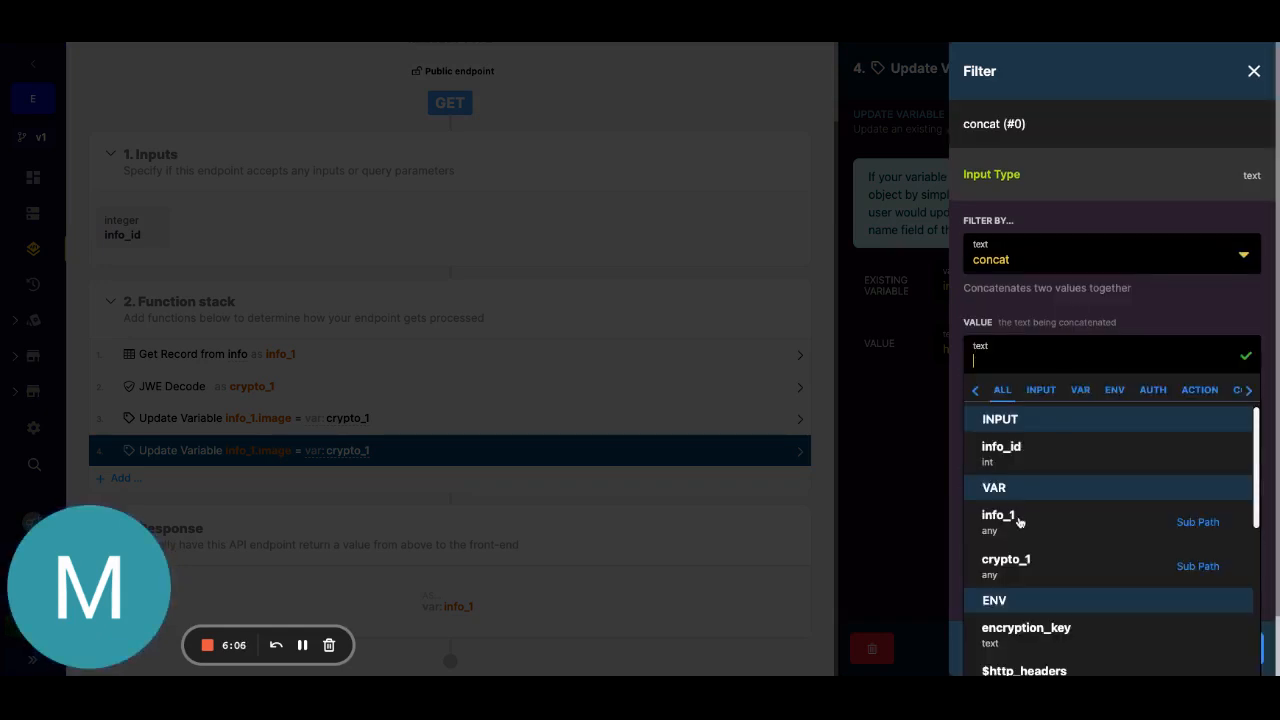
mouse_move(1016, 523)
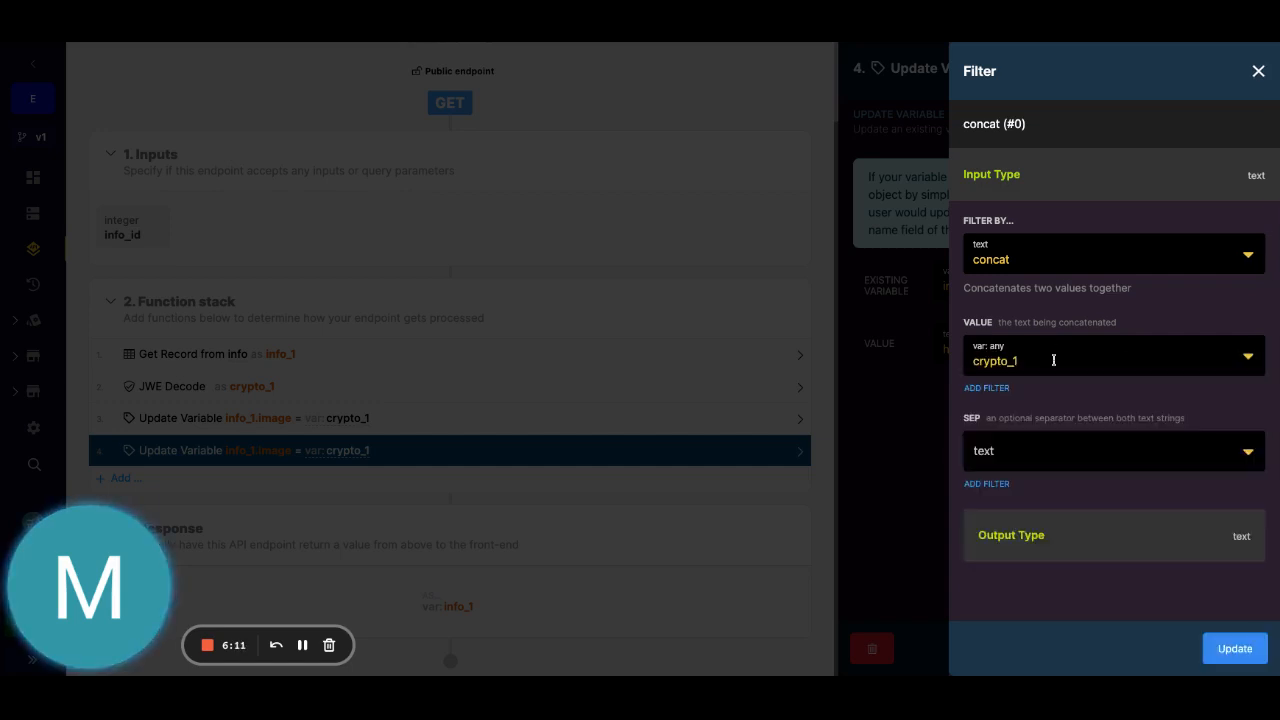
click(1053, 361)
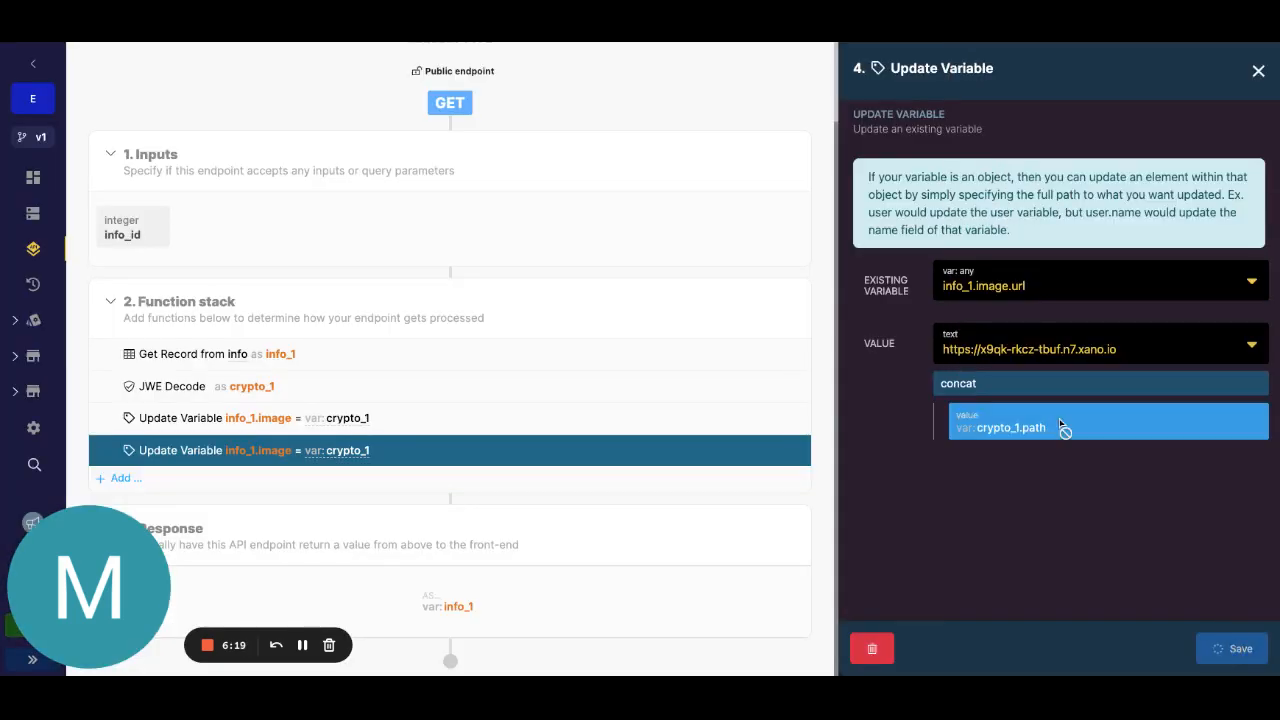
Save, rerun the endpoint, and open the returned puppy.jpg image URL to verify.
click(1232, 648)
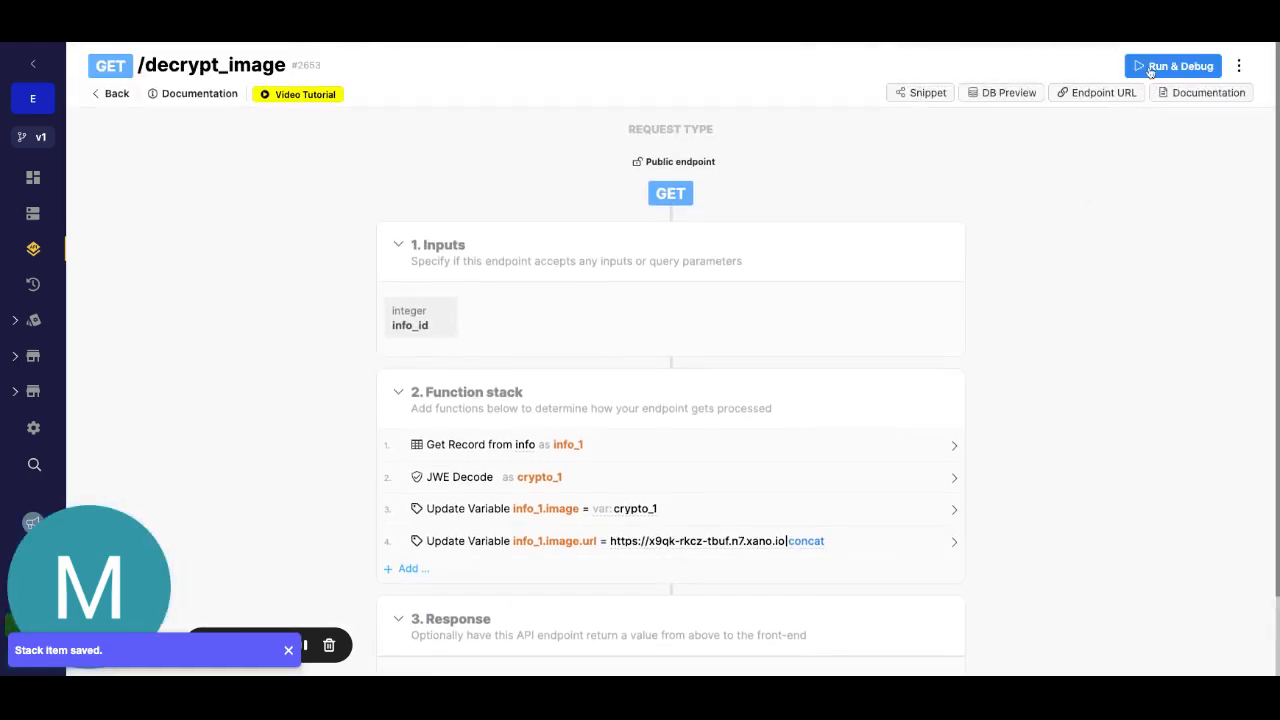
click(1179, 65)
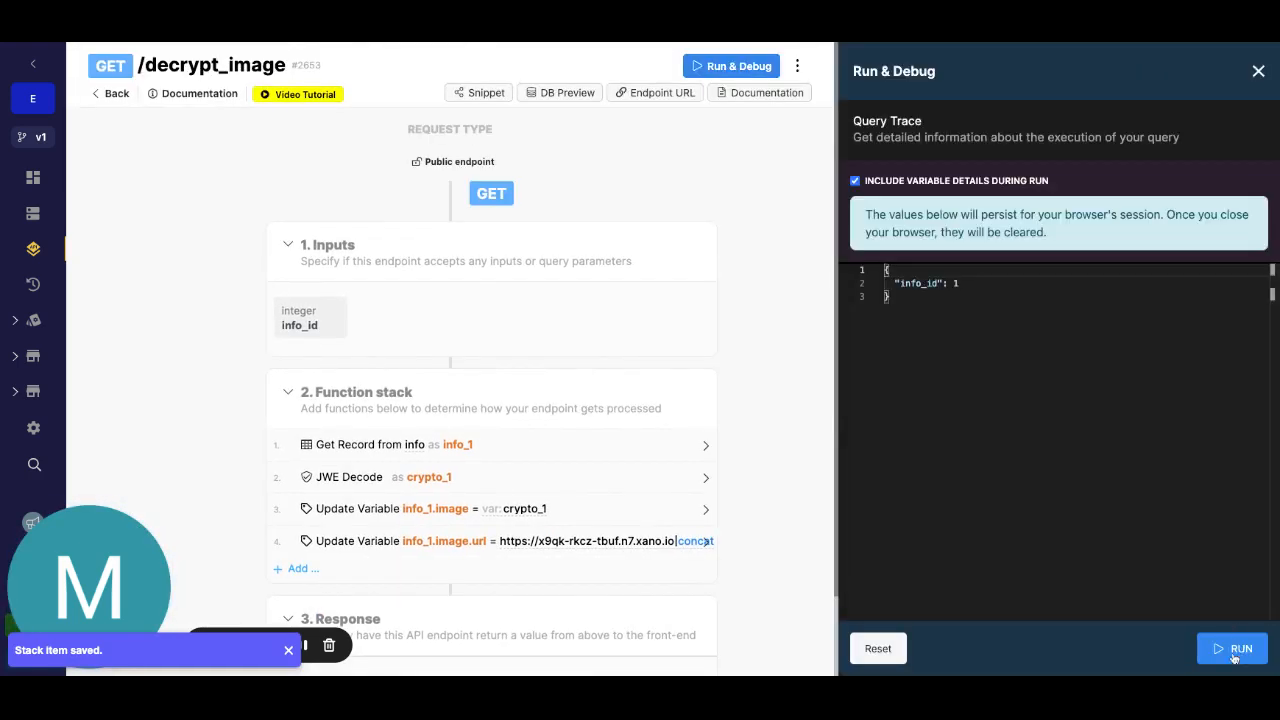
click(1233, 648)
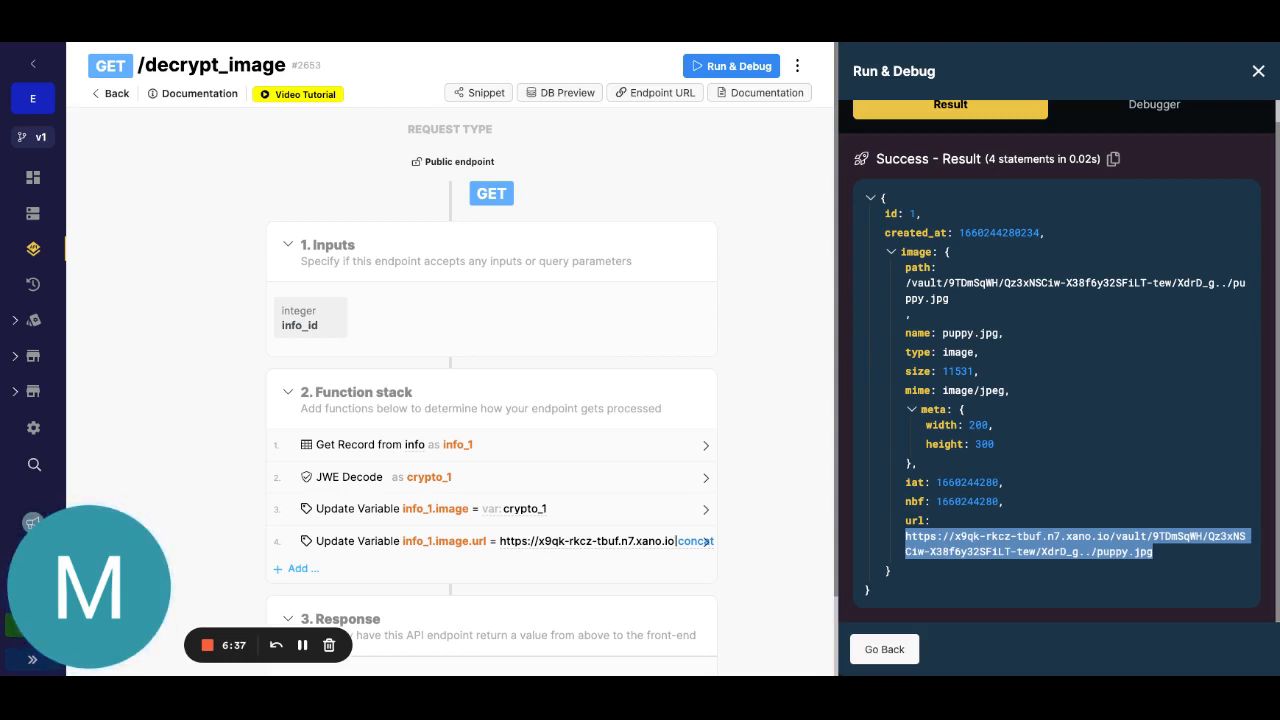
click(302, 644)
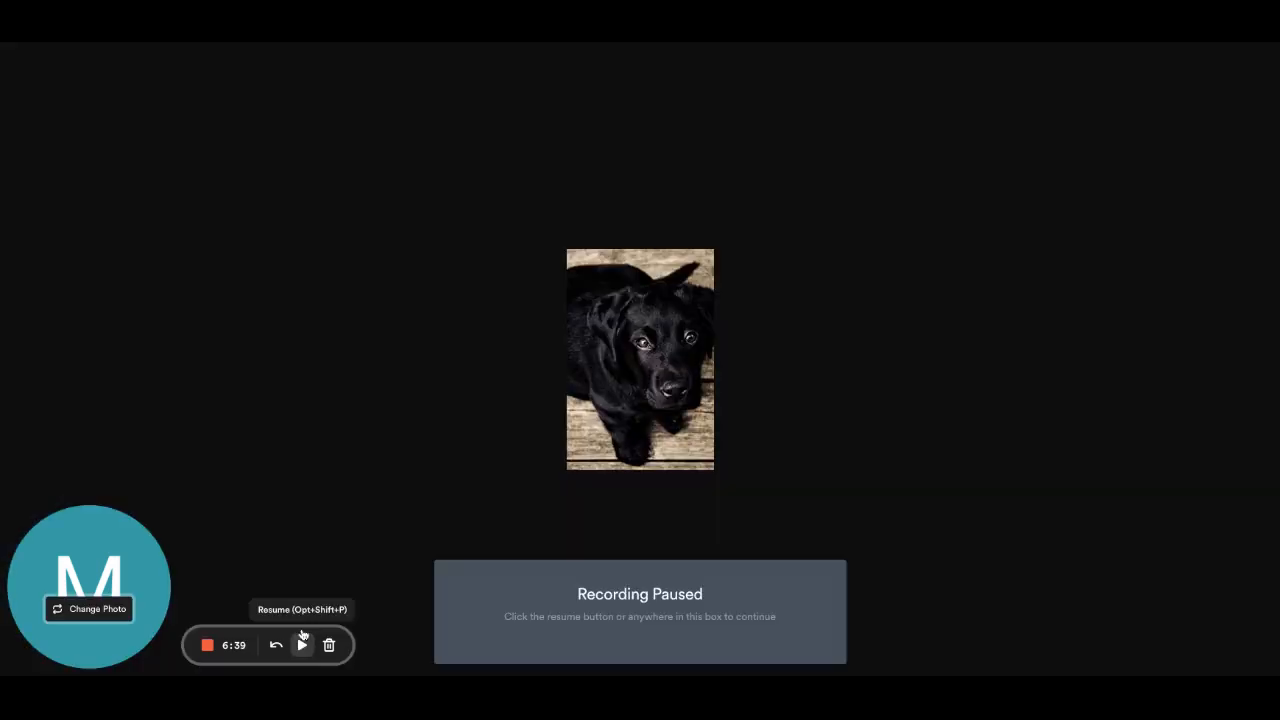